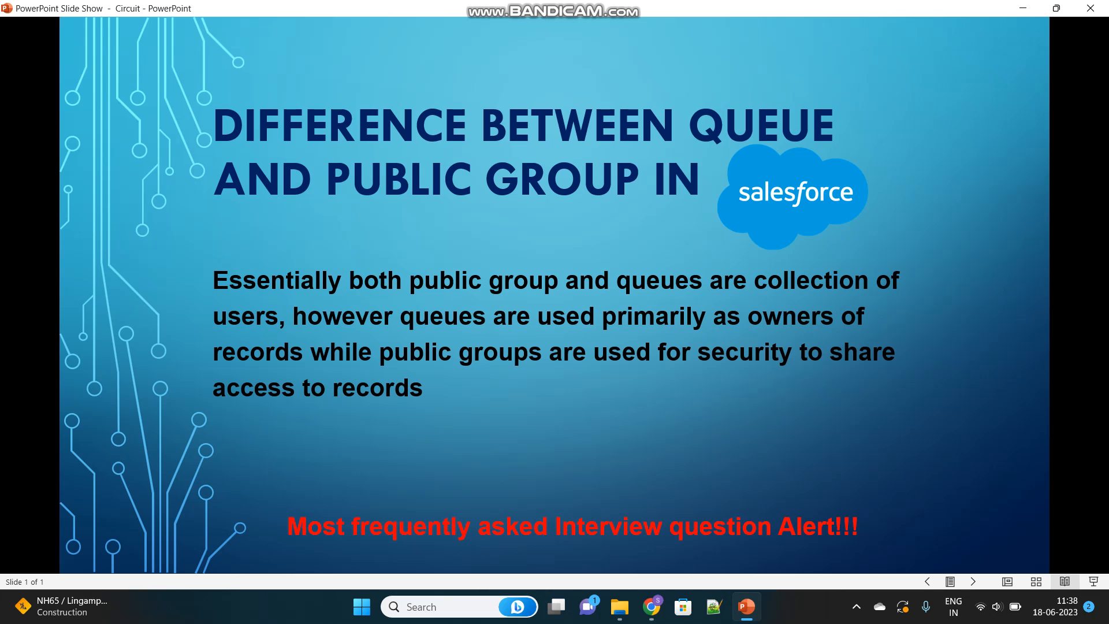
pyautogui.moveTo(429, 136)
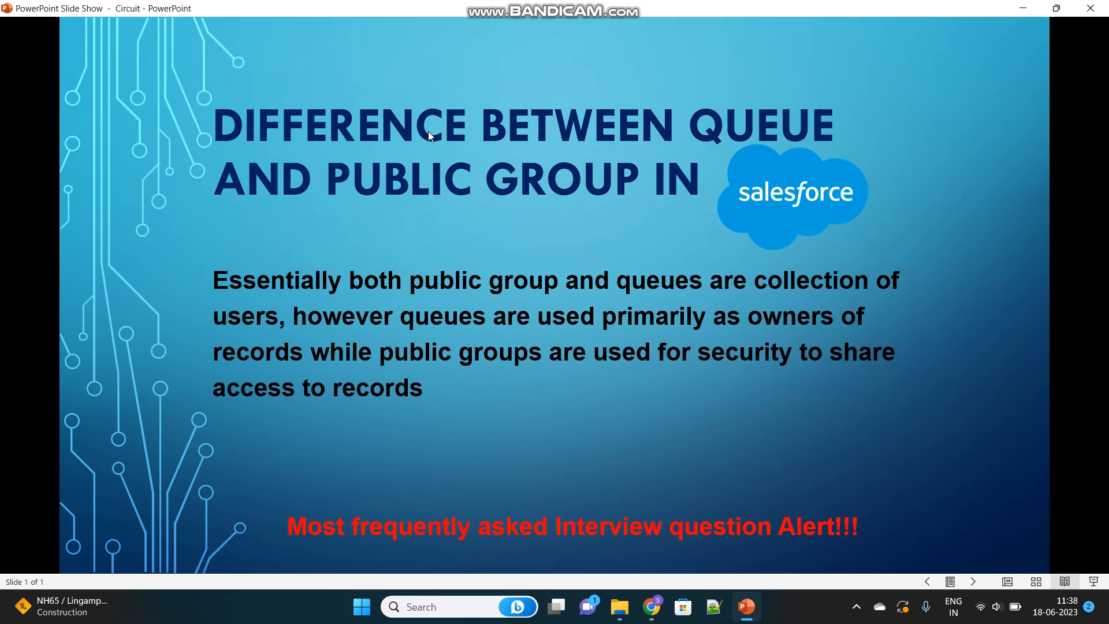
pyautogui.moveTo(650, 606)
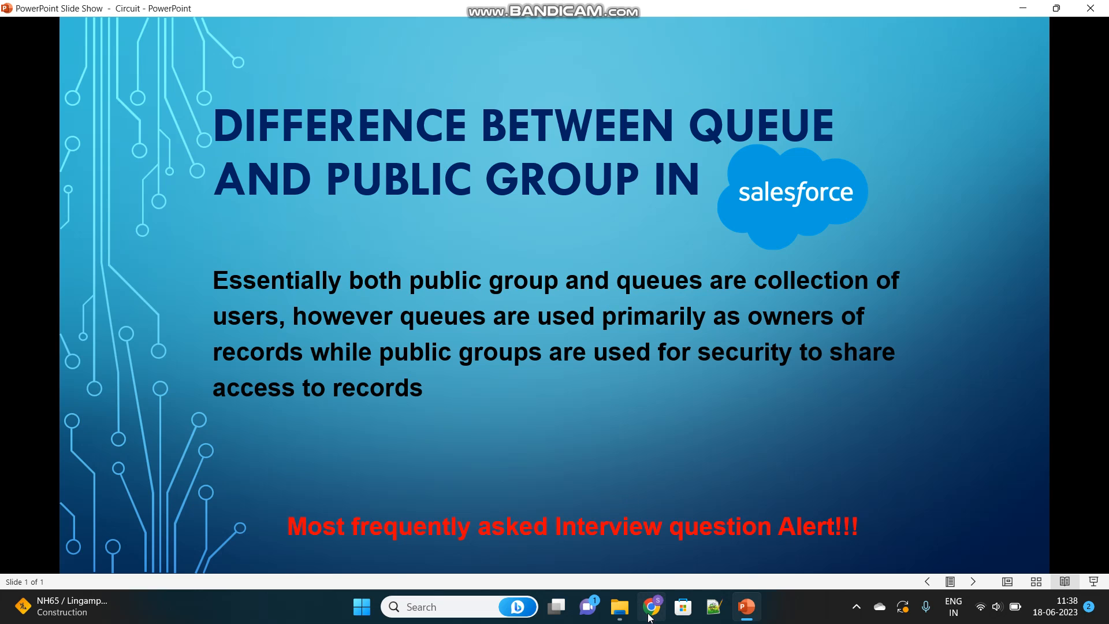
# Find 'publ' in Setup Quick Find and go to Users > Public Groups
pyautogui.click(650, 606)
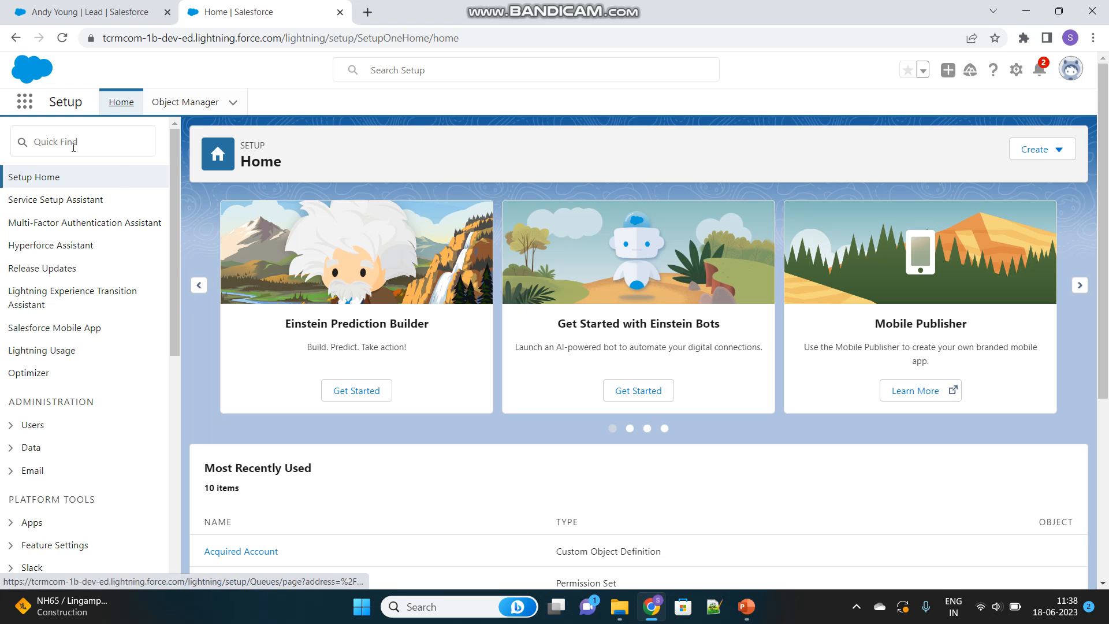
pyautogui.write('p')
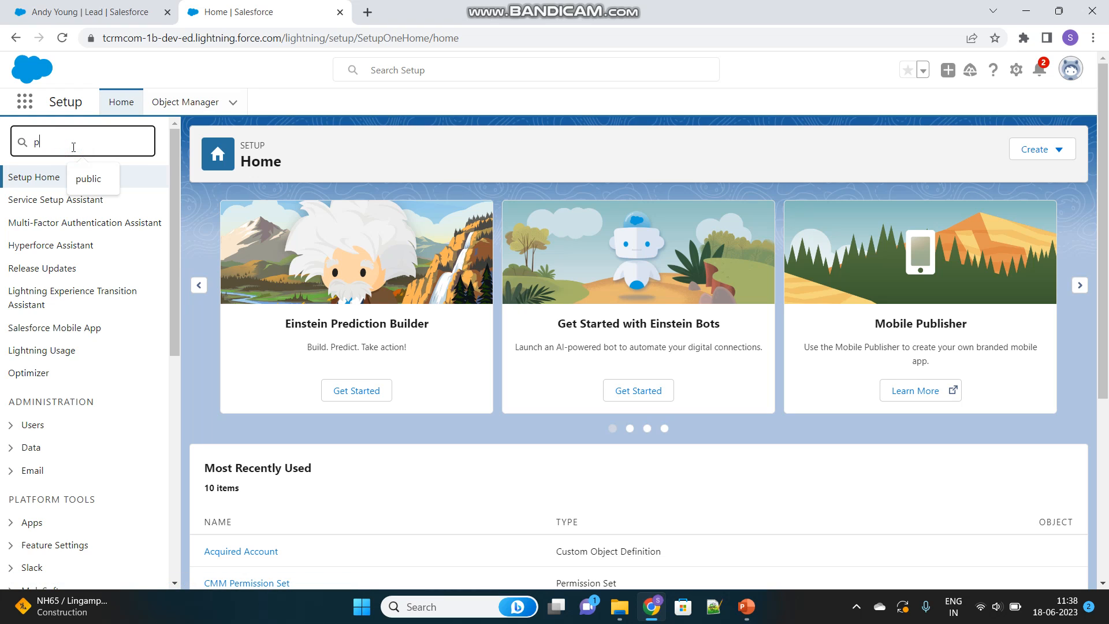
pyautogui.write('ubl')
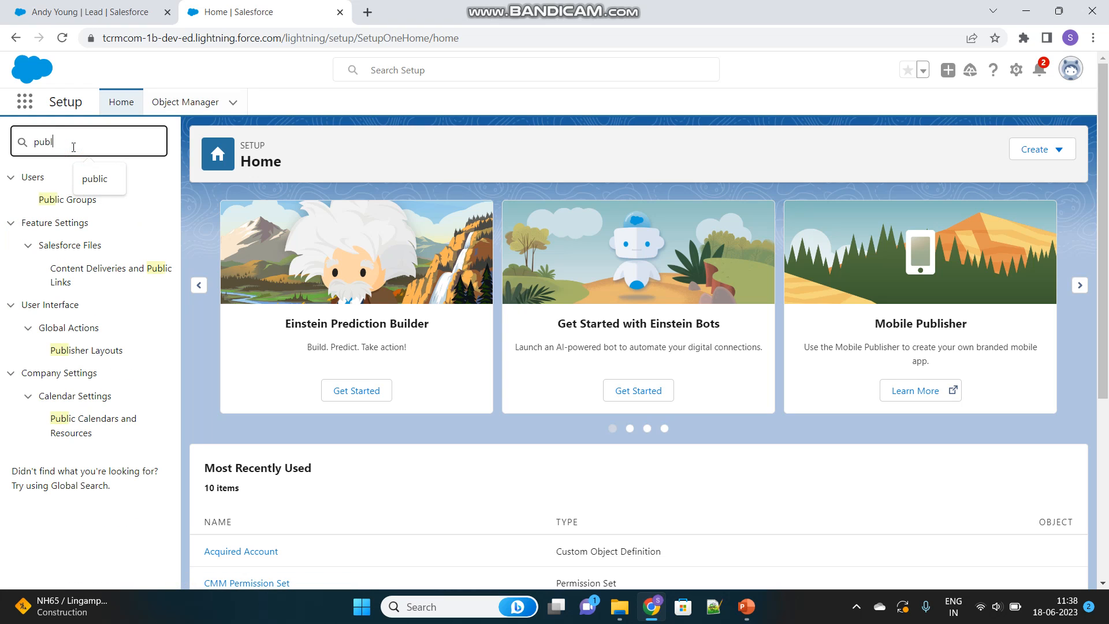
pyautogui.moveTo(63, 199)
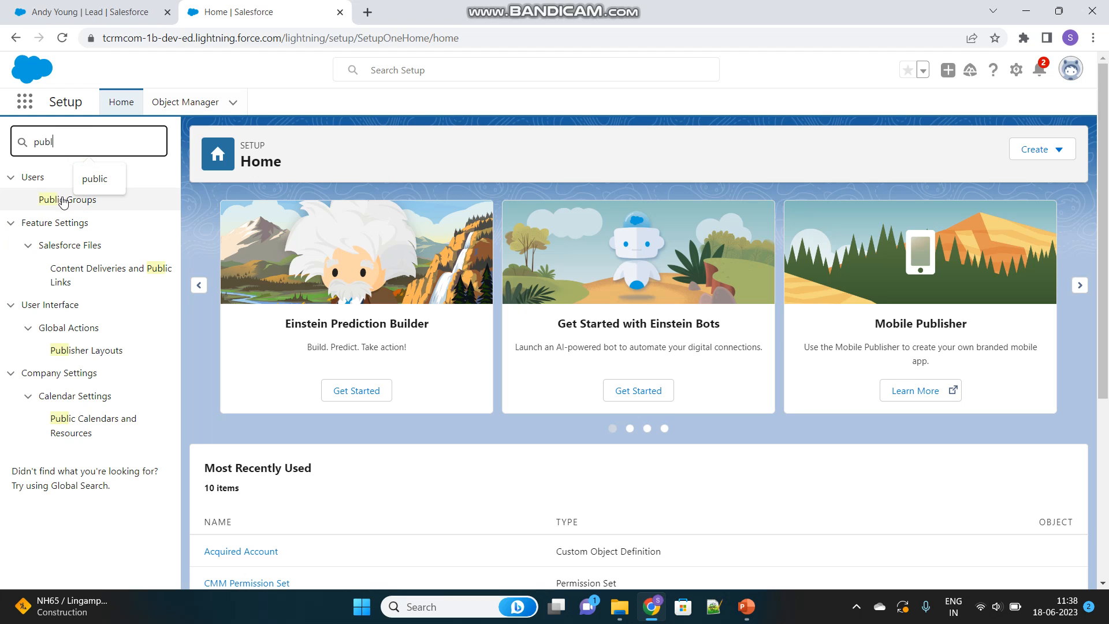
pyautogui.click(67, 200)
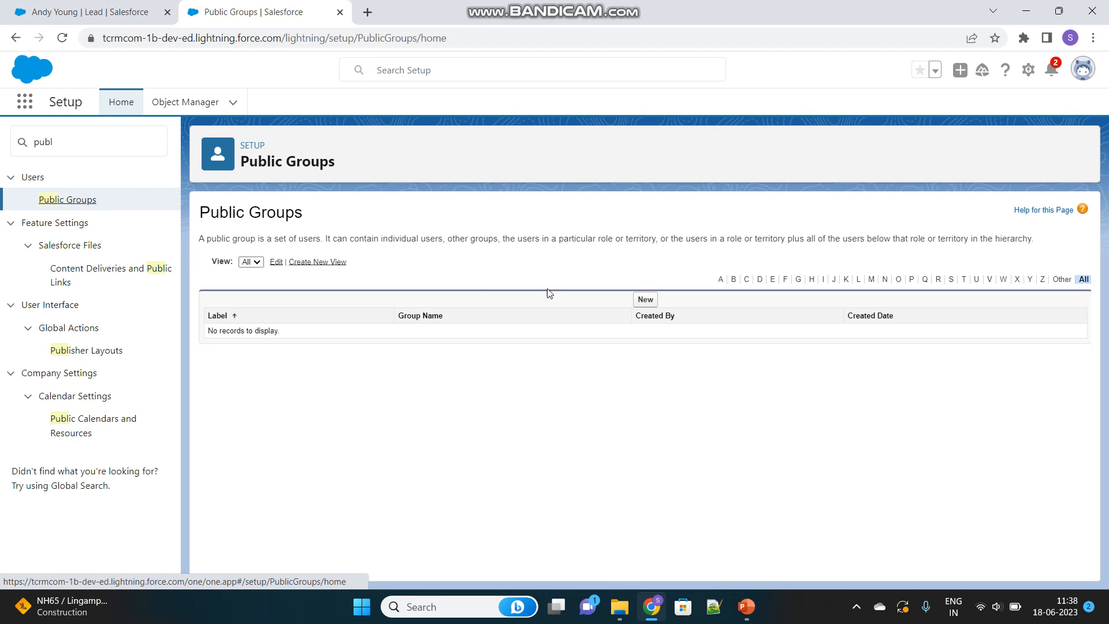
# Start a new public group labelled 'Masters Group' and search Users for members
pyautogui.click(643, 299)
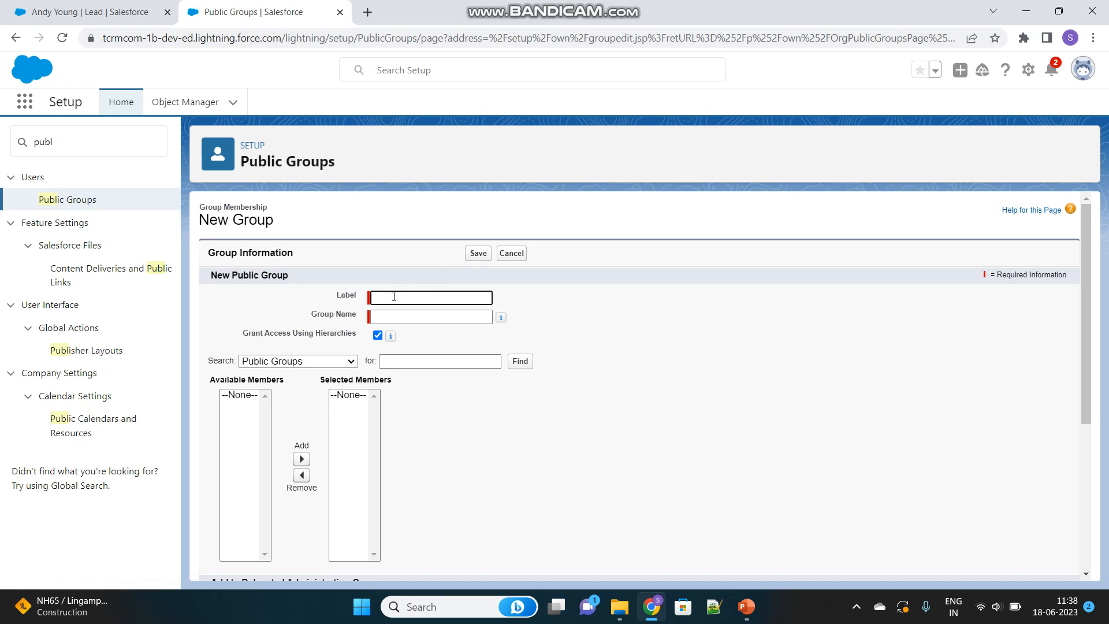
pyautogui.write('Masters')
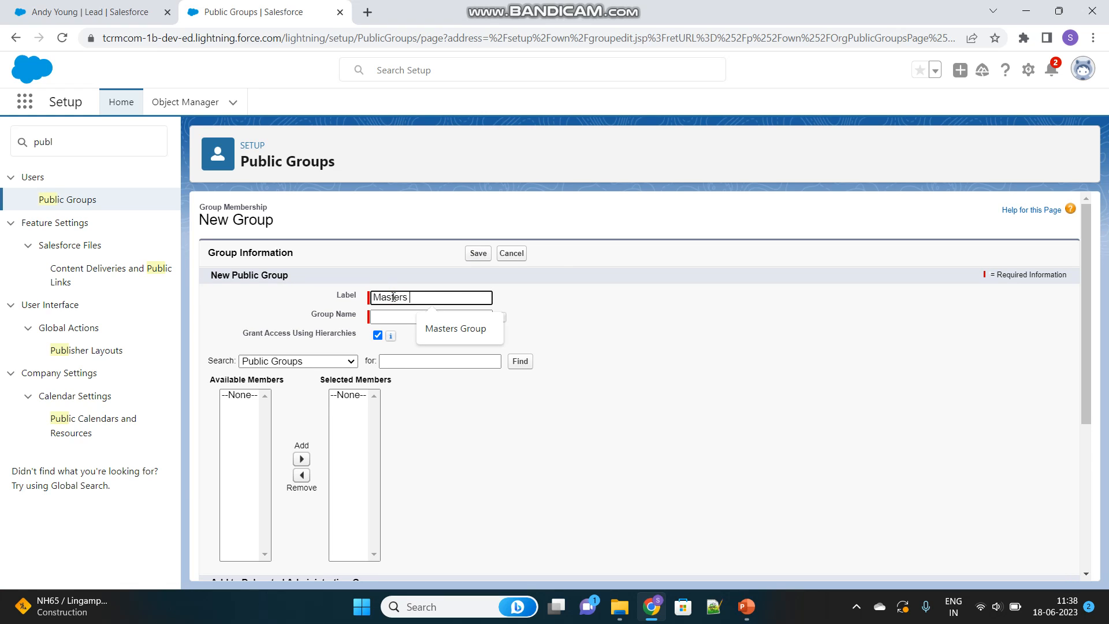
pyautogui.write('Group')
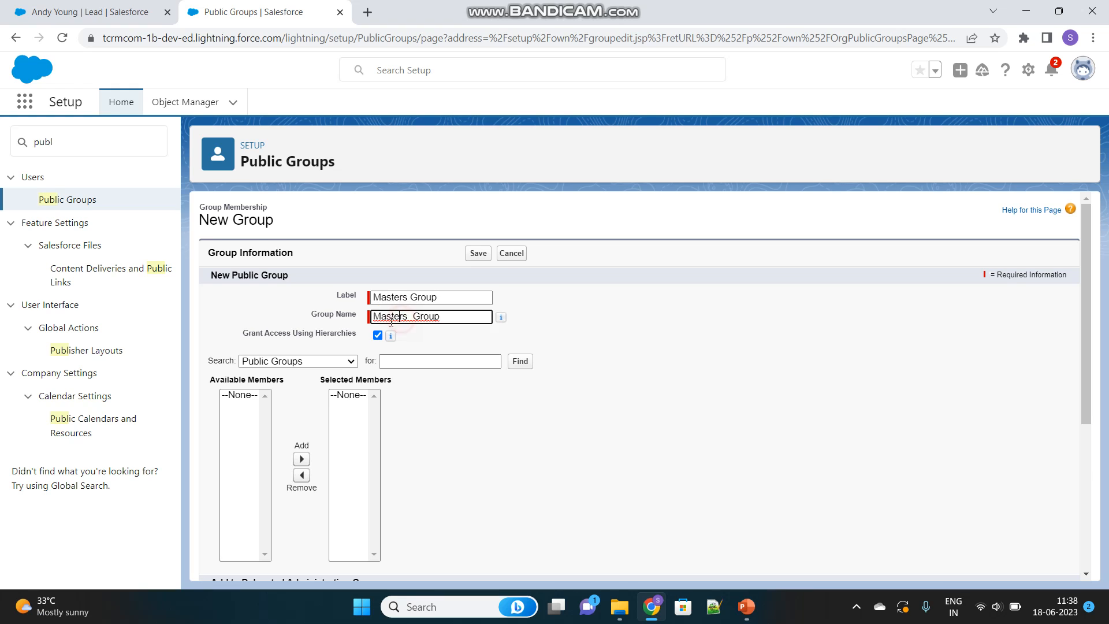
pyautogui.click(297, 361)
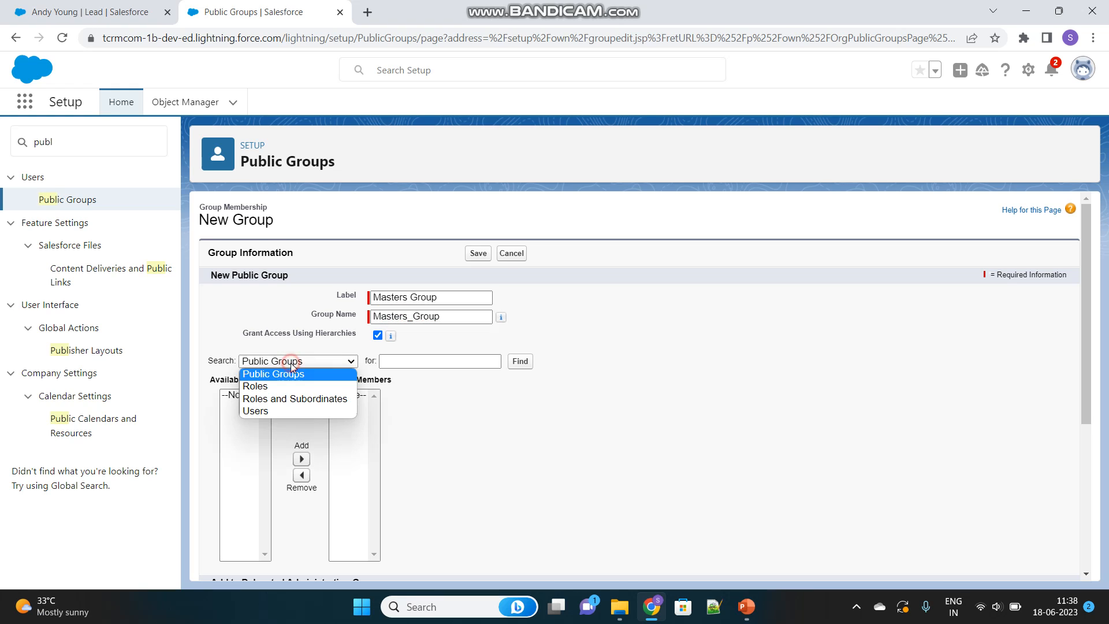
pyautogui.click(255, 411)
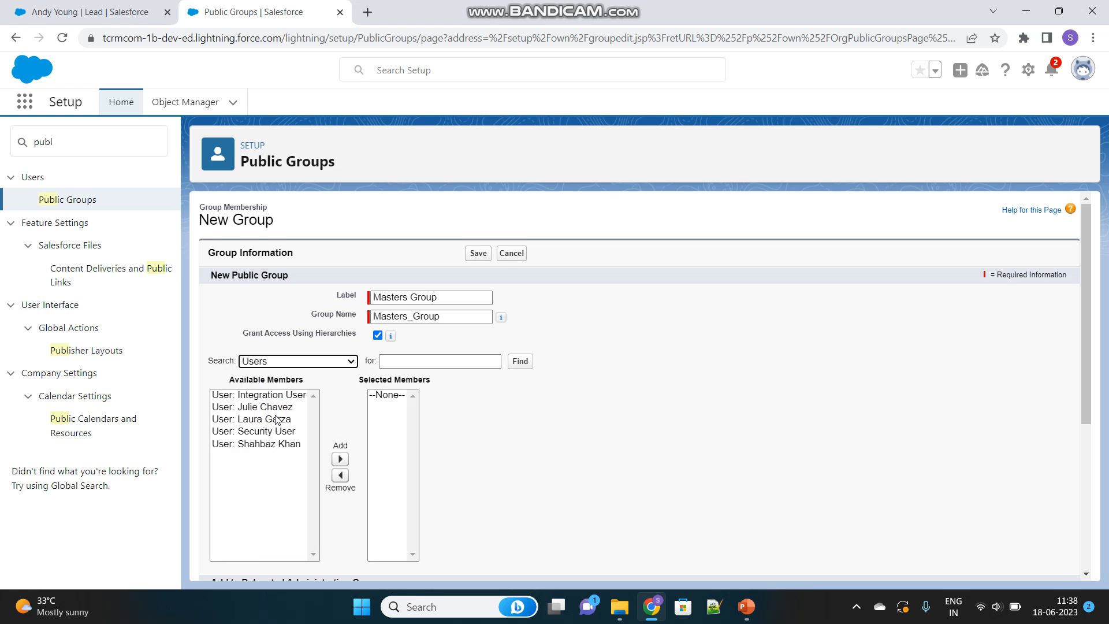
pyautogui.scroll(-3)
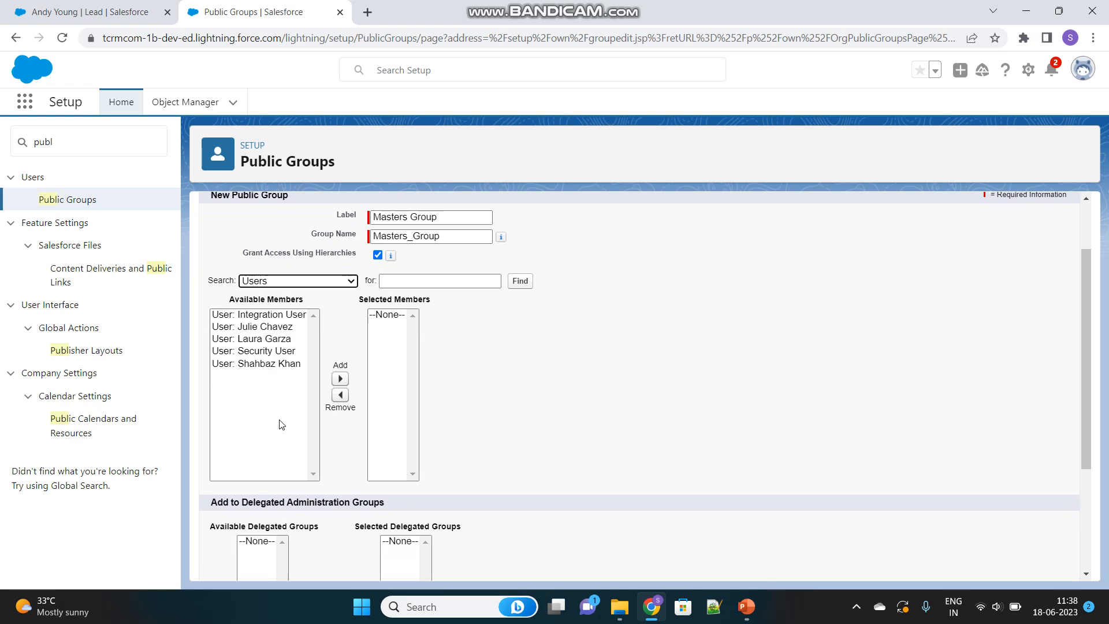
pyautogui.click(258, 338)
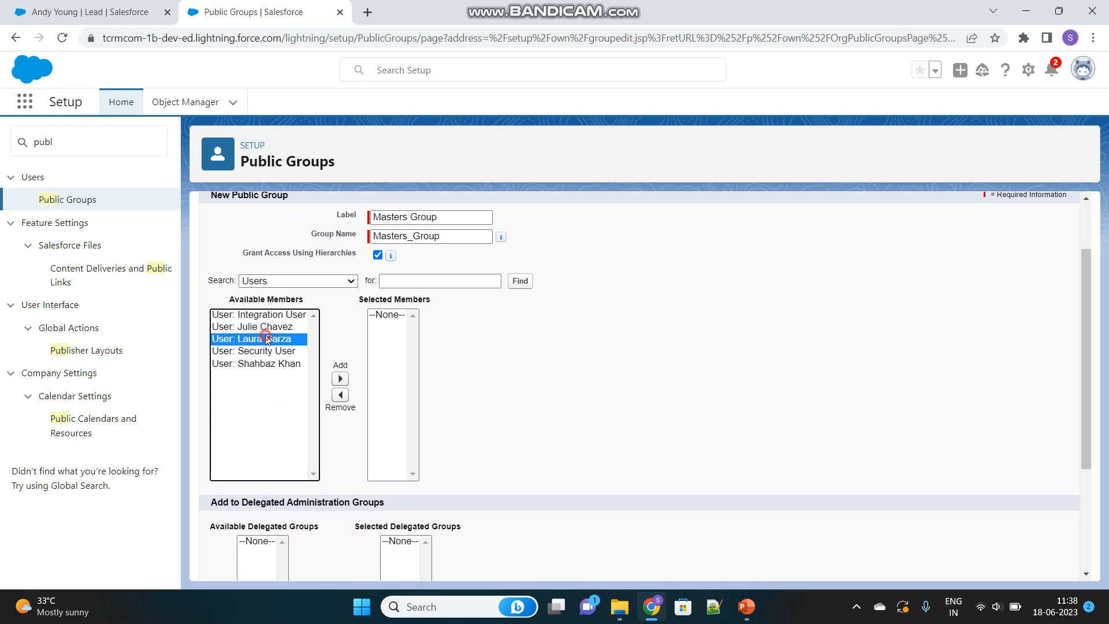
pyautogui.click(257, 350)
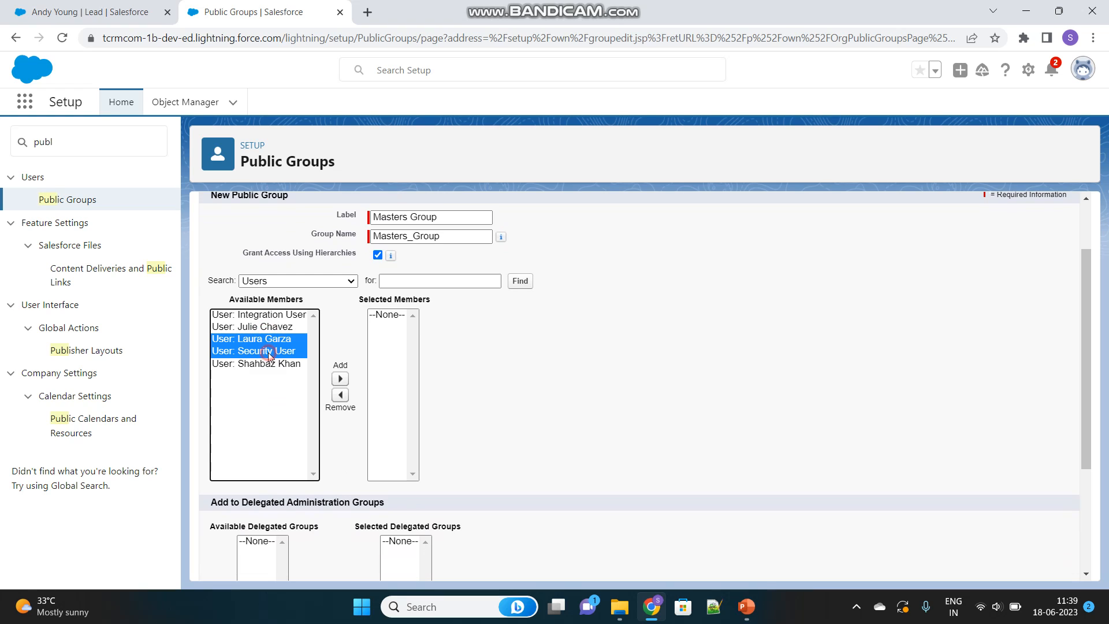
pyautogui.click(340, 379)
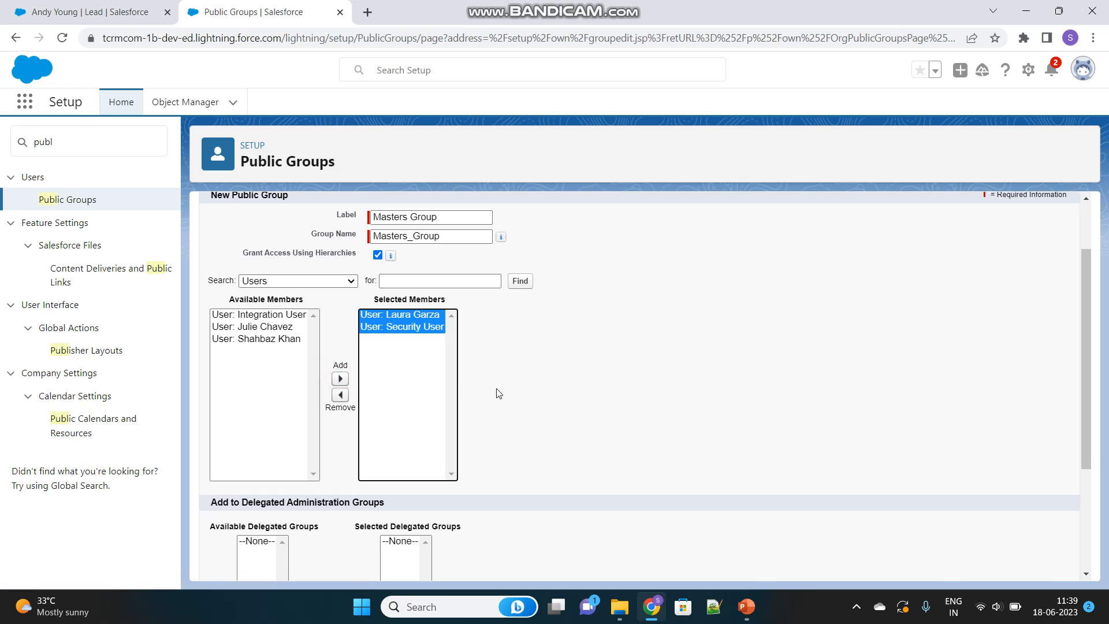
pyautogui.scroll(-3)
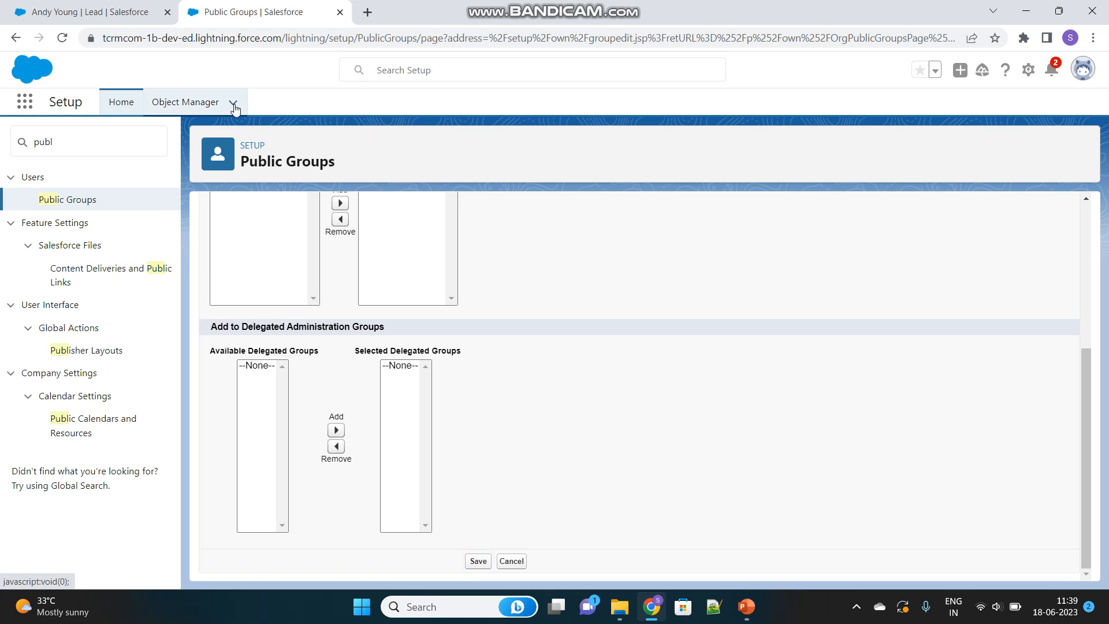
pyautogui.click(510, 561)
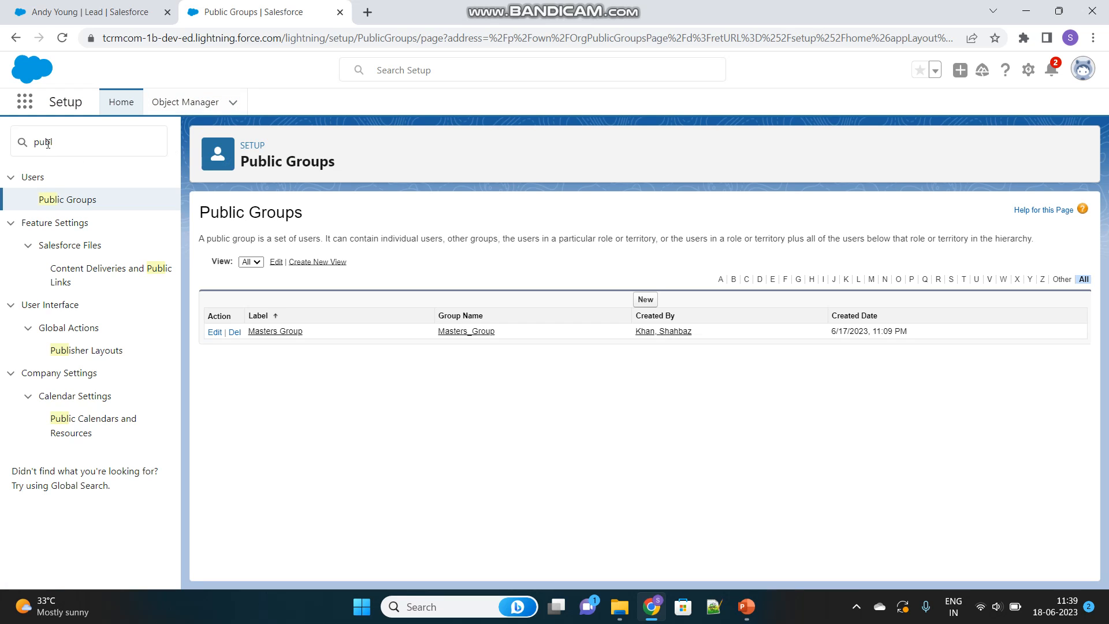
# Go to the Queues setup page via Quick Find 'queue'
pyautogui.write('queue')
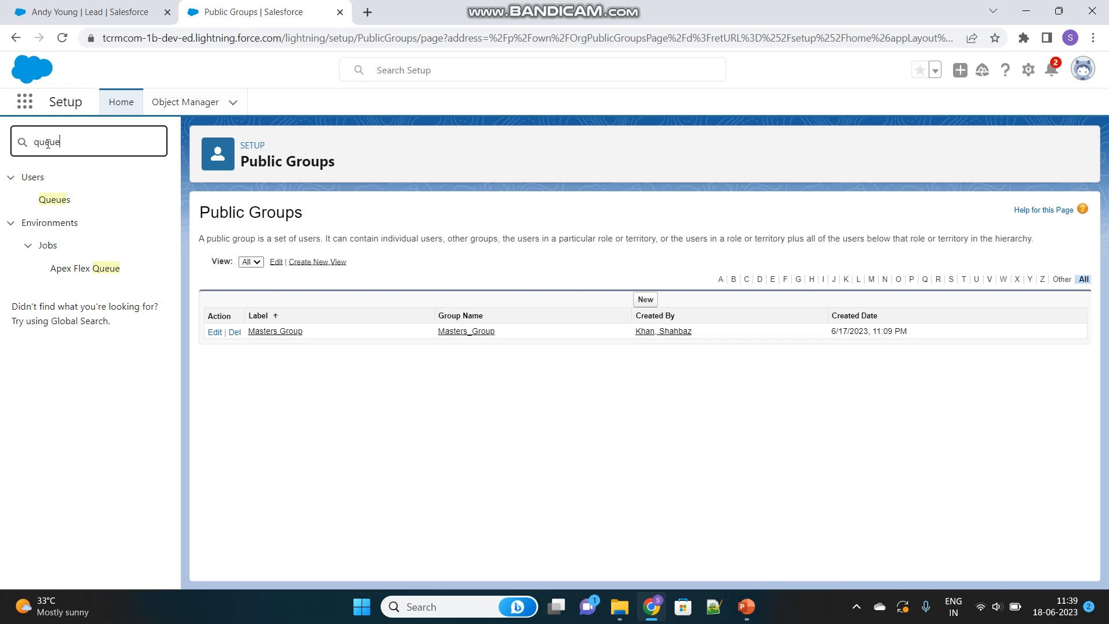
pyautogui.click(55, 199)
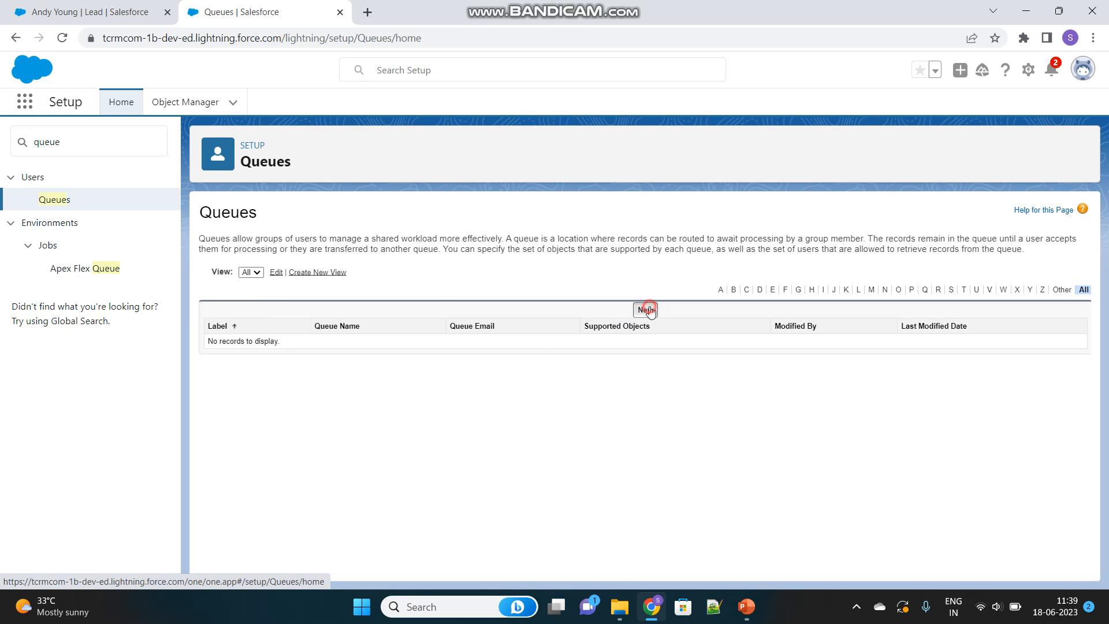
# Create a new queue 'Sales Team Japan' with Lead as a supported object
pyautogui.click(643, 310)
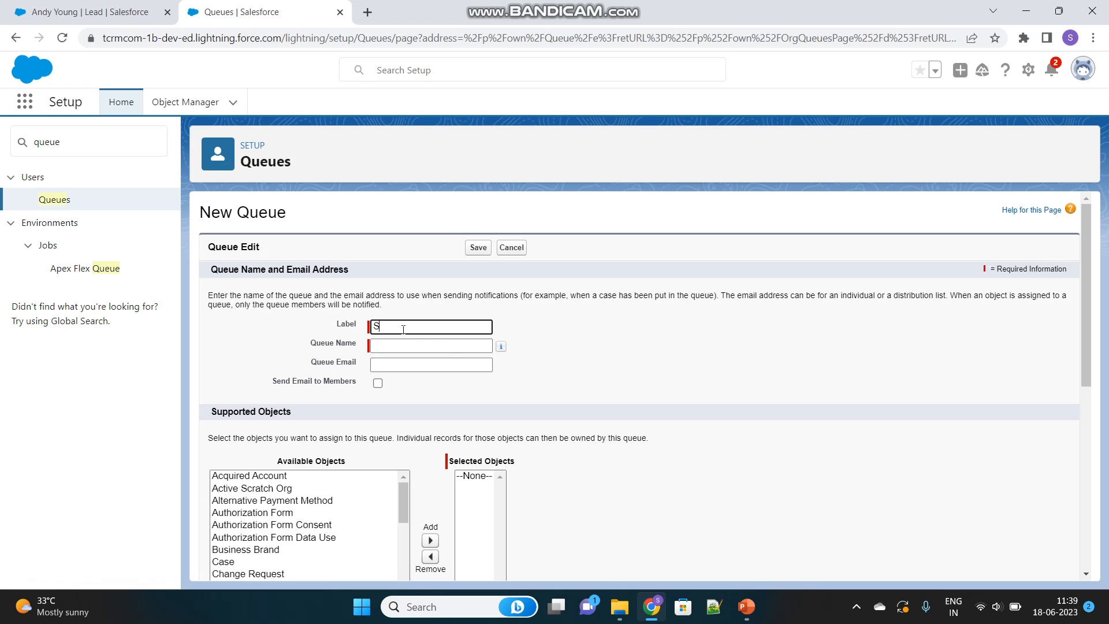
pyautogui.write('Sales Team Japan')
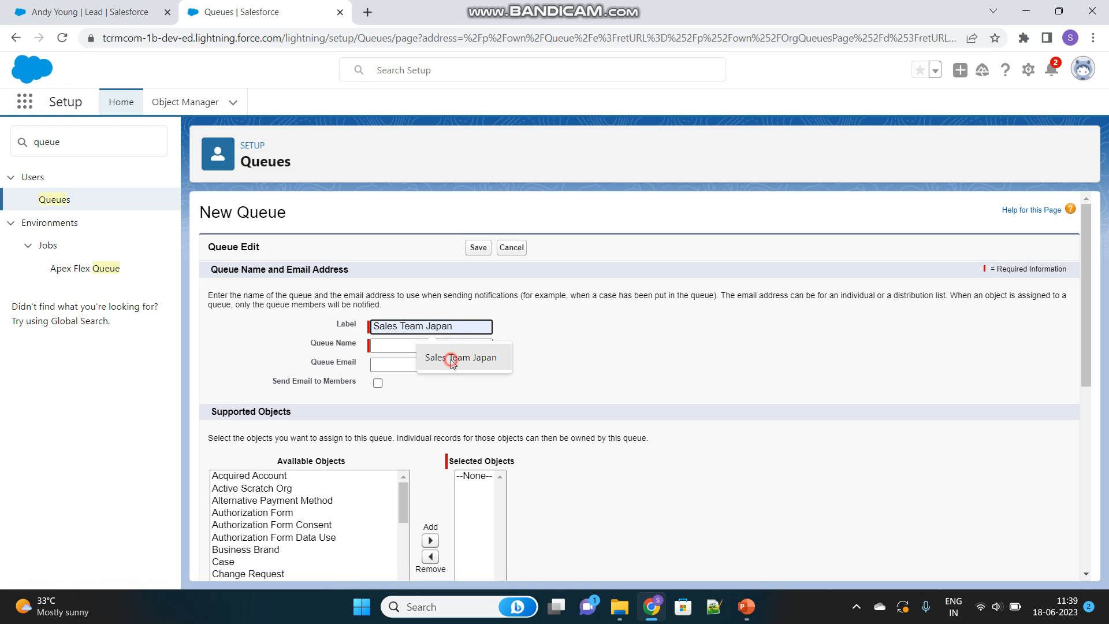
pyautogui.scroll(-3)
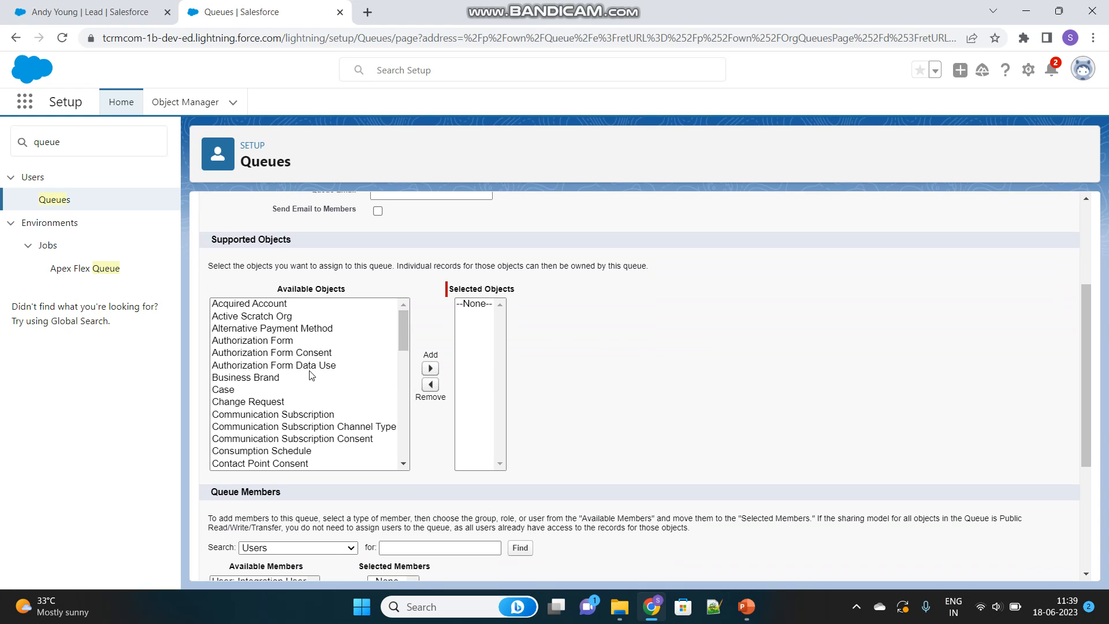
pyautogui.moveTo(257, 391)
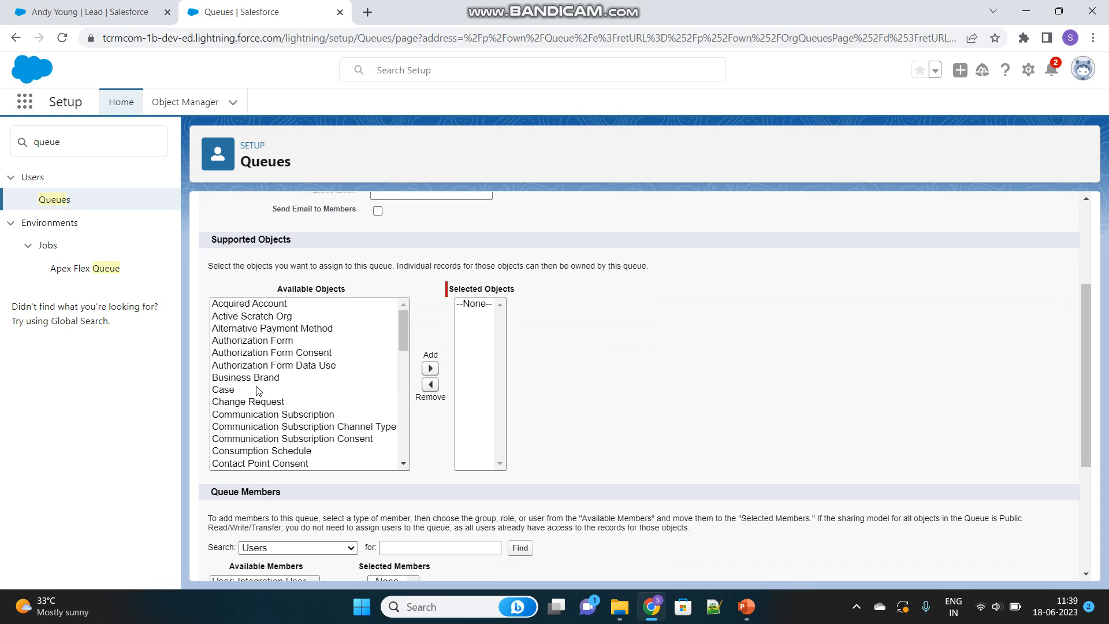
pyautogui.scroll(-3)
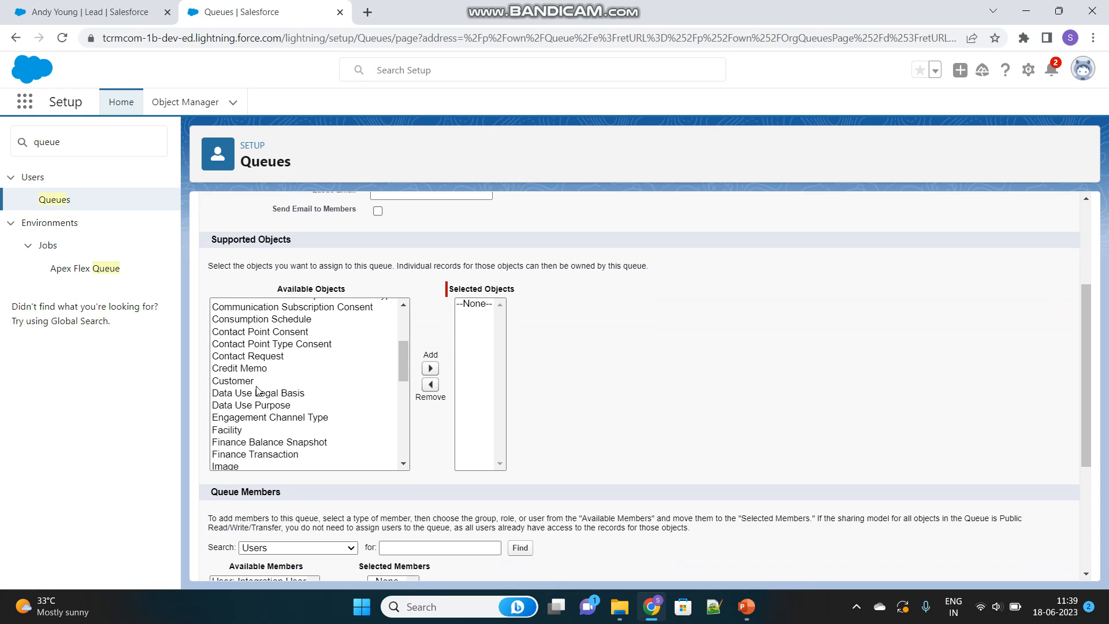
pyautogui.scroll(-3)
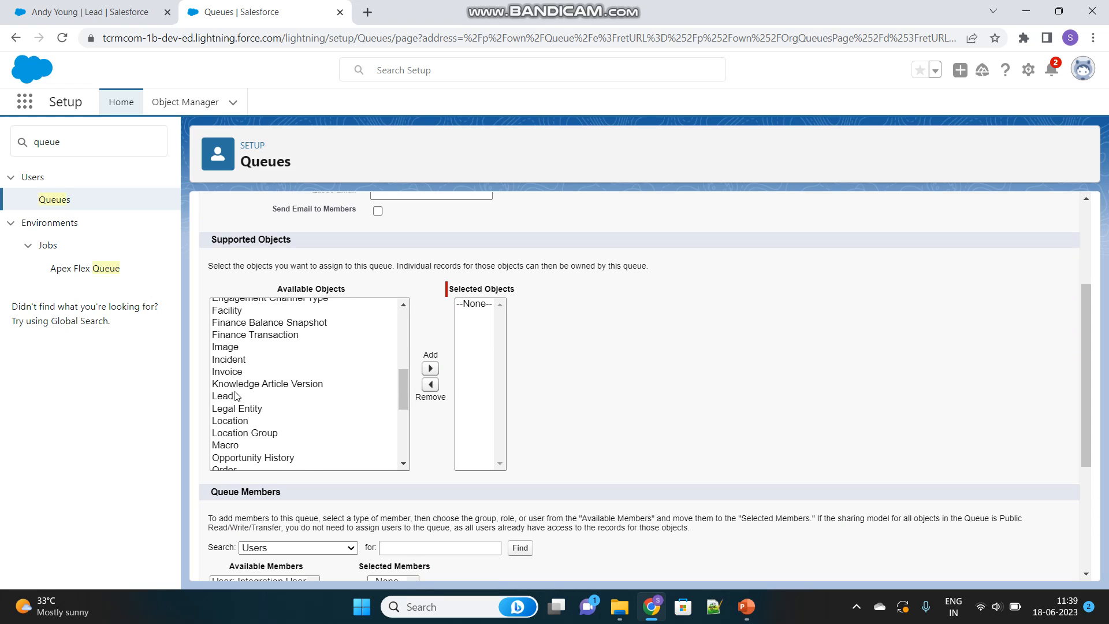
pyautogui.click(222, 395)
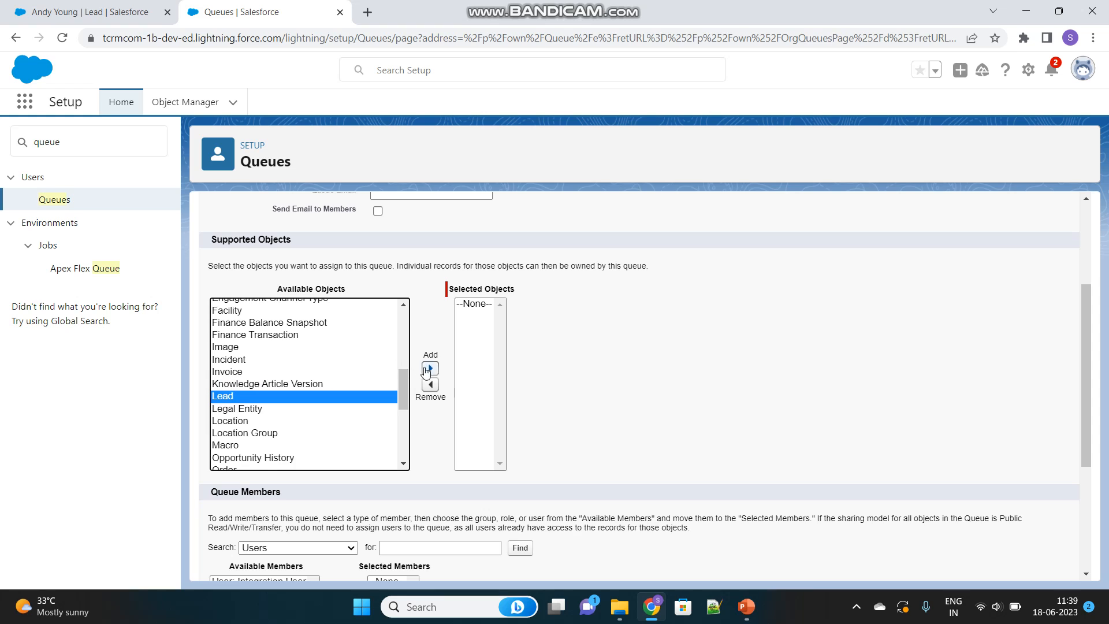
pyautogui.click(430, 367)
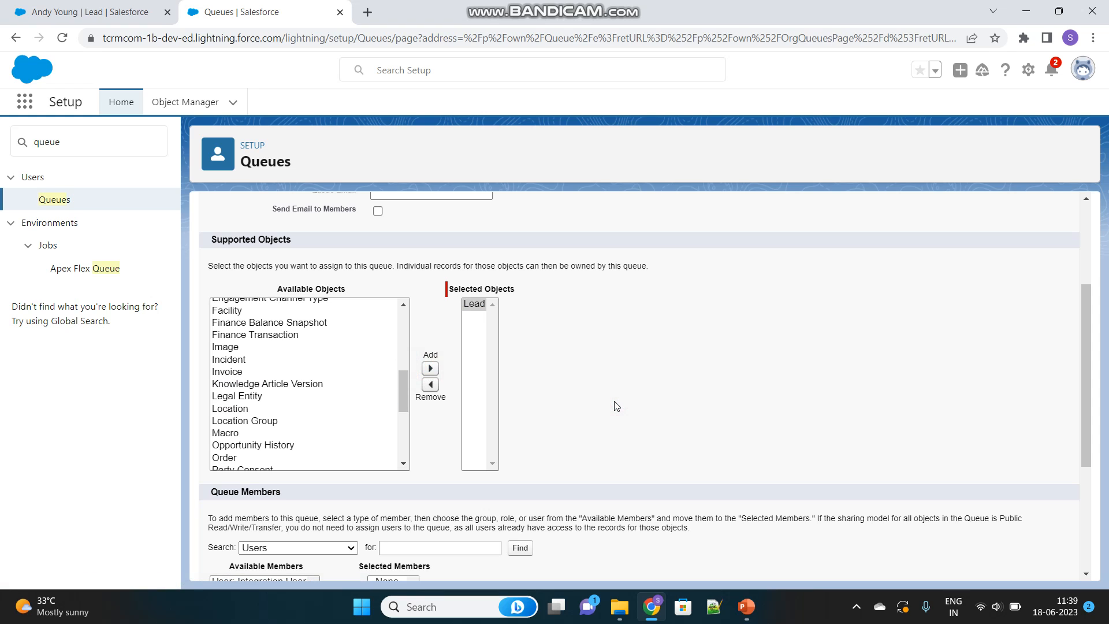
pyautogui.scroll(-3)
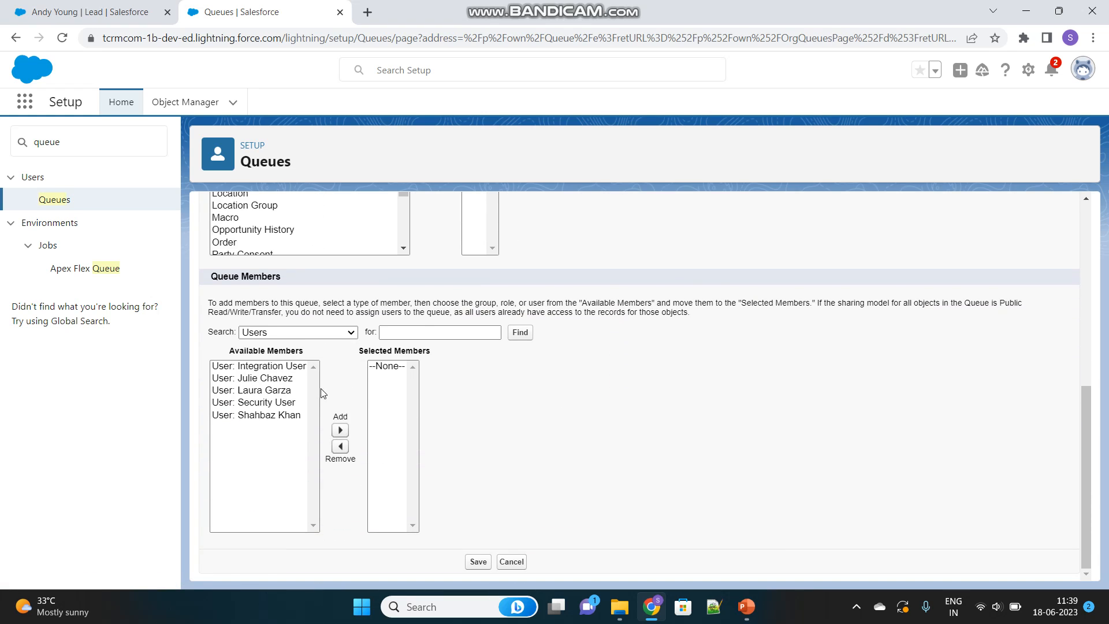
pyautogui.click(339, 430)
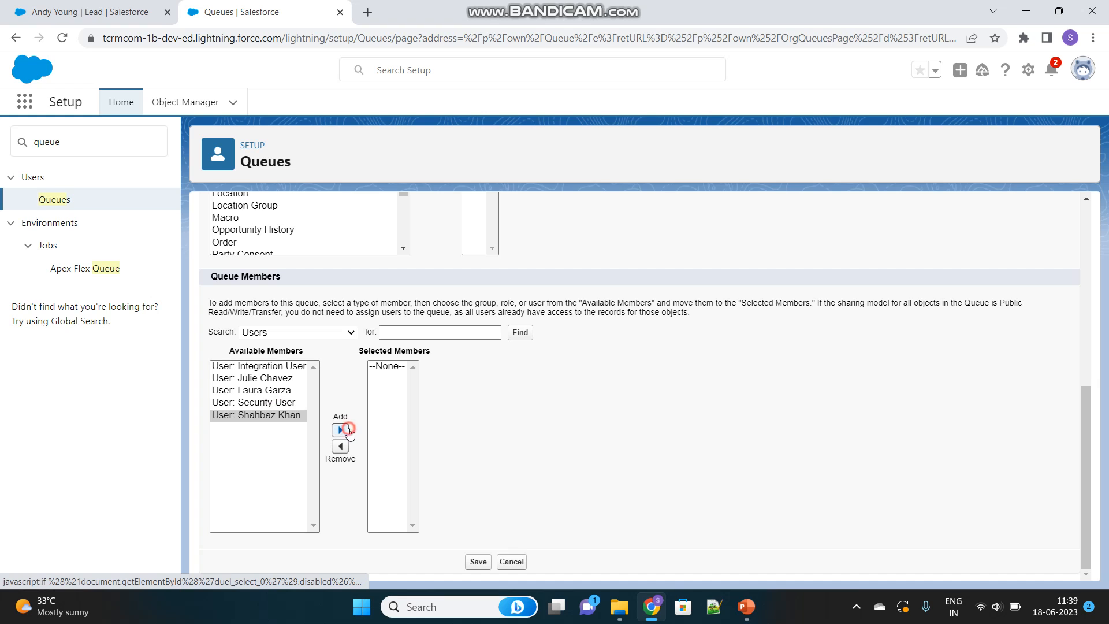
pyautogui.click(340, 430)
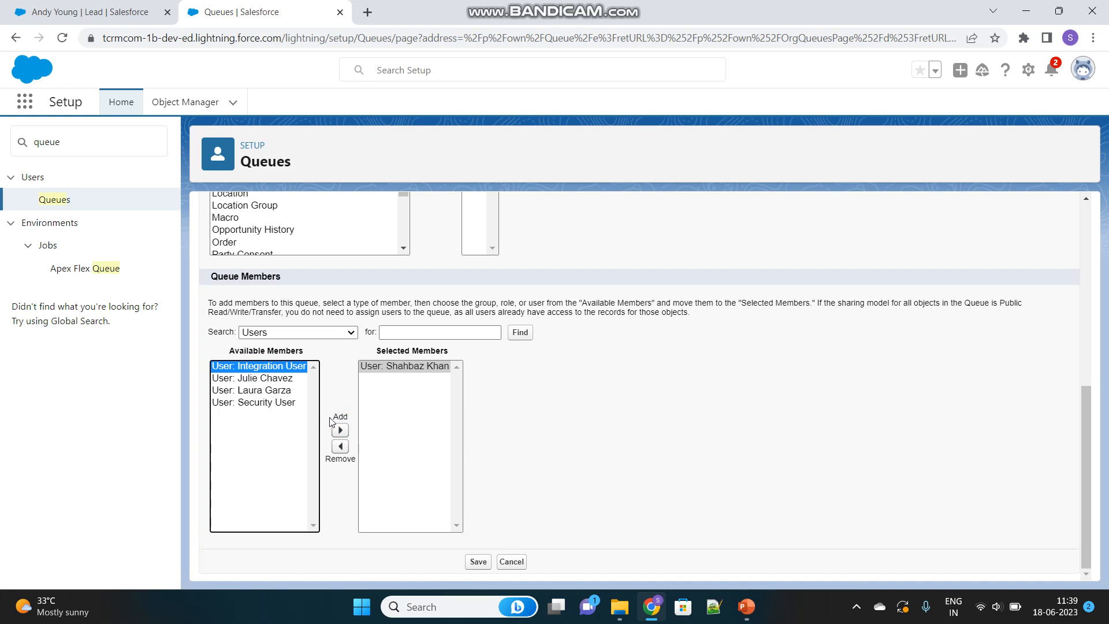
pyautogui.click(339, 430)
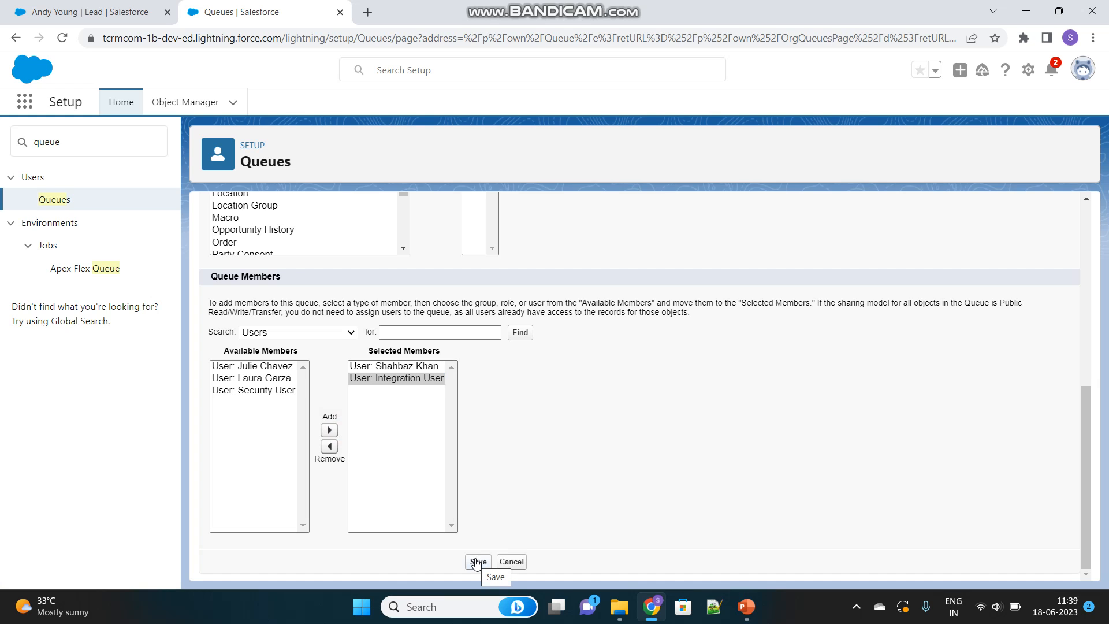
pyautogui.click(477, 562)
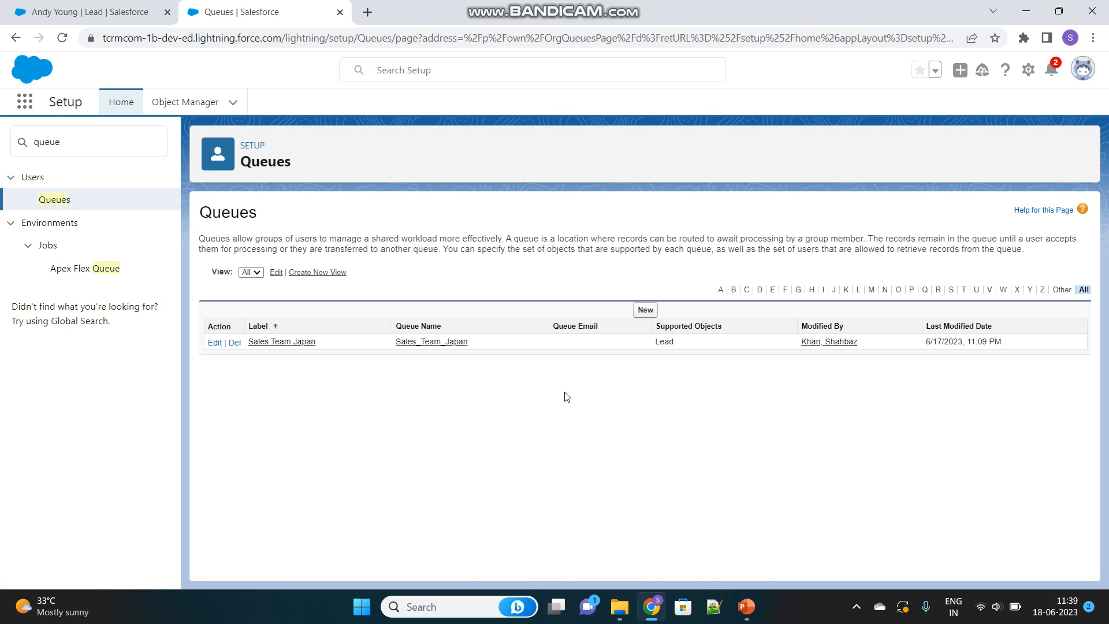
pyautogui.moveTo(110, 21)
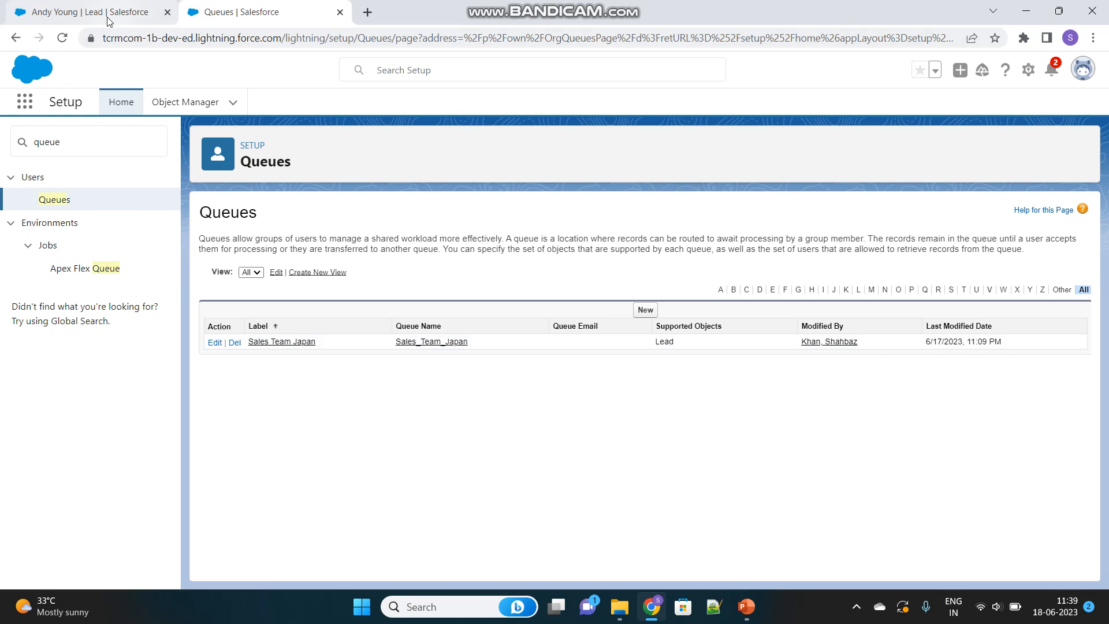
# Return to the lead tab and open the Andy Young (Dickenson plc) lead record
pyautogui.click(71, 11)
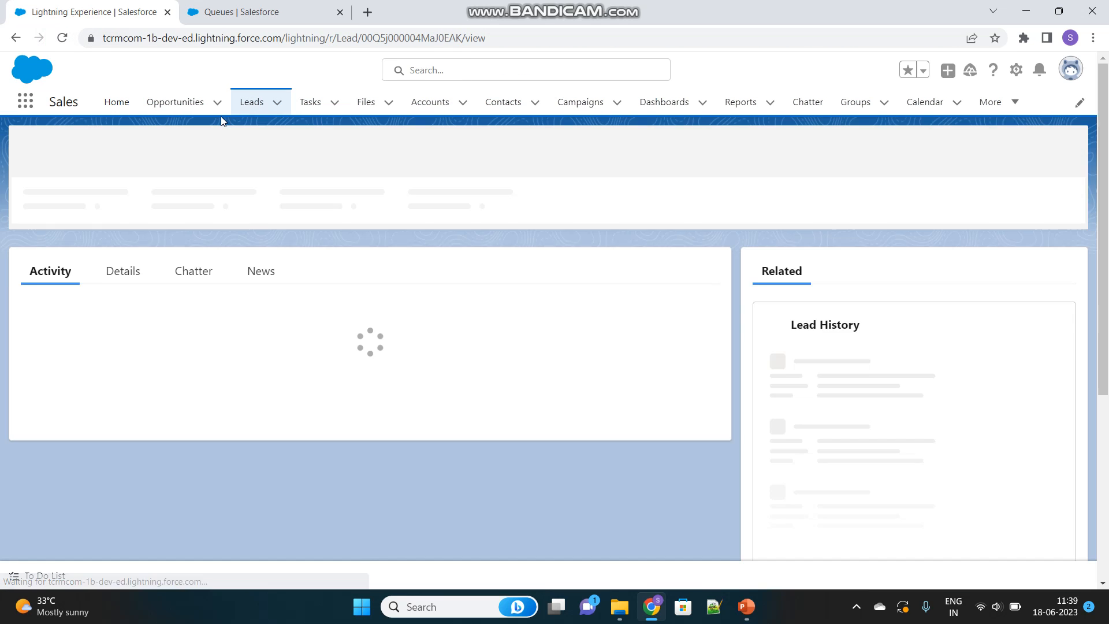
pyautogui.click(250, 101)
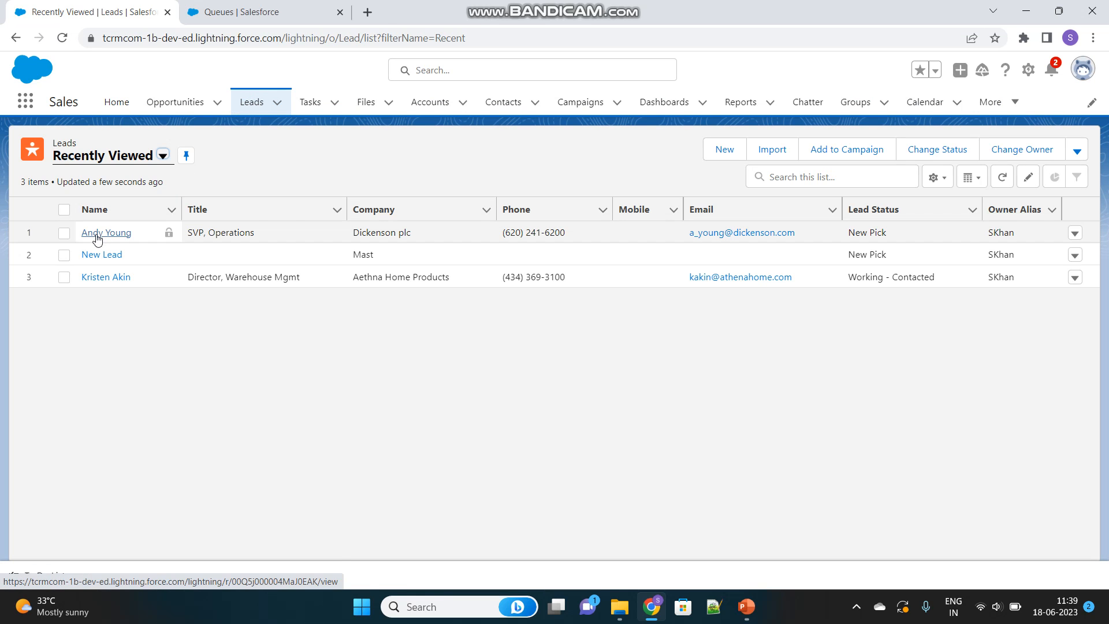
pyautogui.click(106, 233)
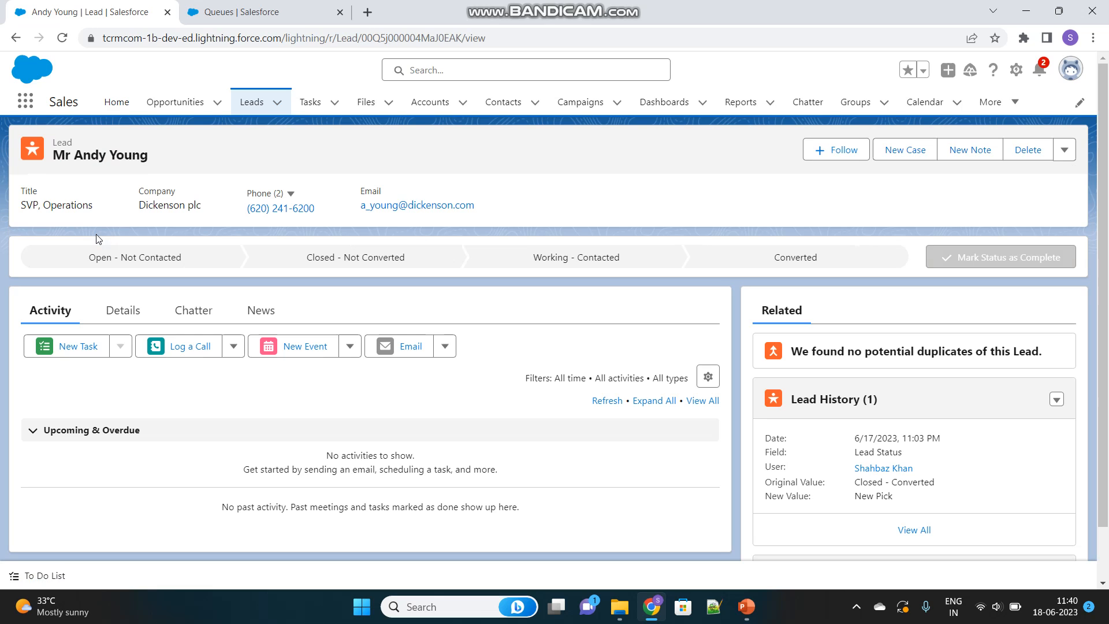
pyautogui.moveTo(562, 196)
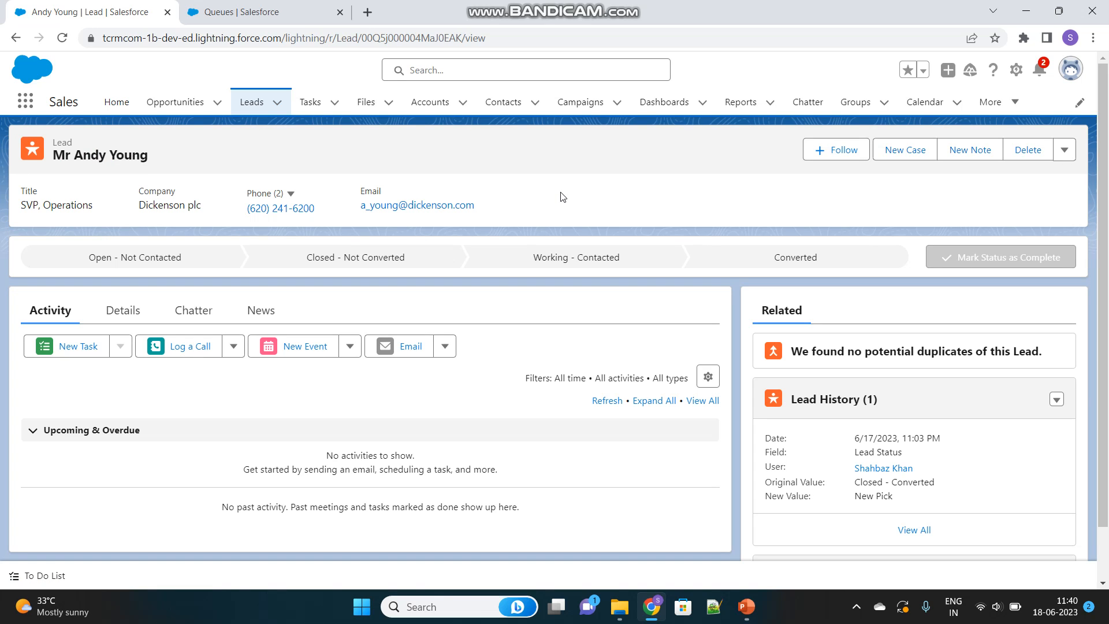
pyautogui.moveTo(164, 287)
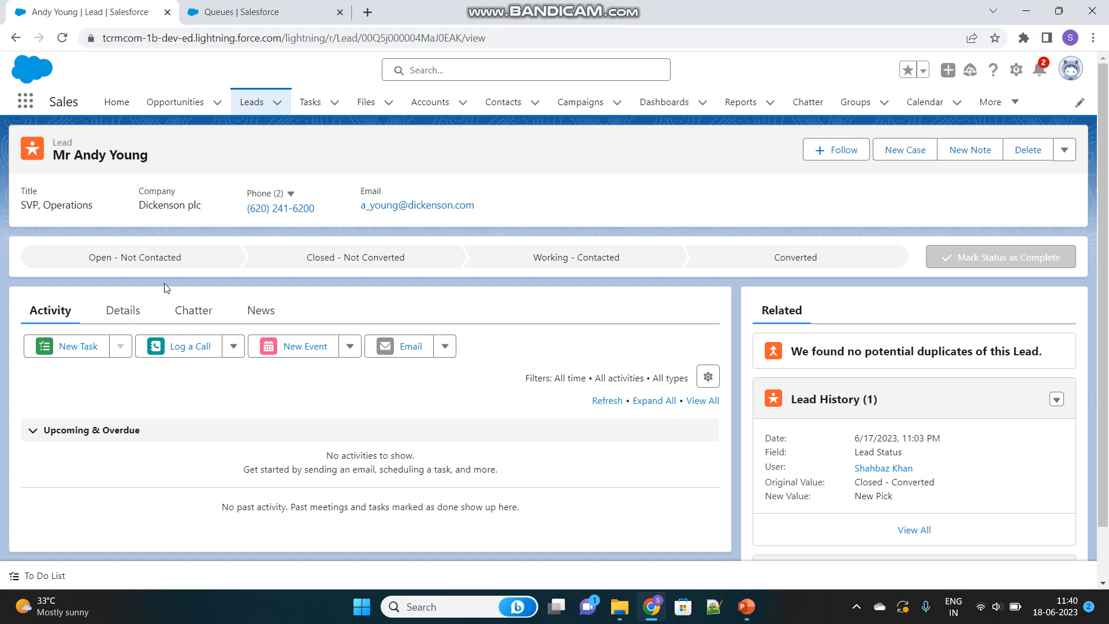
# Show the lead's Details and open its Sharing settings from the actions menu
pyautogui.click(119, 309)
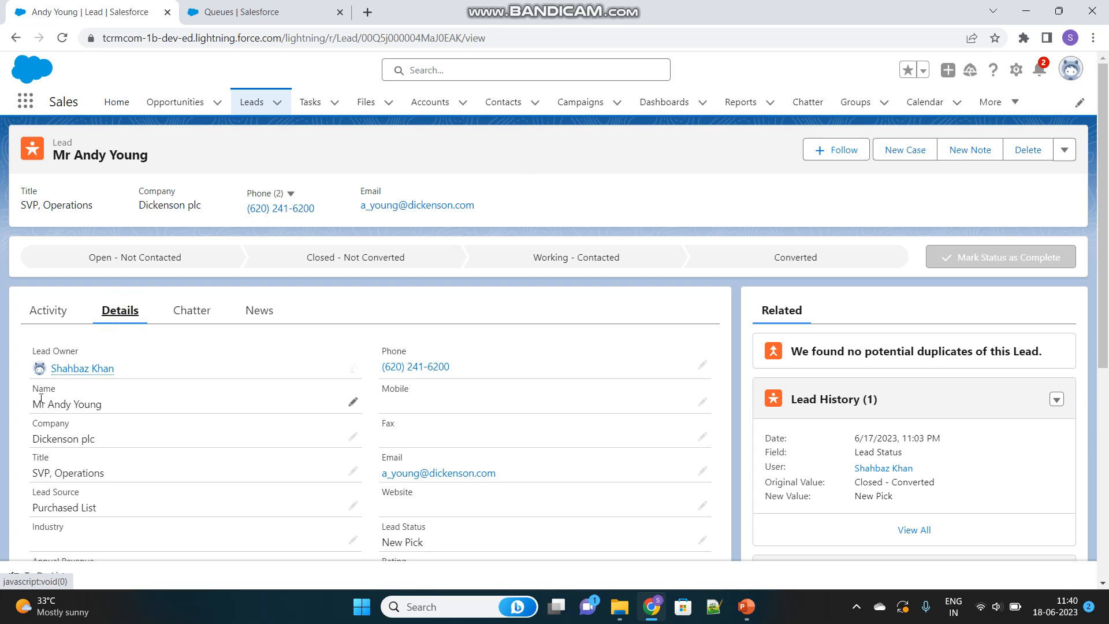
pyautogui.moveTo(837, 236)
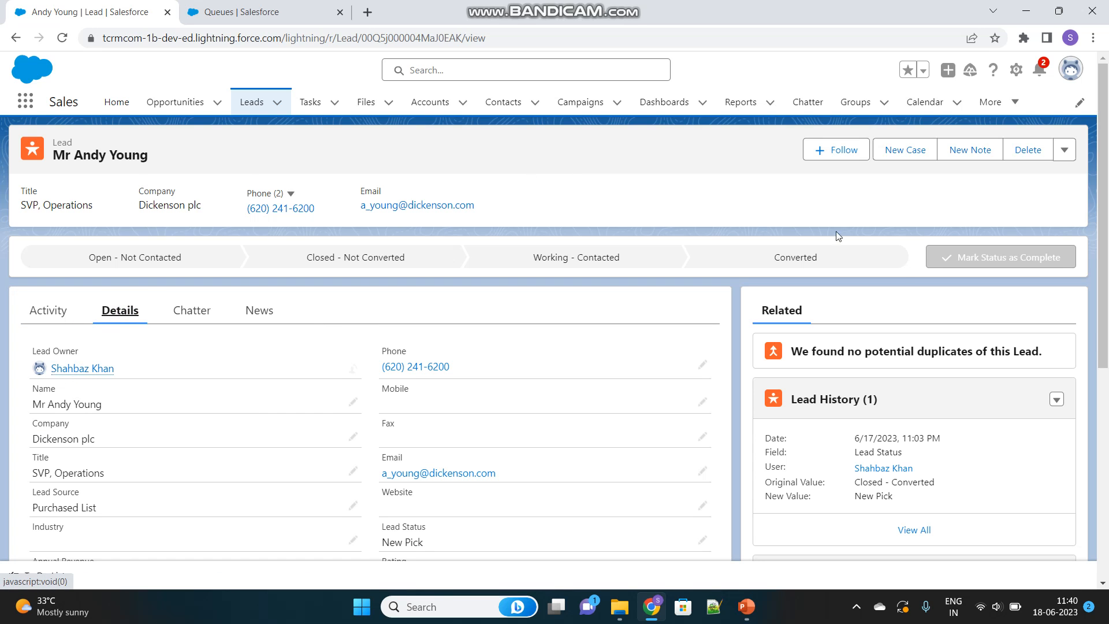
pyautogui.click(1063, 149)
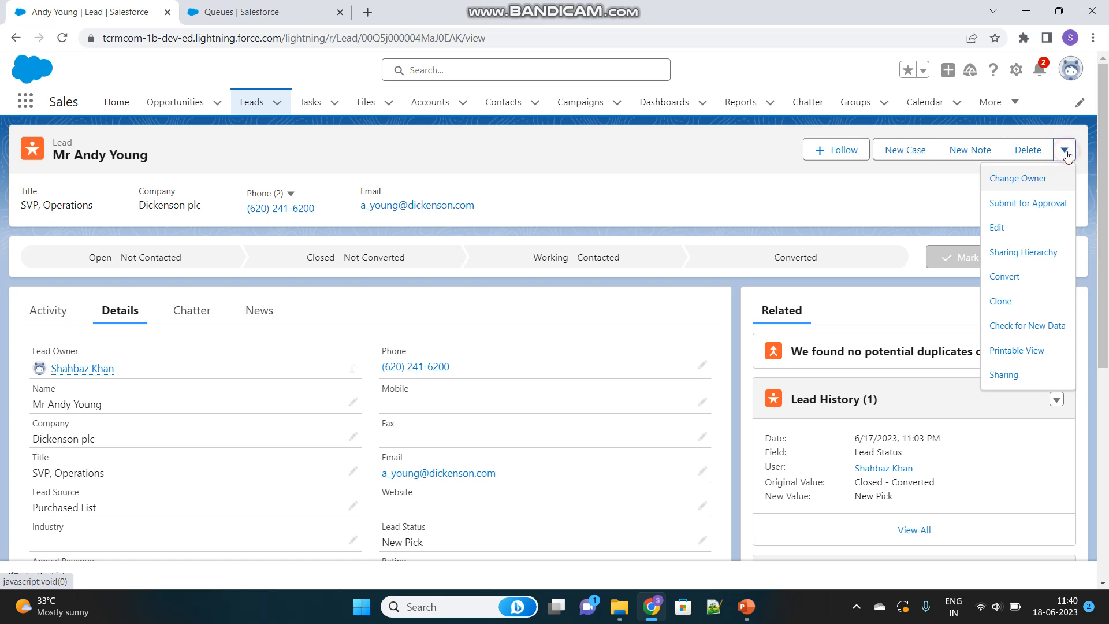
pyautogui.moveTo(1022, 290)
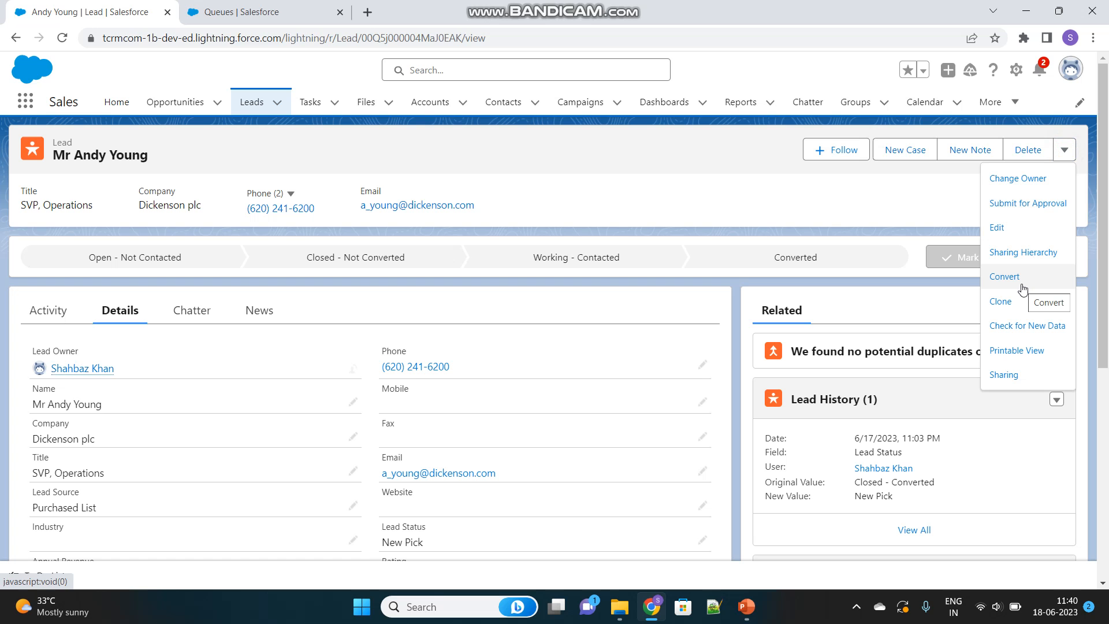
pyautogui.moveTo(1009, 373)
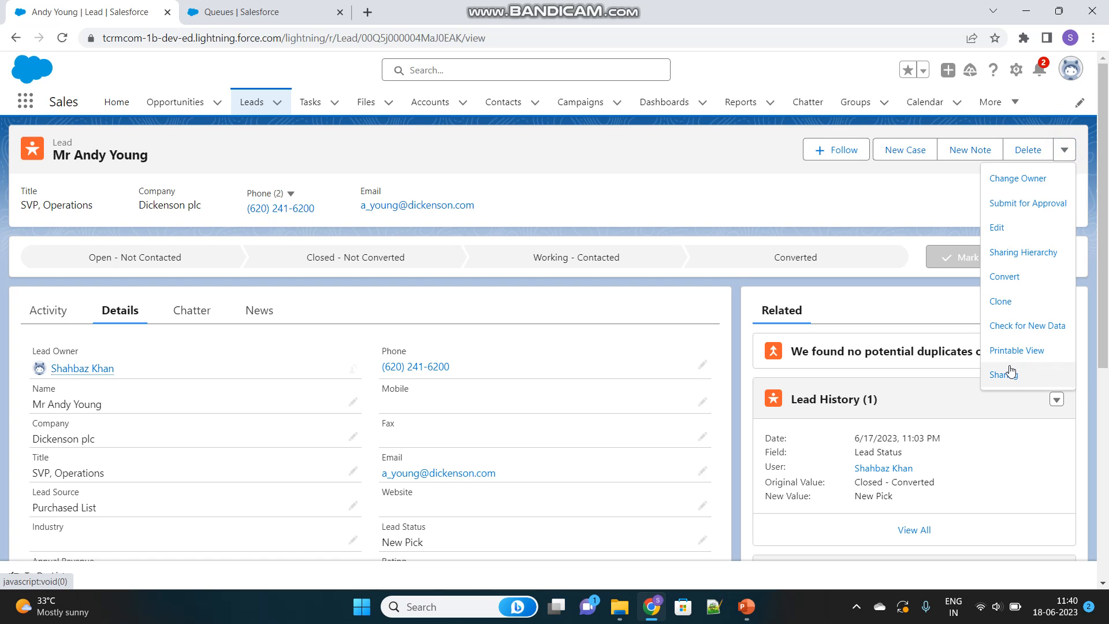
pyautogui.click(1003, 374)
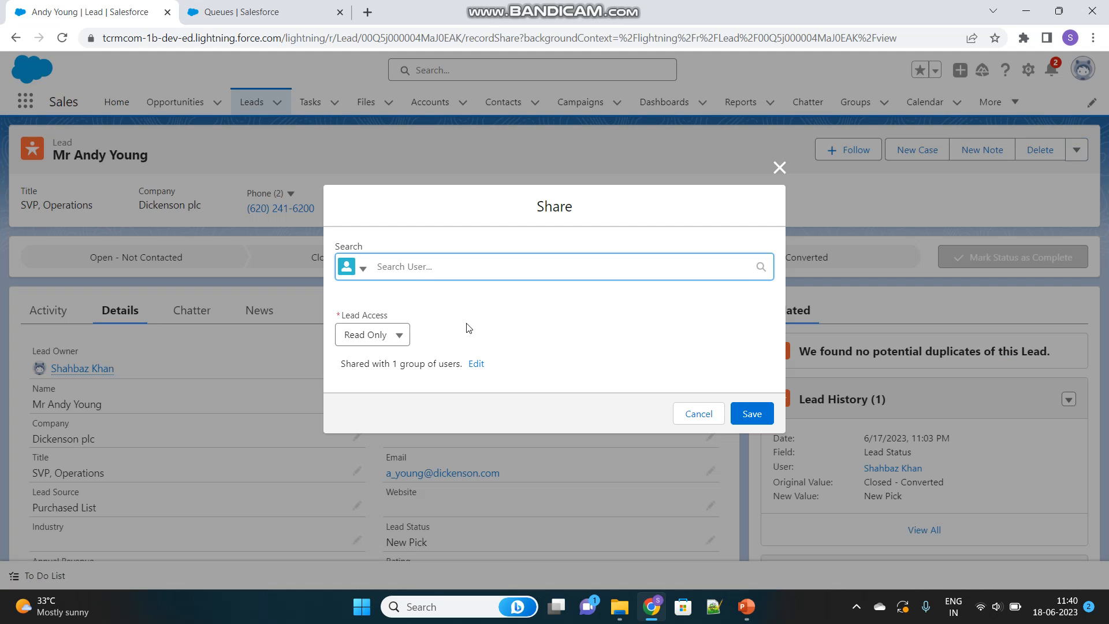
pyautogui.click(476, 364)
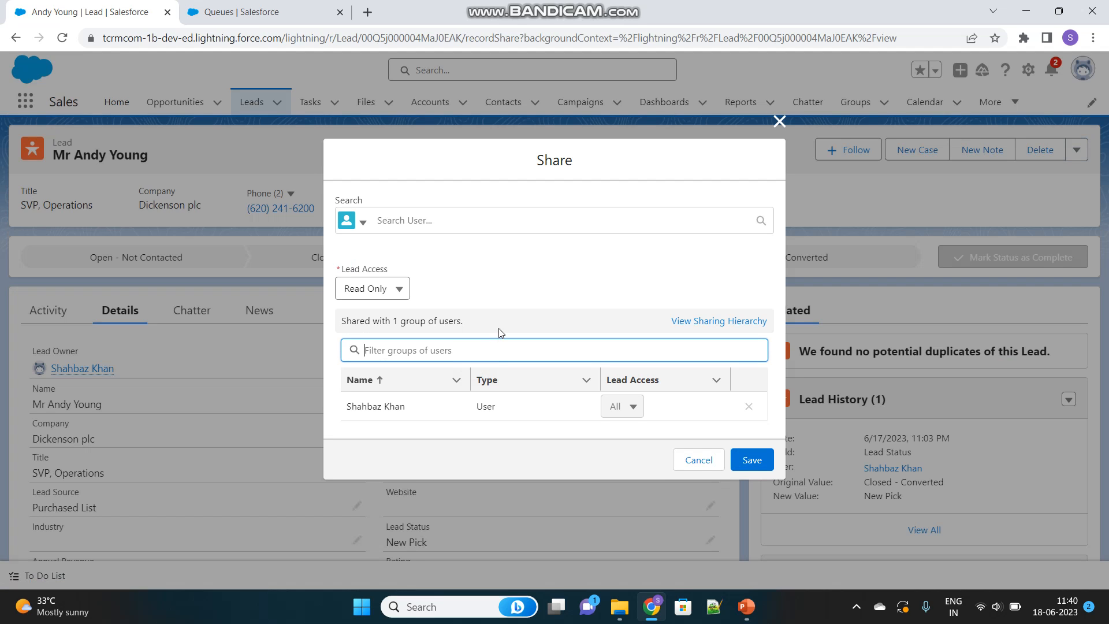
pyautogui.moveTo(461, 310)
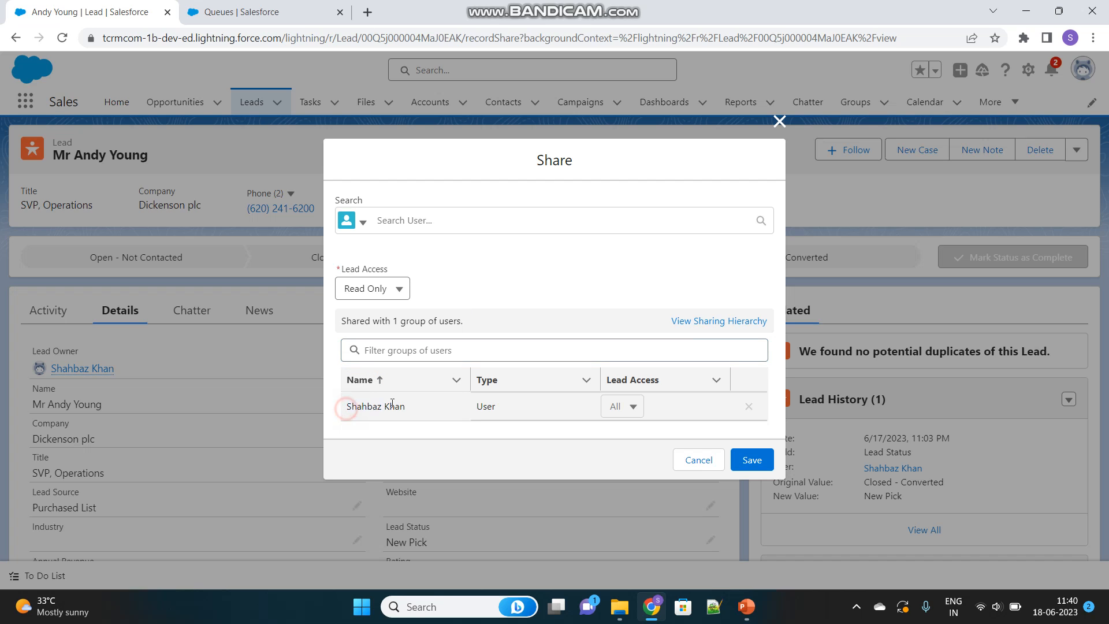
pyautogui.click(389, 406)
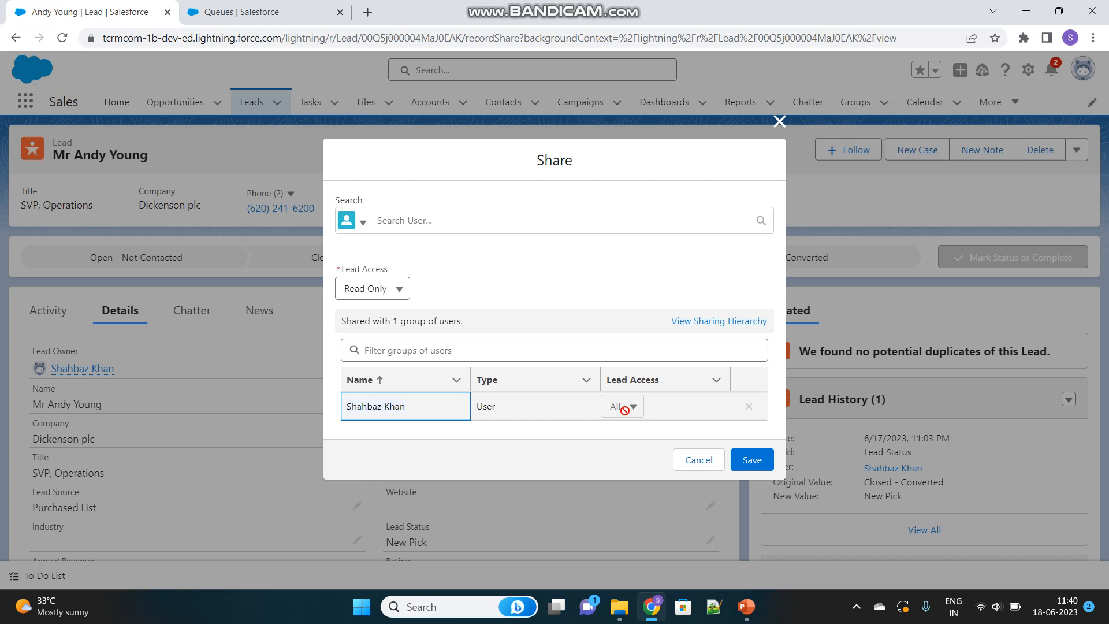
pyautogui.moveTo(442, 219)
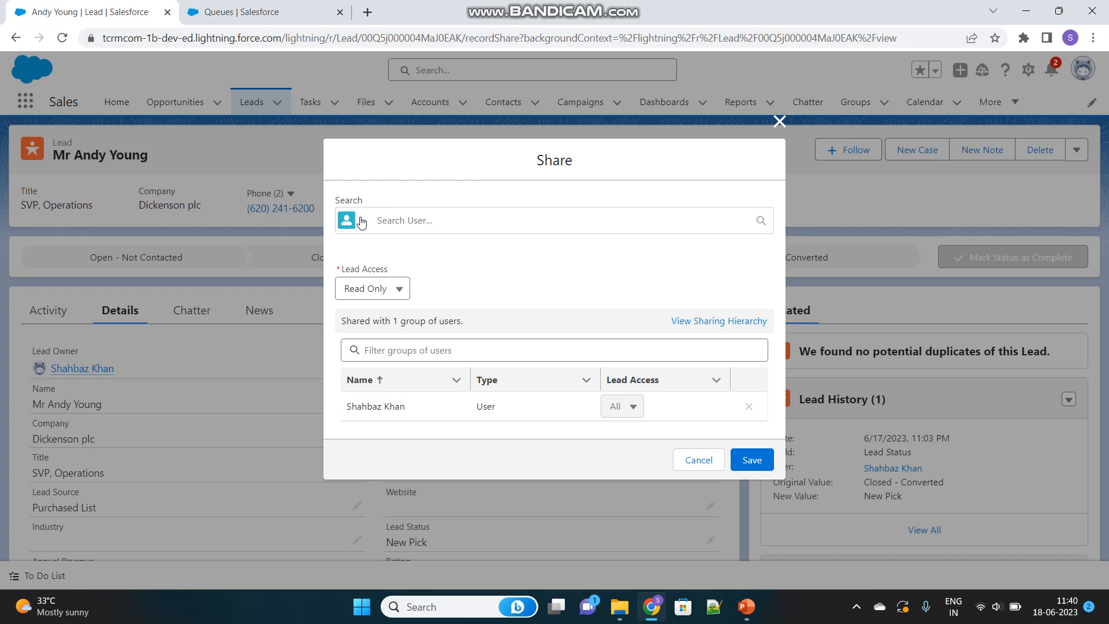
pyautogui.click(353, 219)
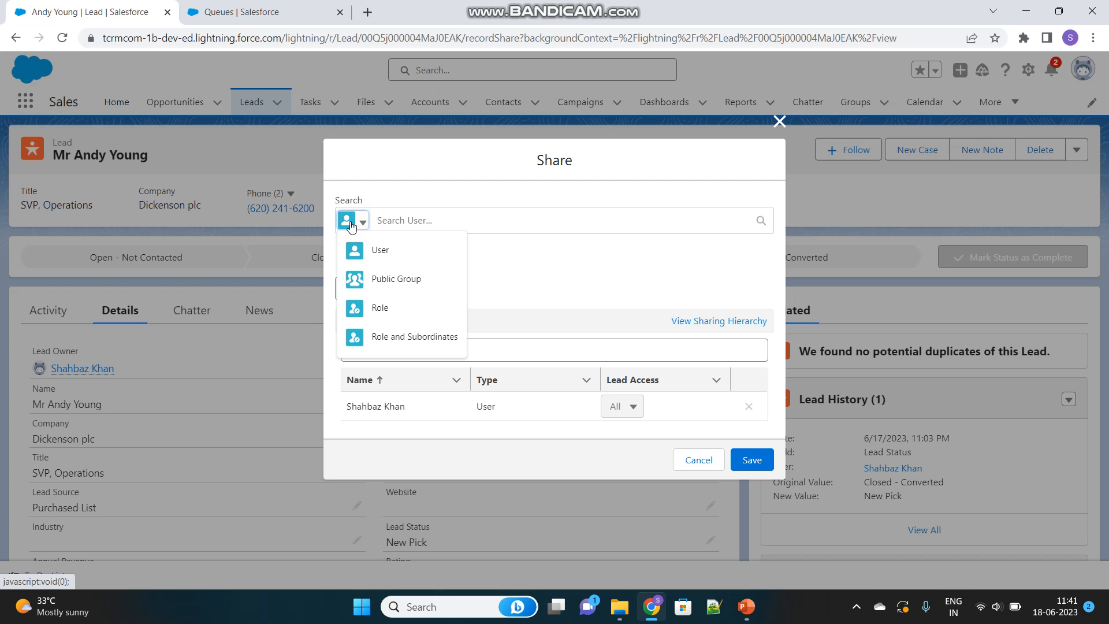
pyautogui.moveTo(370, 253)
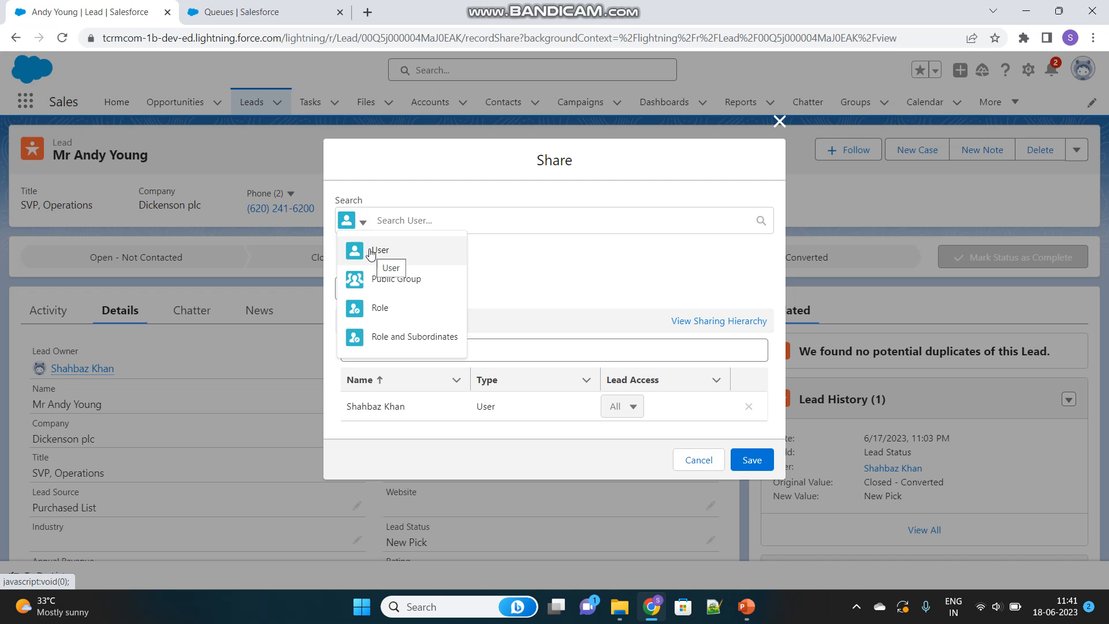
pyautogui.moveTo(366, 253)
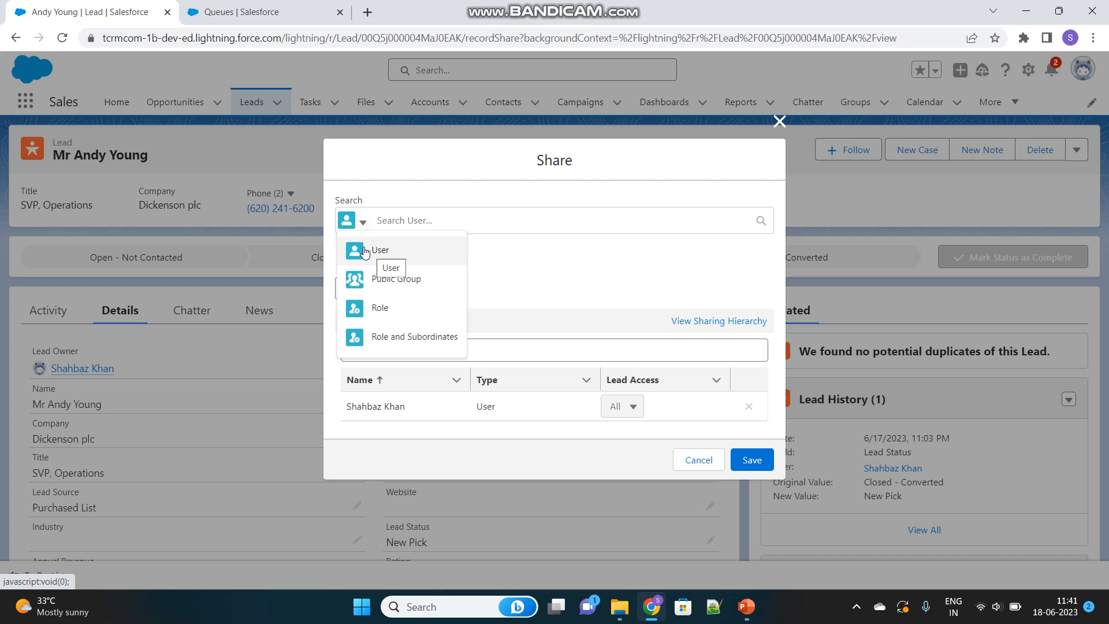
# Search public groups for 'Mast' and add Masters Group as a share recipient
pyautogui.click(396, 279)
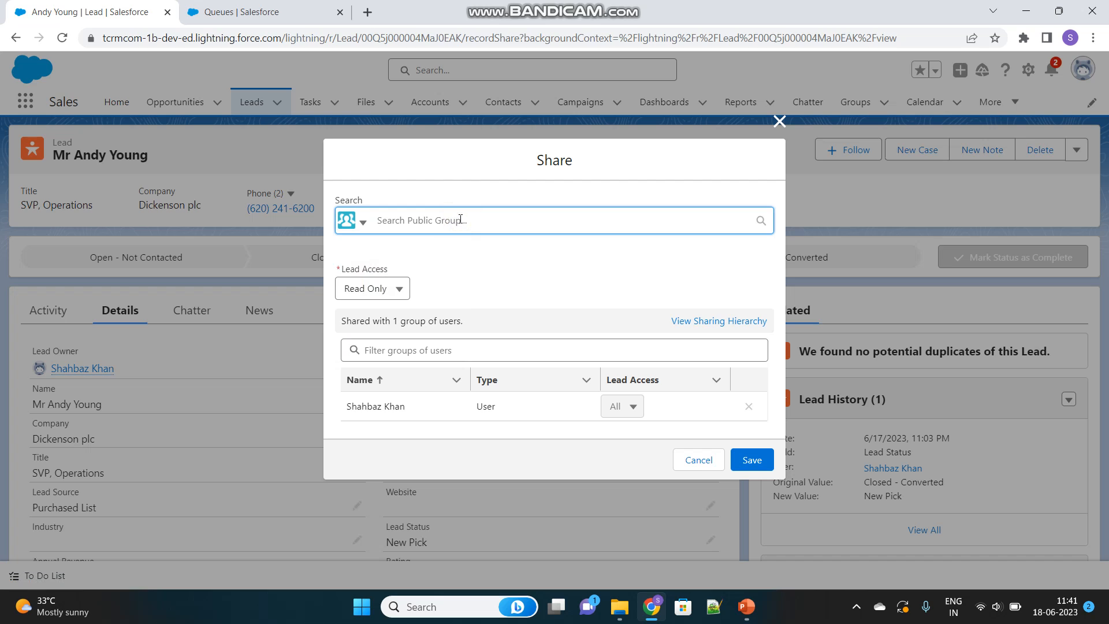
pyautogui.write('M')
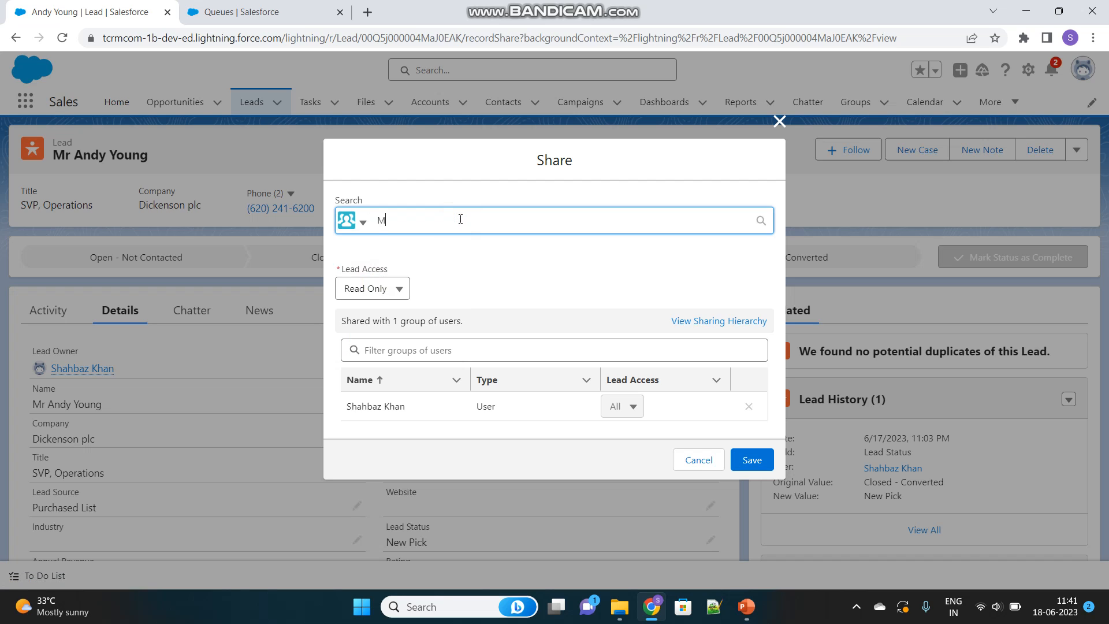
pyautogui.write('ast')
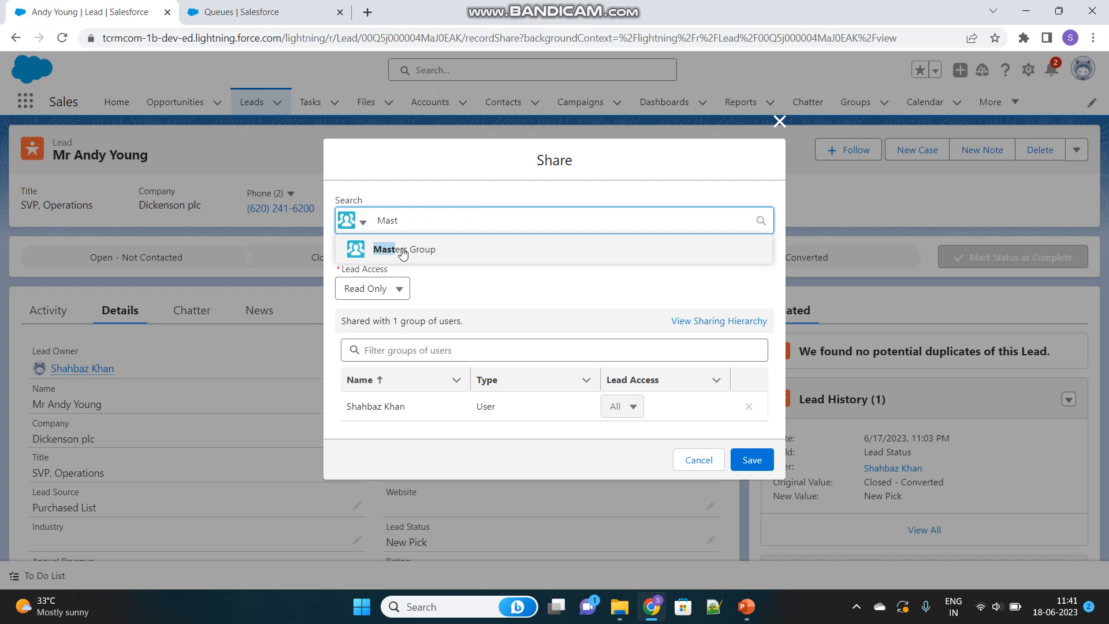
pyautogui.moveTo(402, 249)
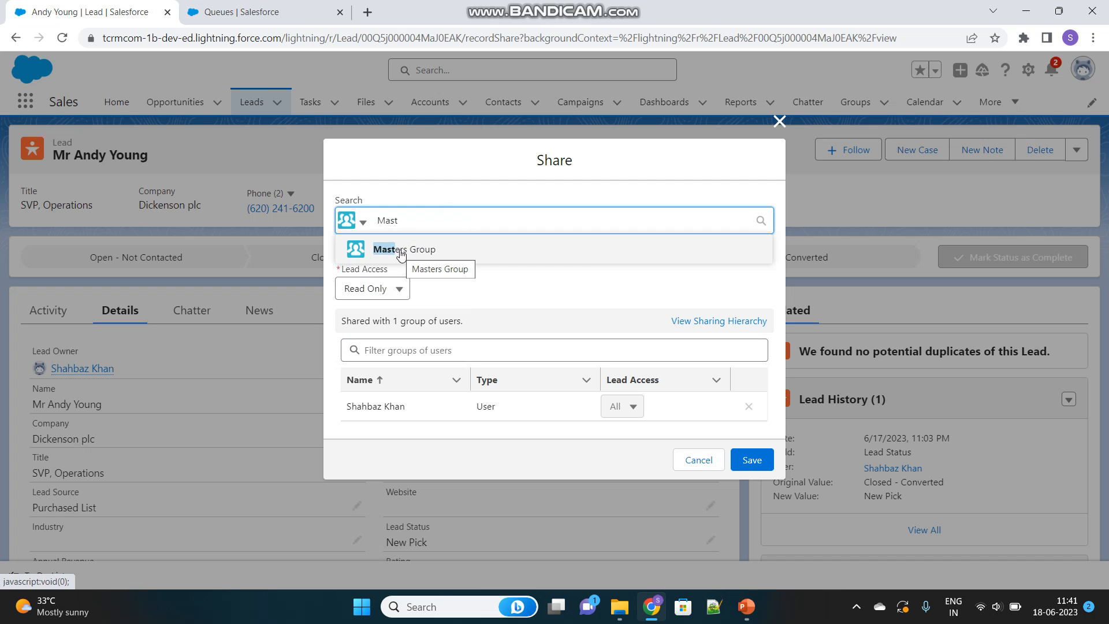
pyautogui.click(401, 249)
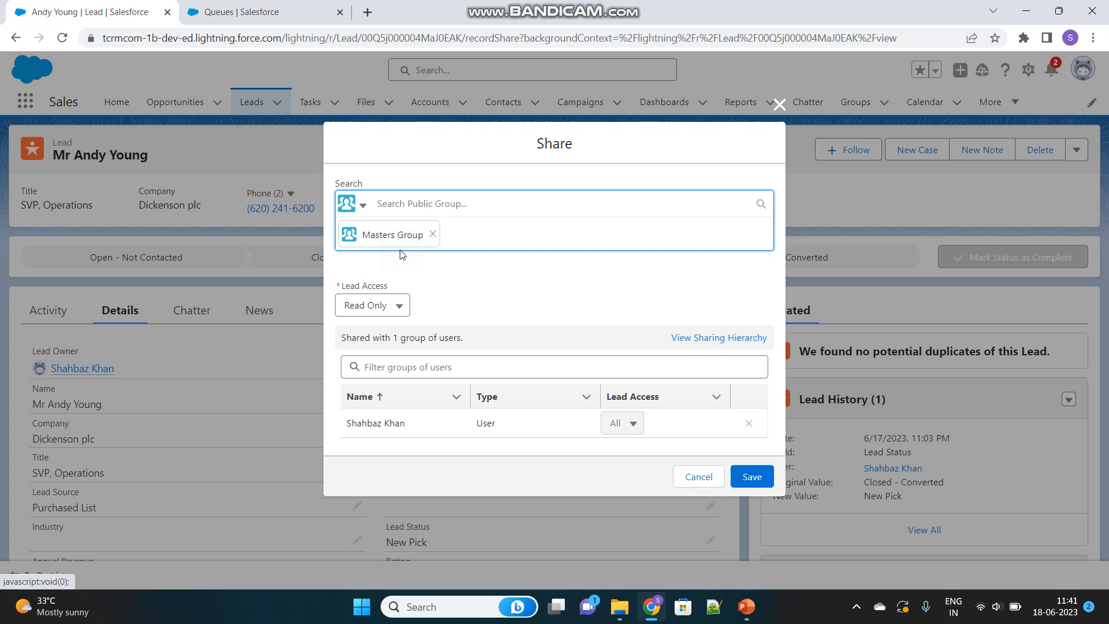
pyautogui.moveTo(352, 294)
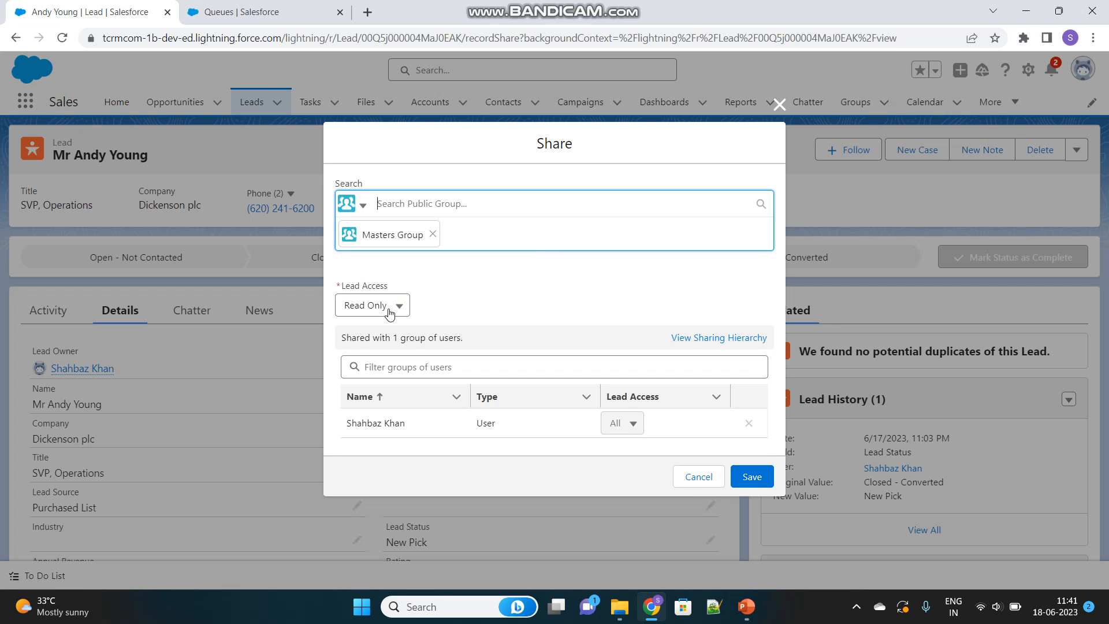
# Toggle Lead Access to Read/Write then back to Read Only and save the share
pyautogui.click(371, 305)
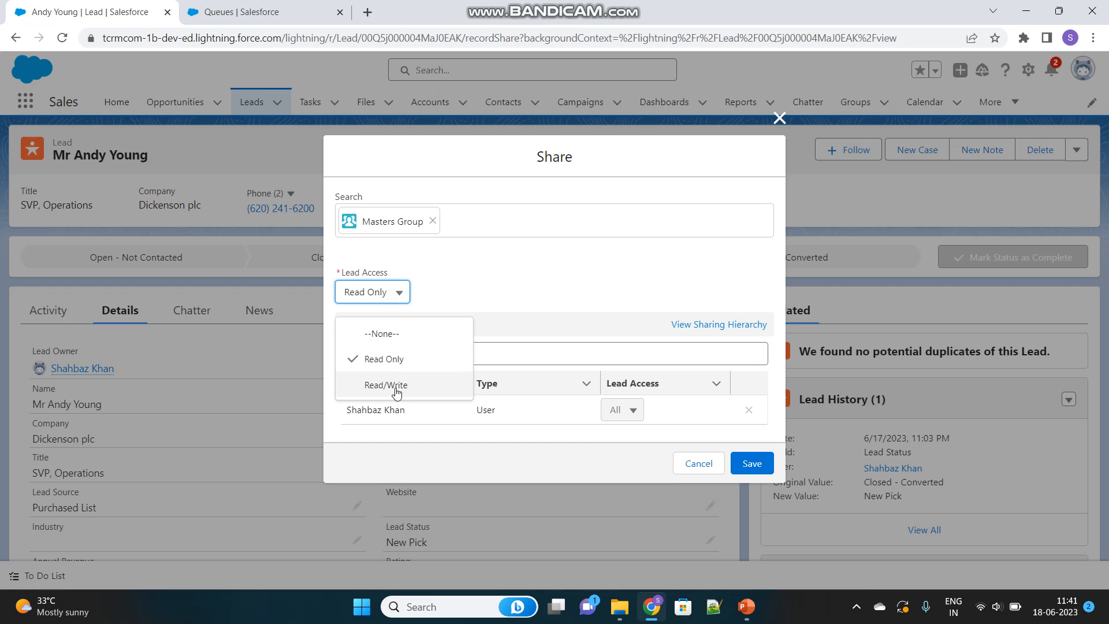
pyautogui.click(383, 384)
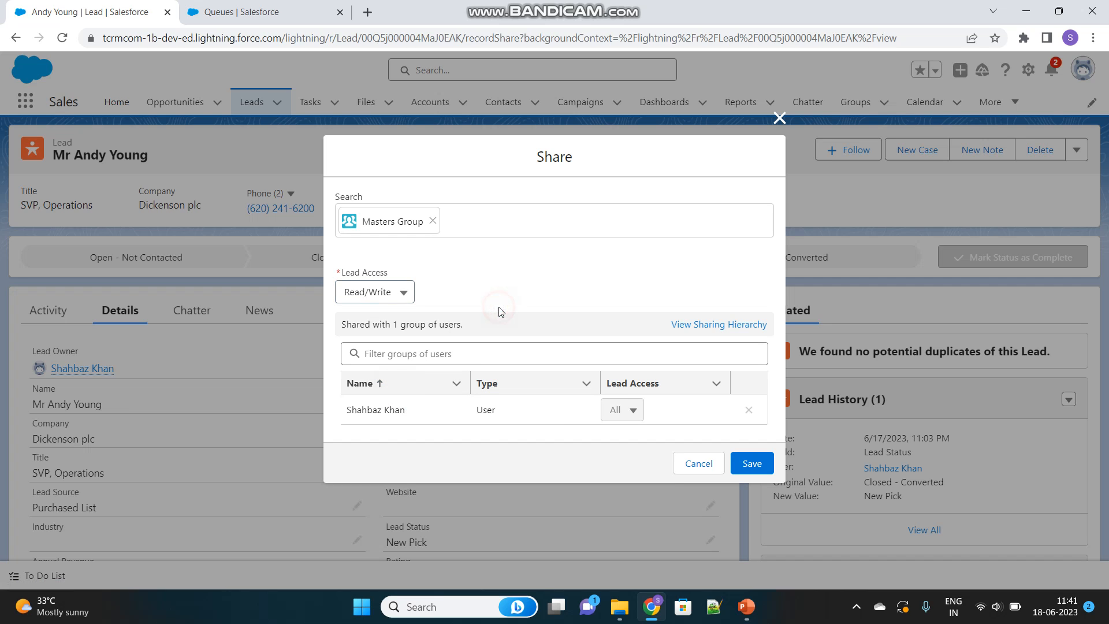
pyautogui.click(373, 291)
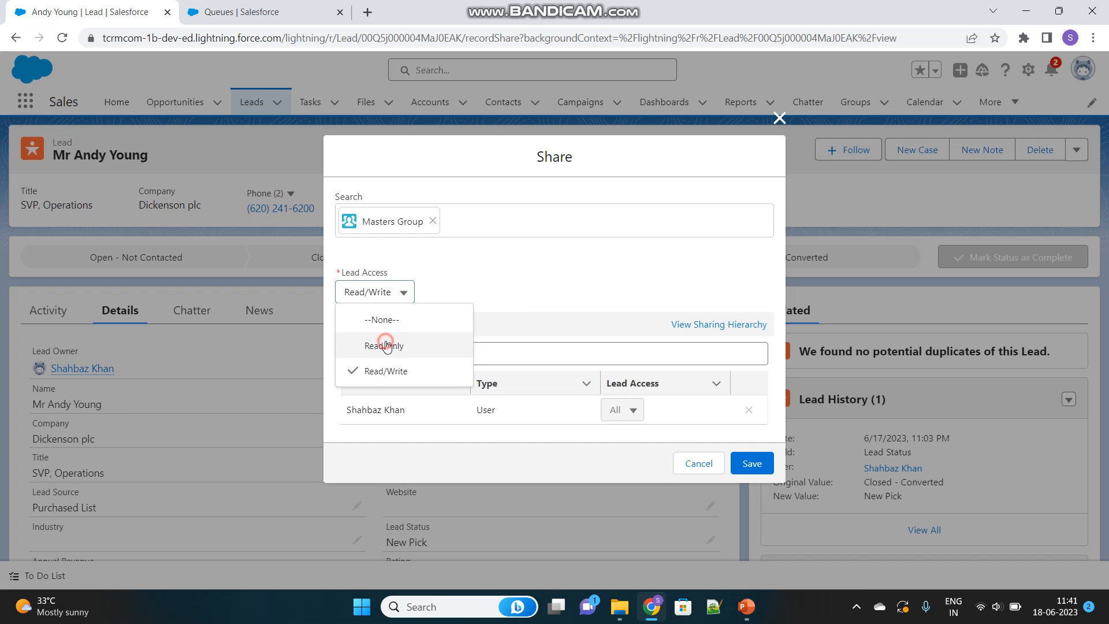
pyautogui.click(383, 345)
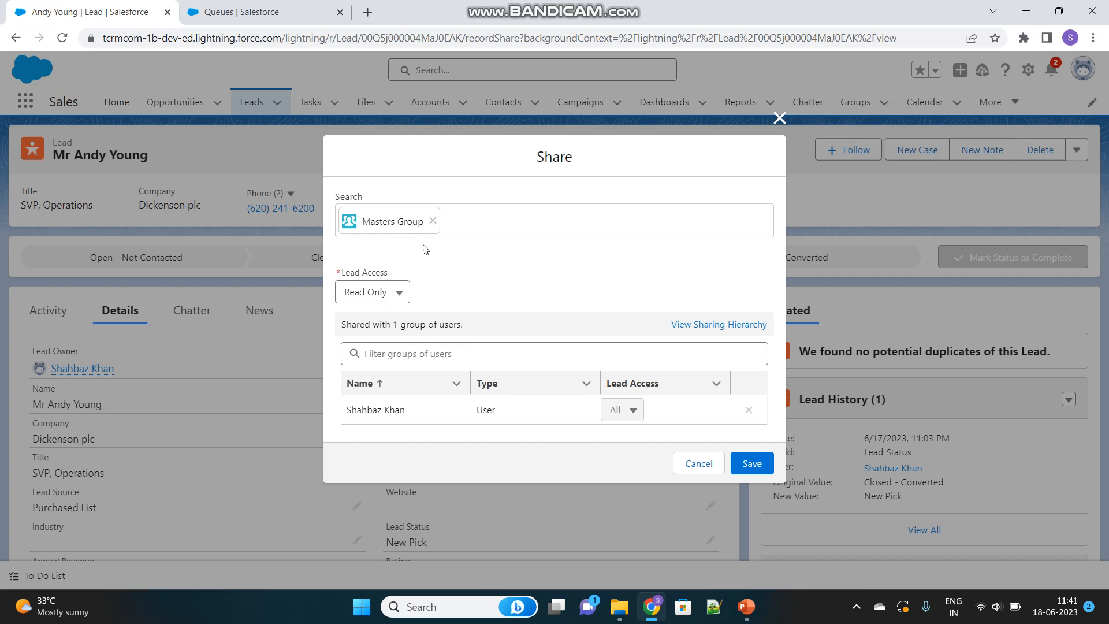
pyautogui.click(752, 462)
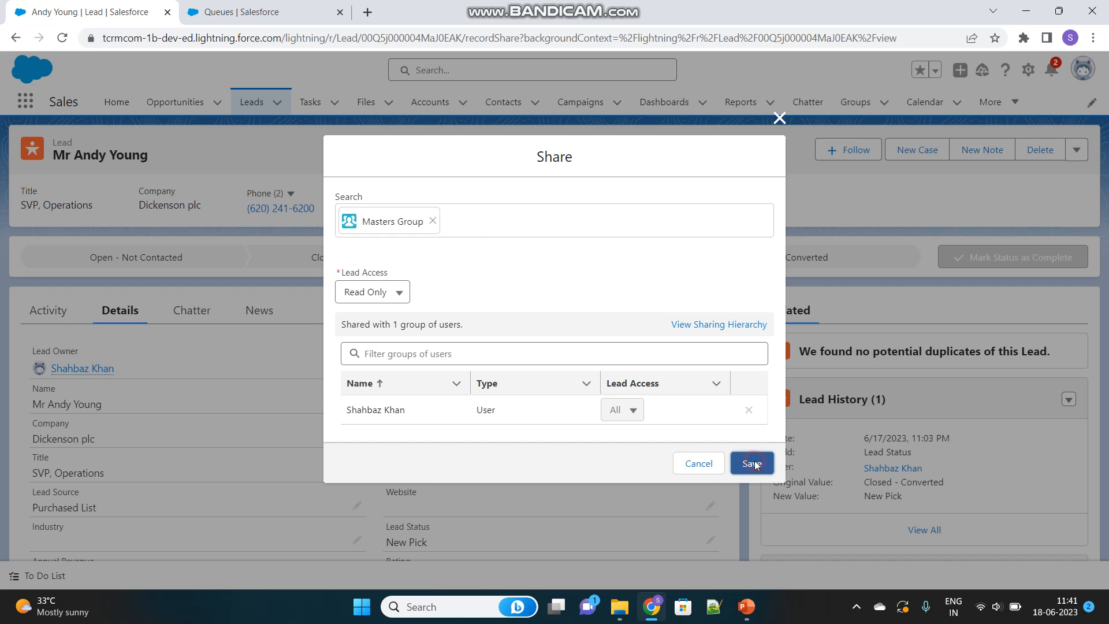
pyautogui.click(750, 463)
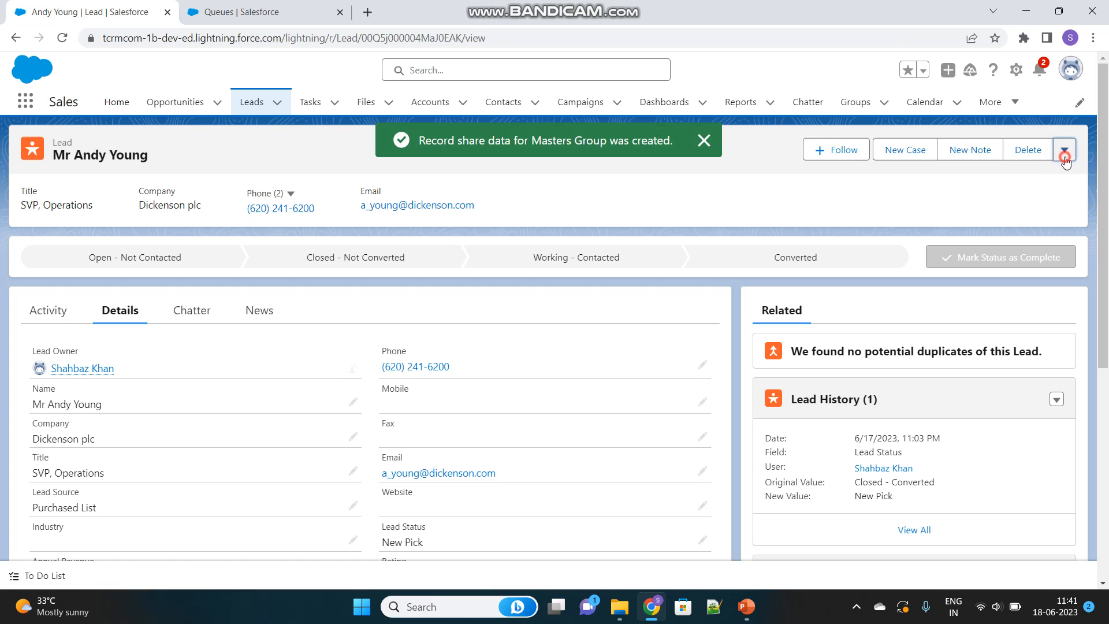
pyautogui.click(1064, 148)
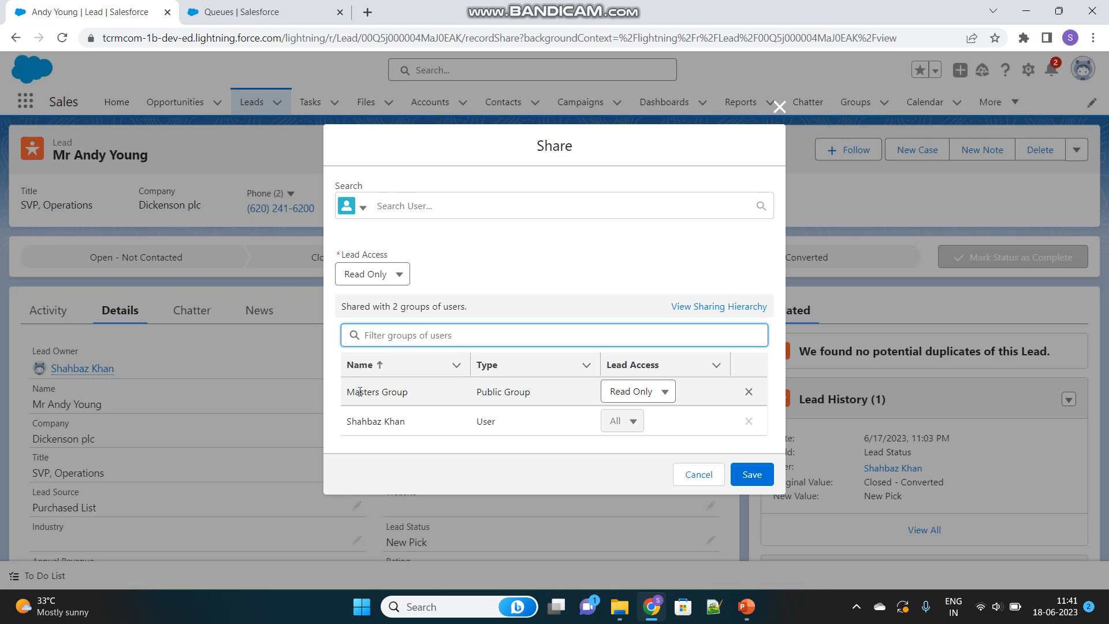
pyautogui.click(377, 391)
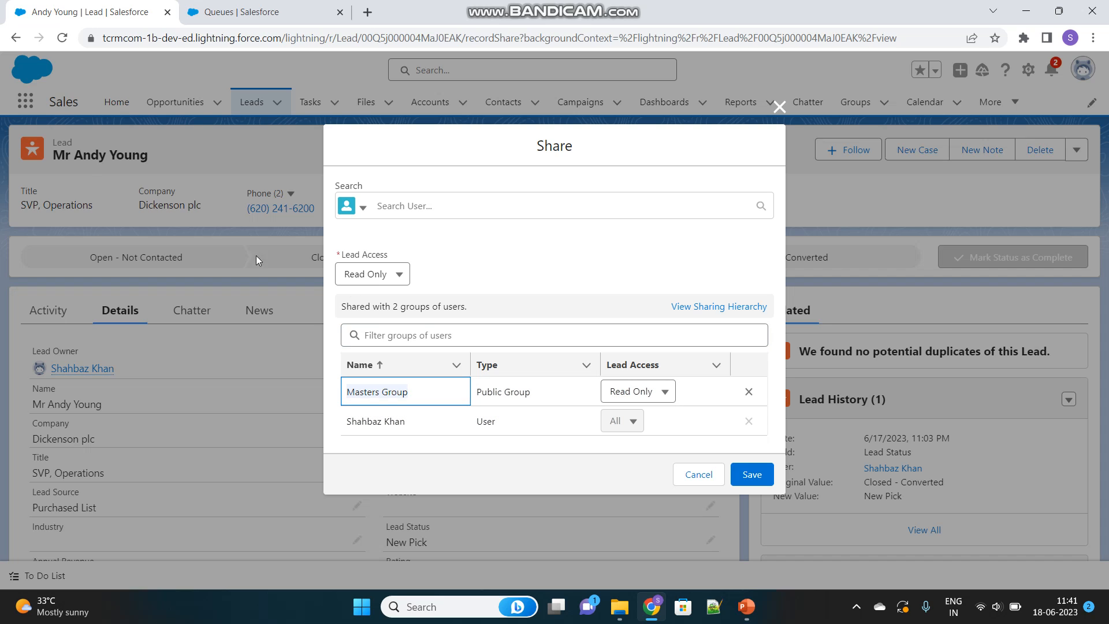
pyautogui.moveTo(62, 178)
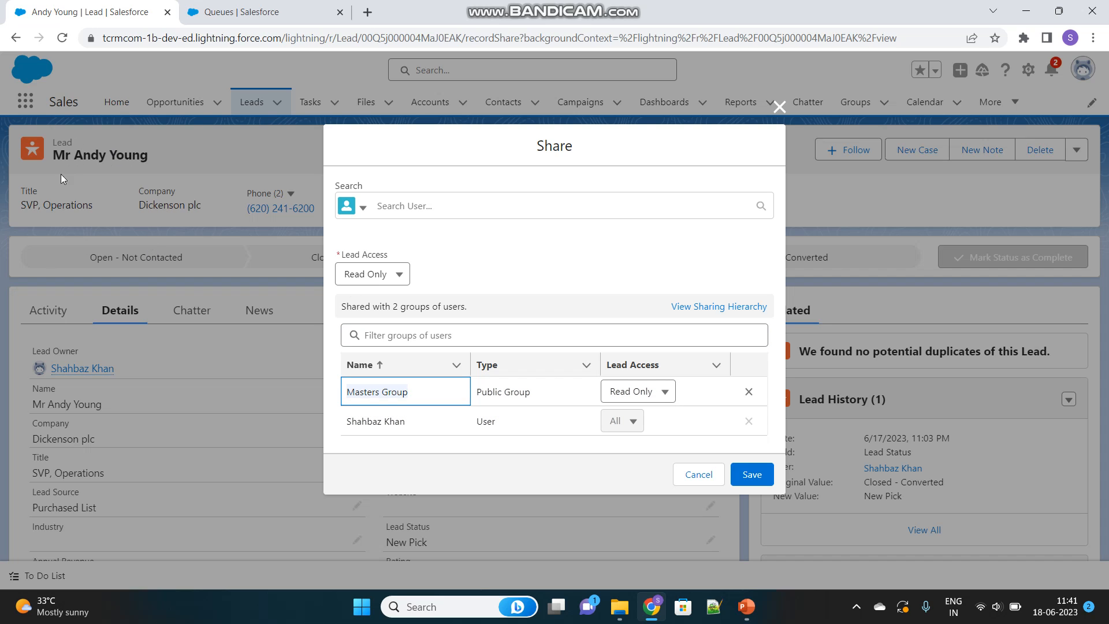
pyautogui.moveTo(418, 241)
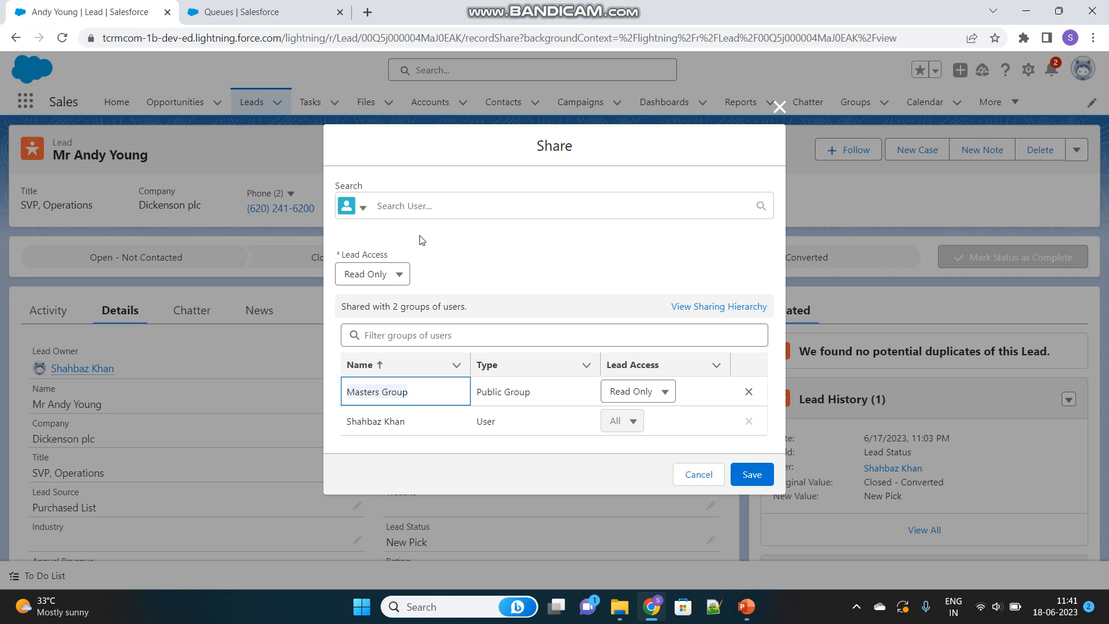
pyautogui.moveTo(493, 252)
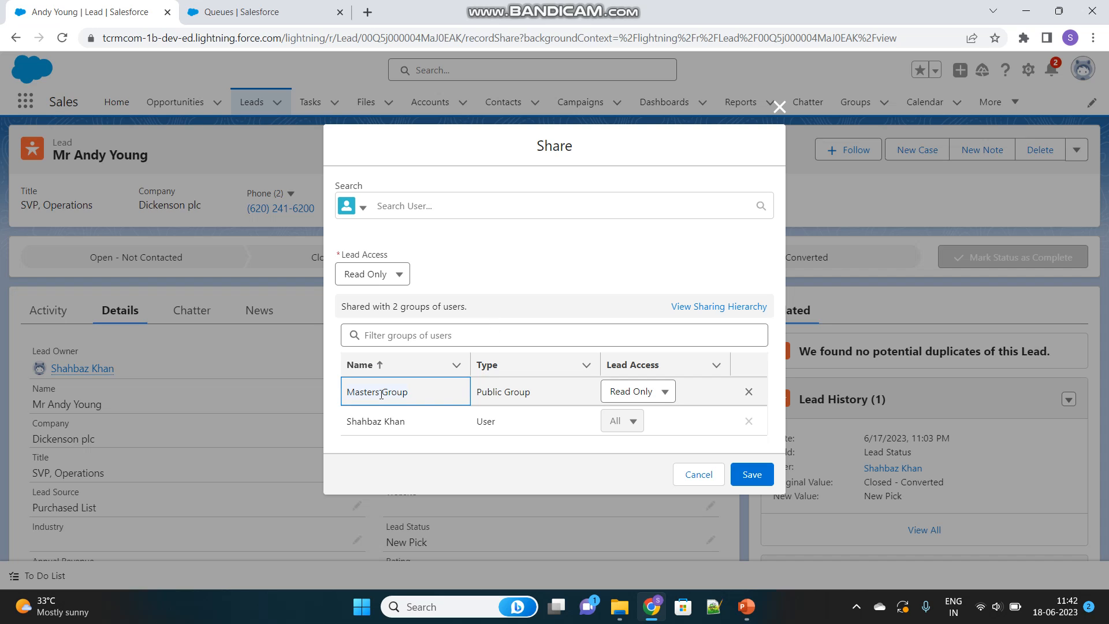
pyautogui.click(487, 365)
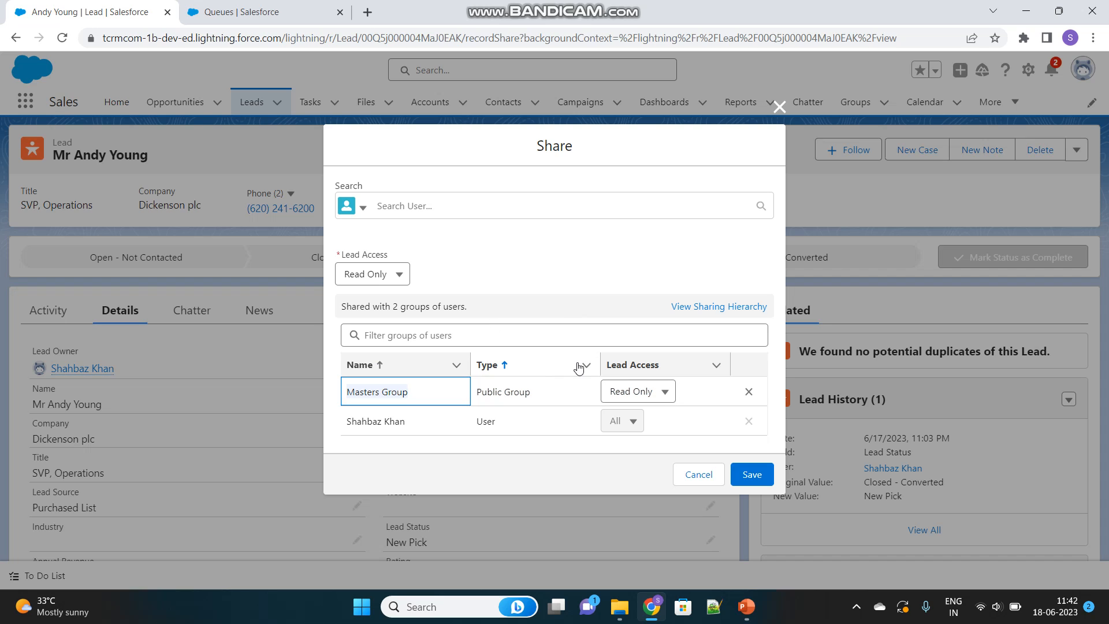
pyautogui.click(697, 473)
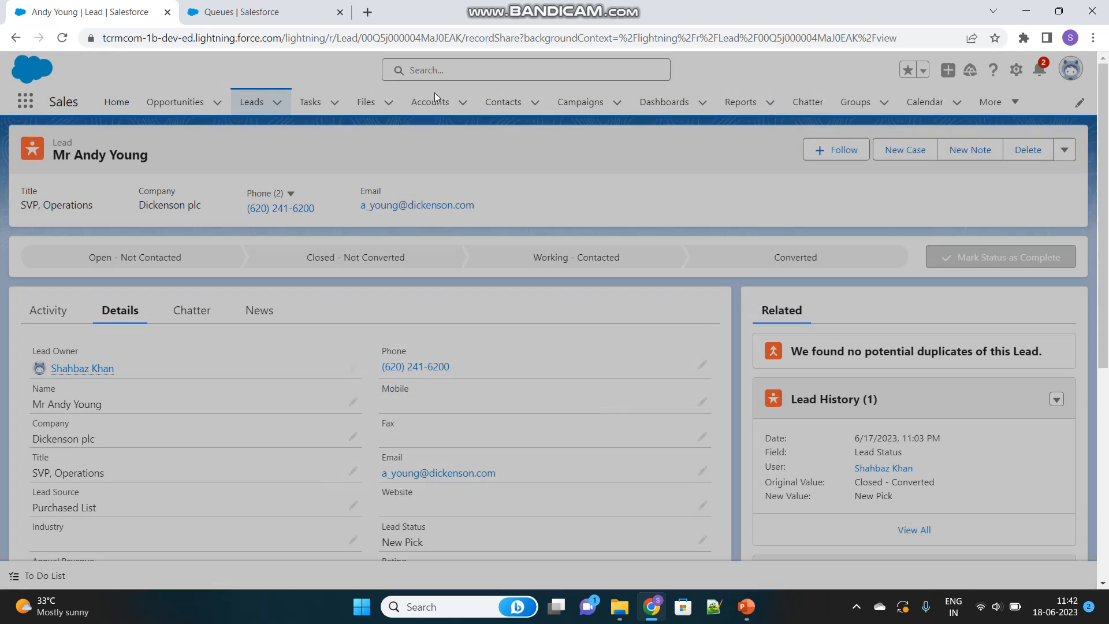
# Find 'shari' in Setup Quick Find and show the Lead Sharing Rules section of Sharing Settings
pyautogui.click(263, 12)
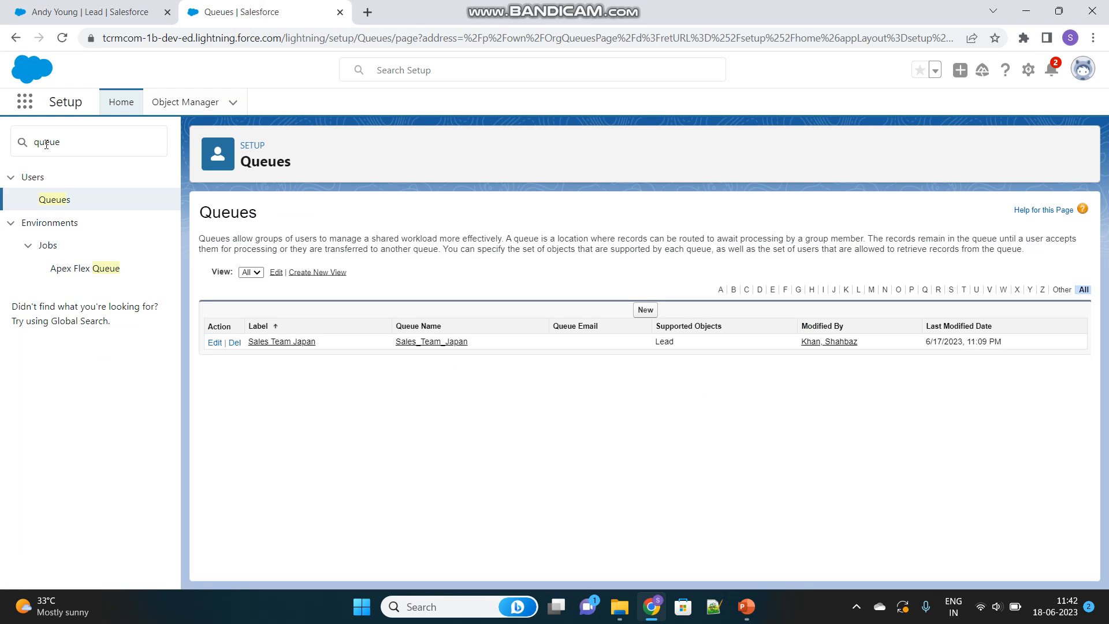
pyautogui.write('sharing')
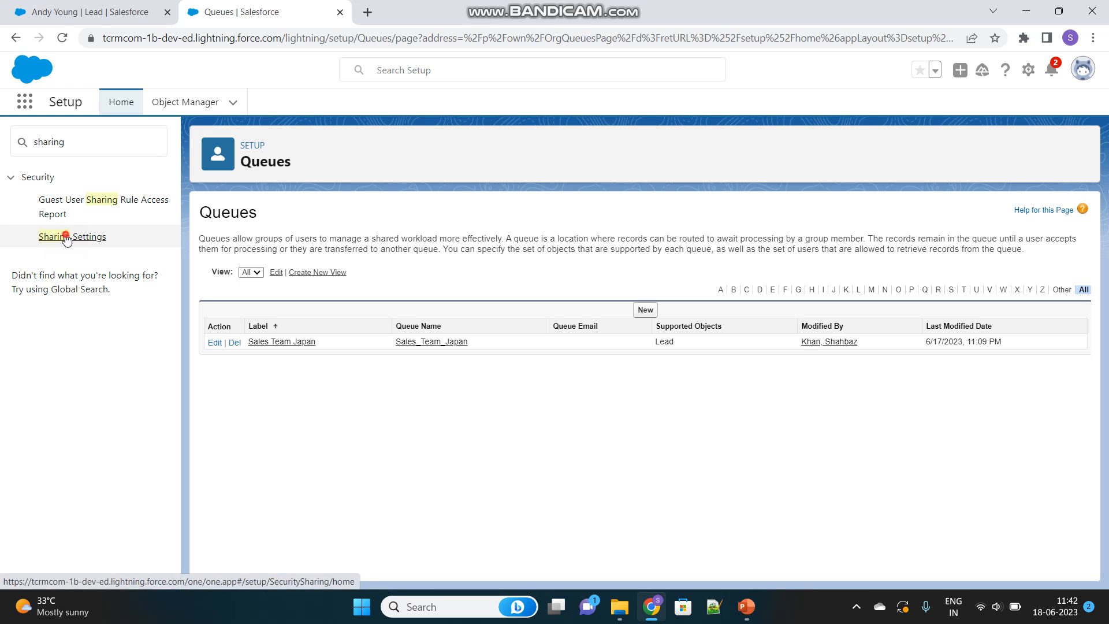
pyautogui.click(72, 236)
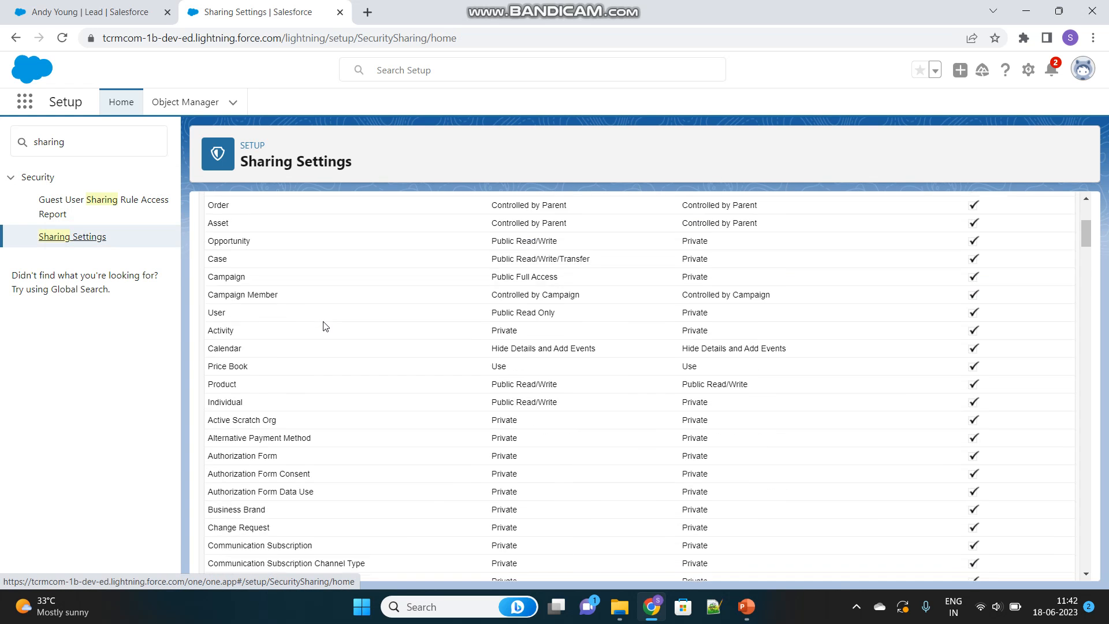
pyautogui.scroll(-3)
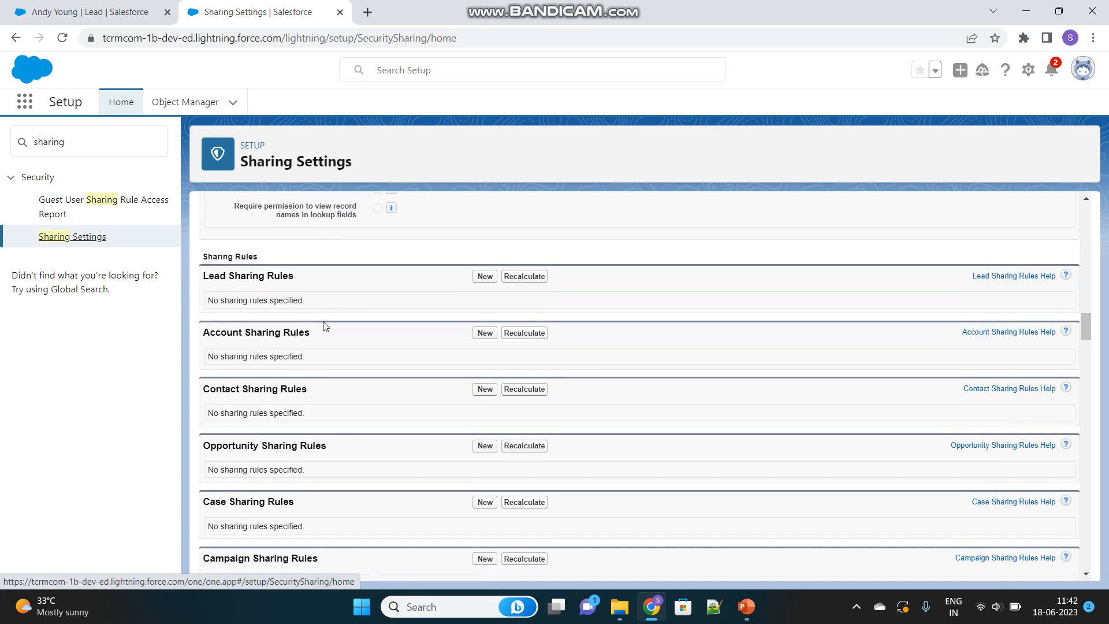
# Start a new lead sharing rule based on criteria
pyautogui.click(483, 276)
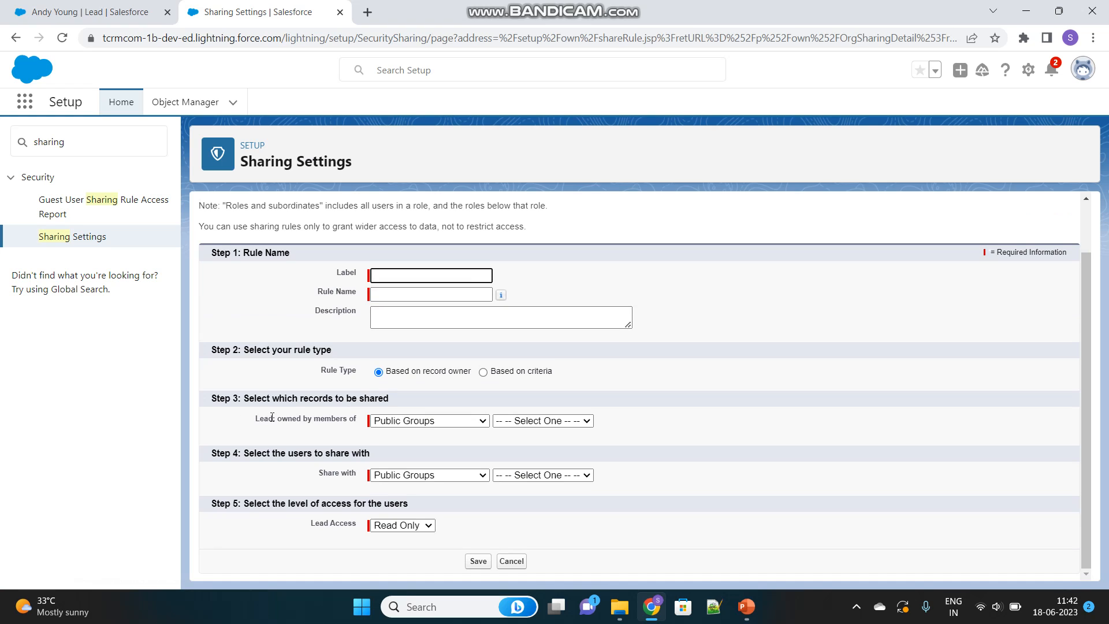
pyautogui.moveTo(290, 477)
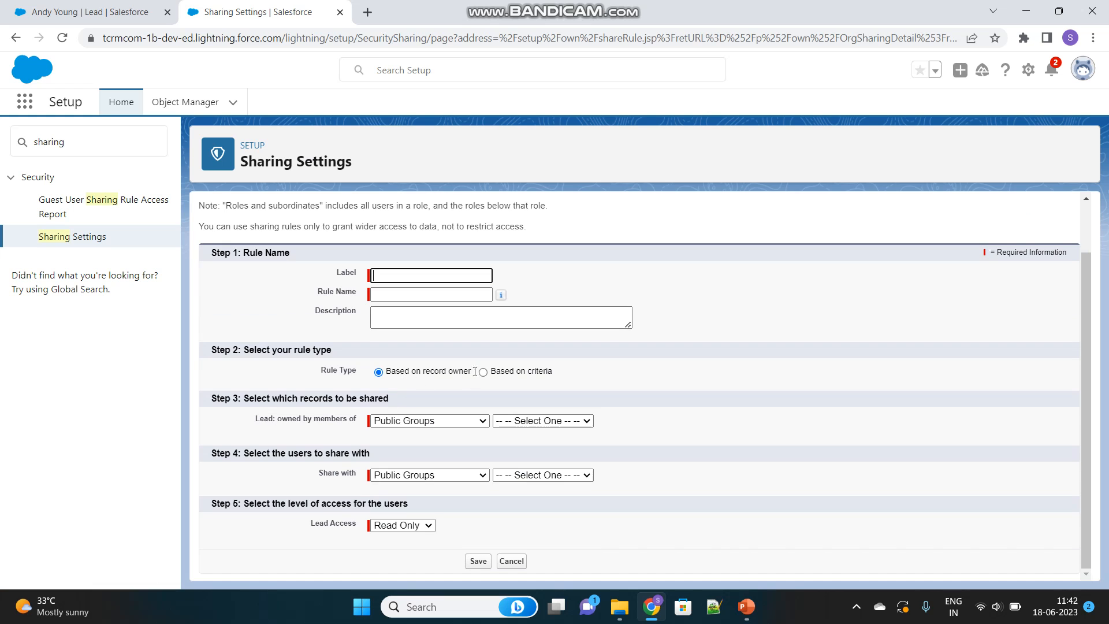
pyautogui.click(482, 371)
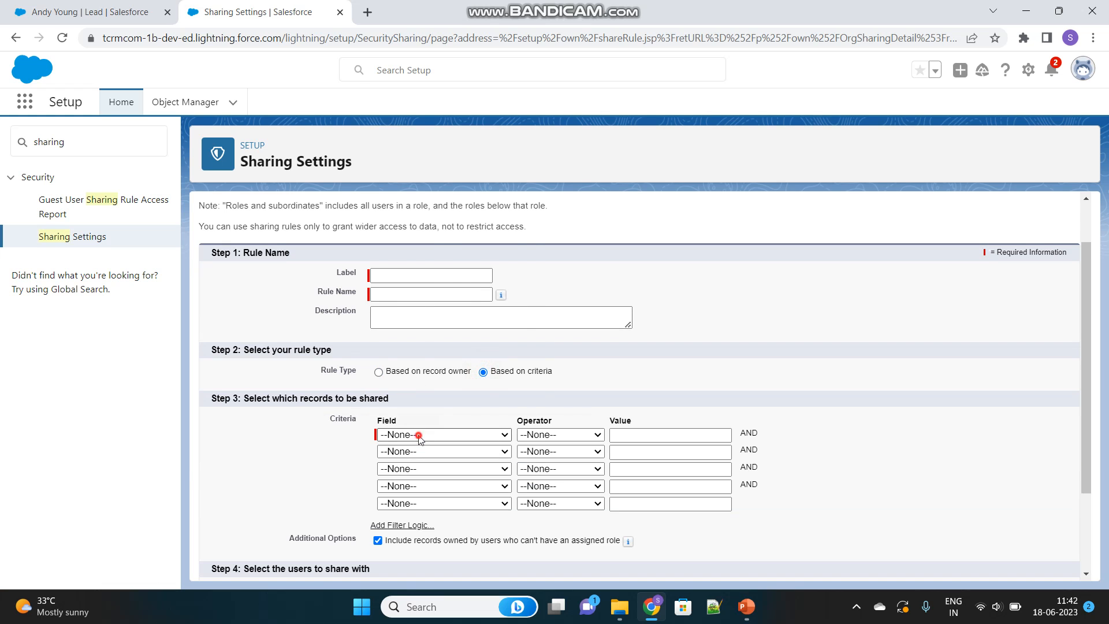
pyautogui.scroll(-3)
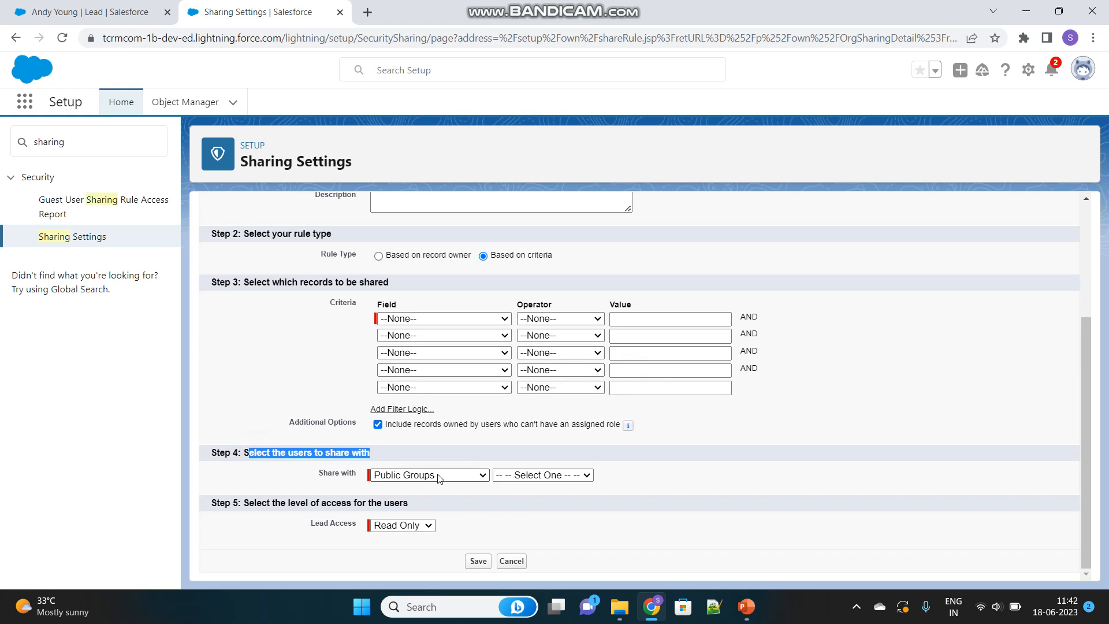
# Set Share with to Public Groups: Masters Group at Read Only access
pyautogui.click(427, 474)
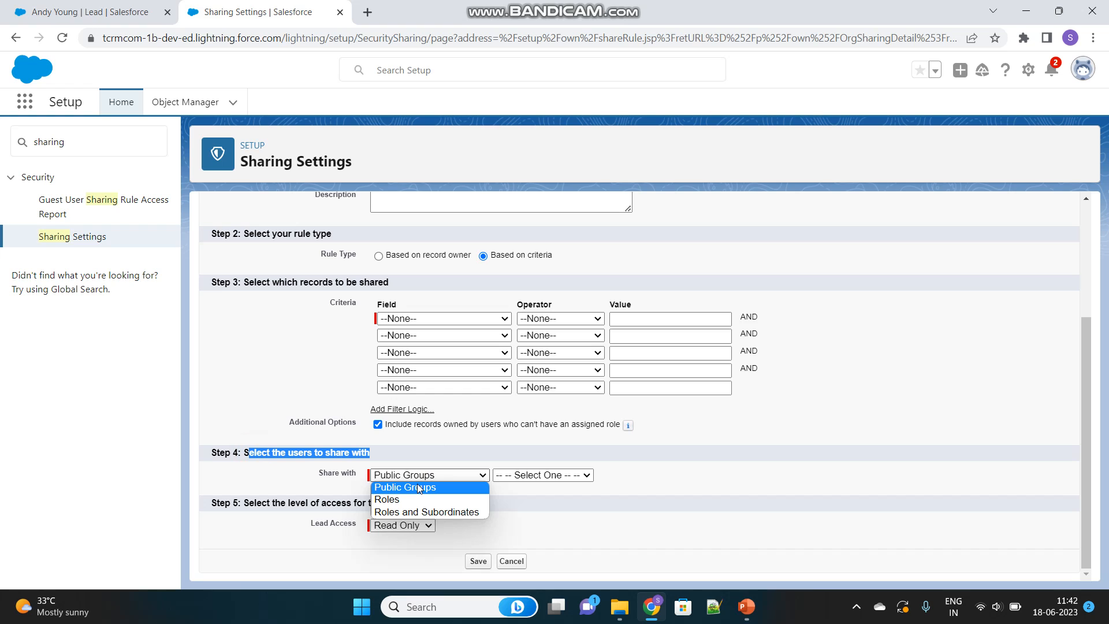
pyautogui.click(404, 486)
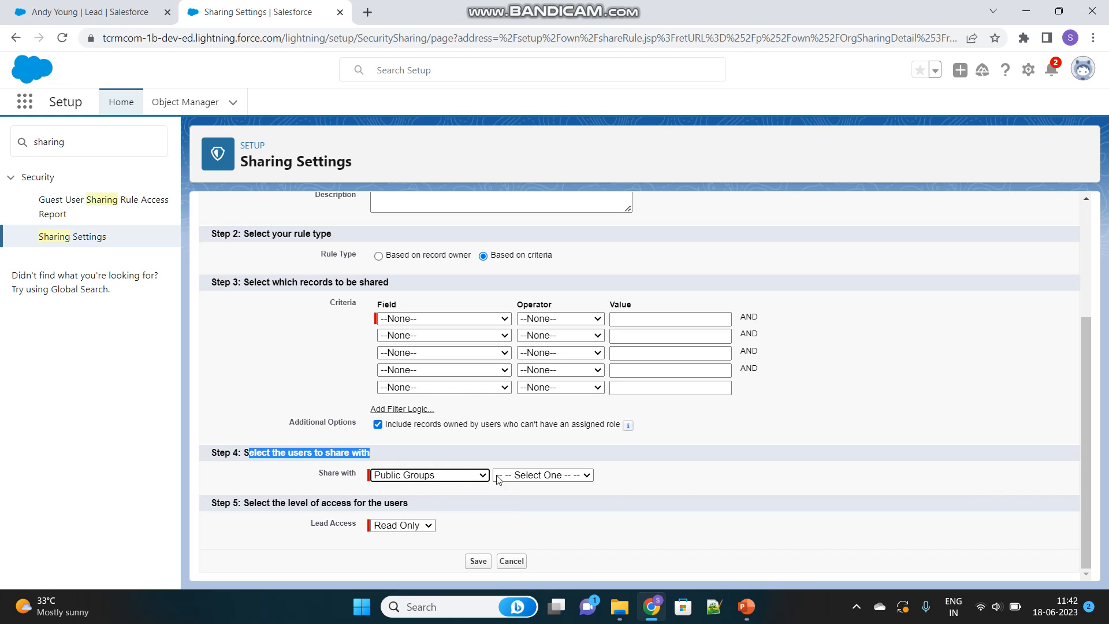
pyautogui.click(543, 474)
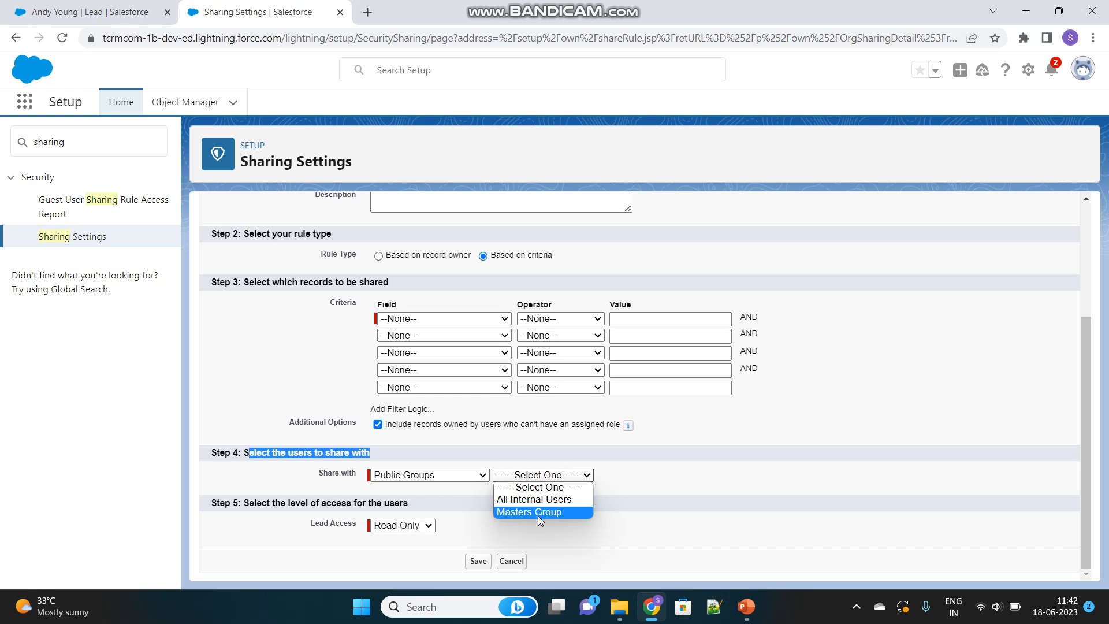
pyautogui.click(528, 512)
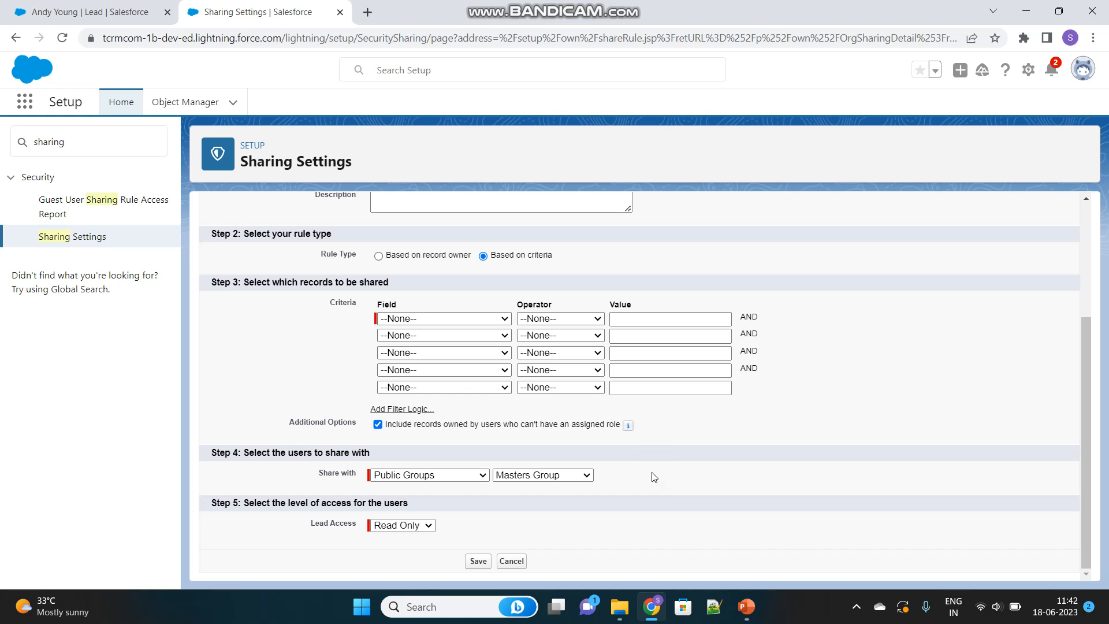
pyautogui.moveTo(317, 400)
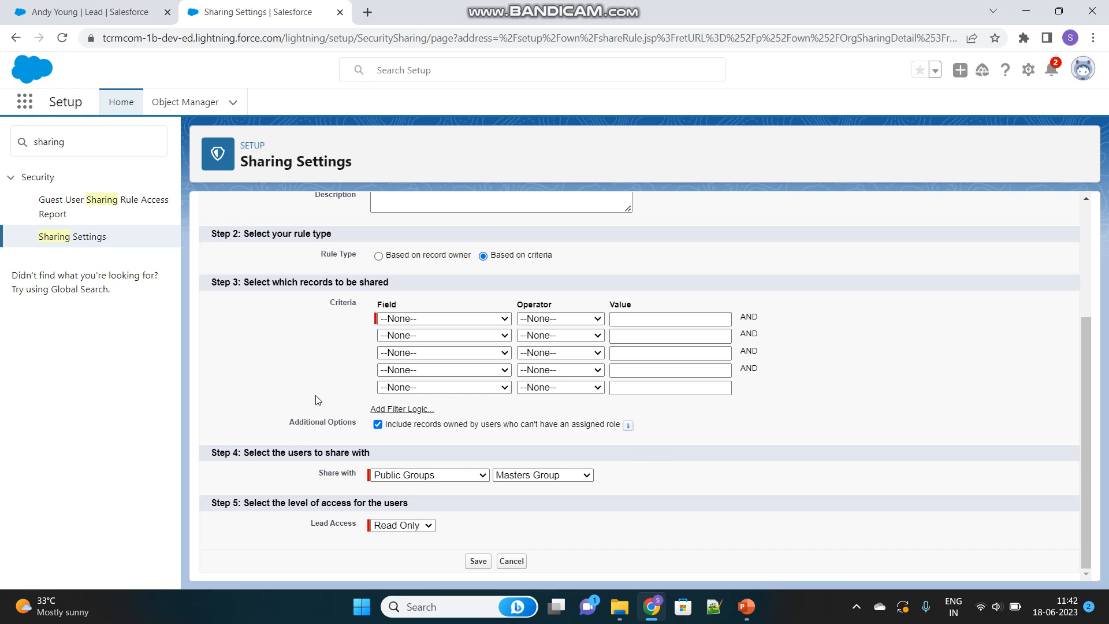
pyautogui.scroll(3)
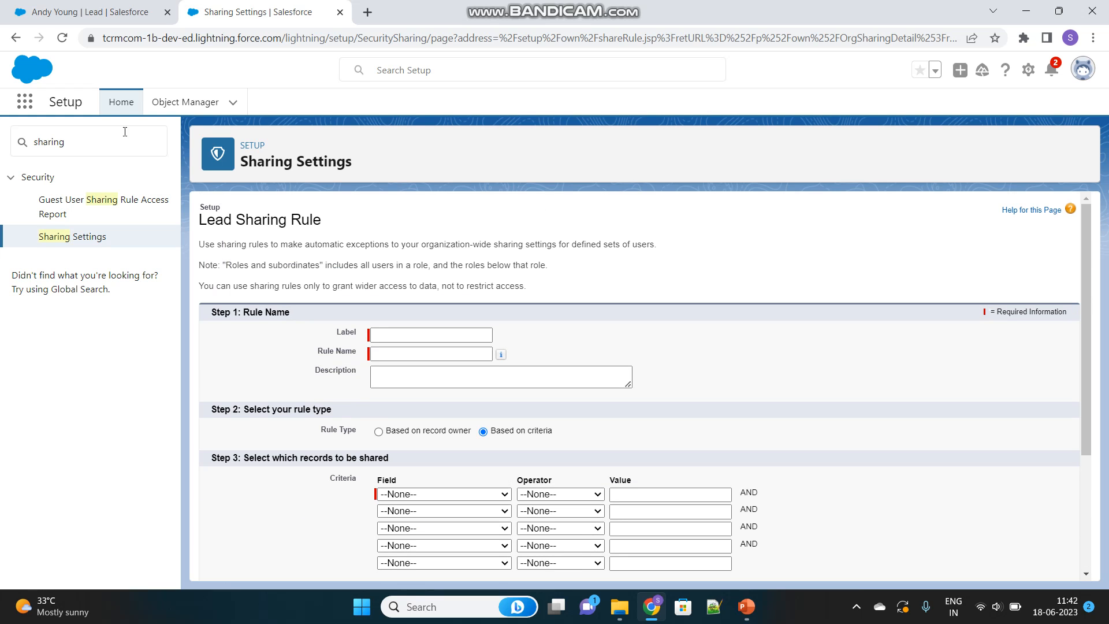
pyautogui.click(84, 12)
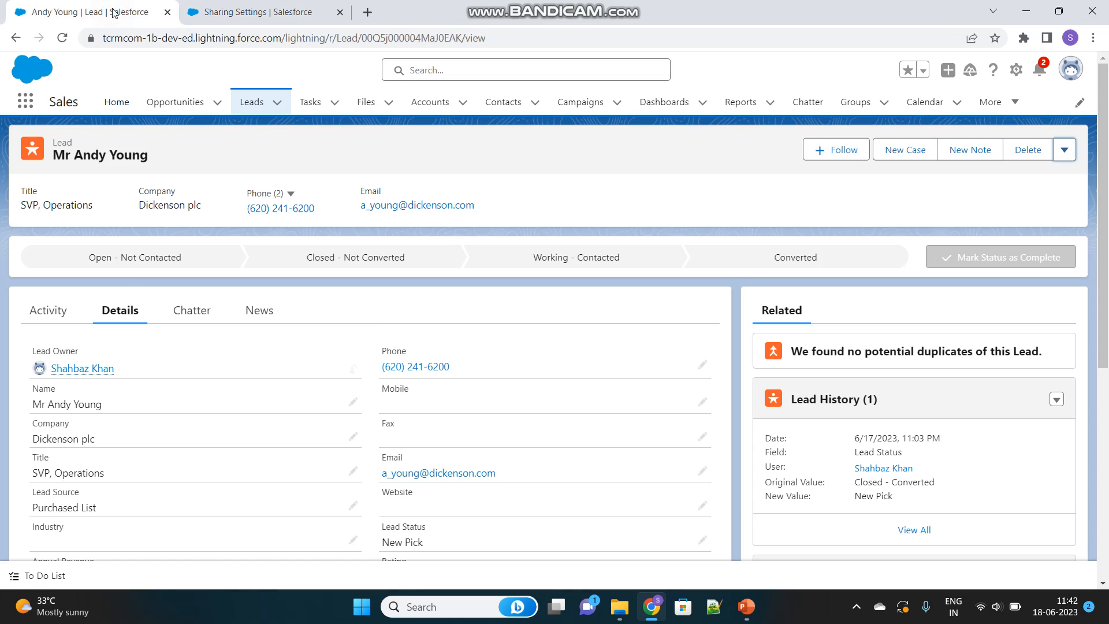
pyautogui.click(266, 11)
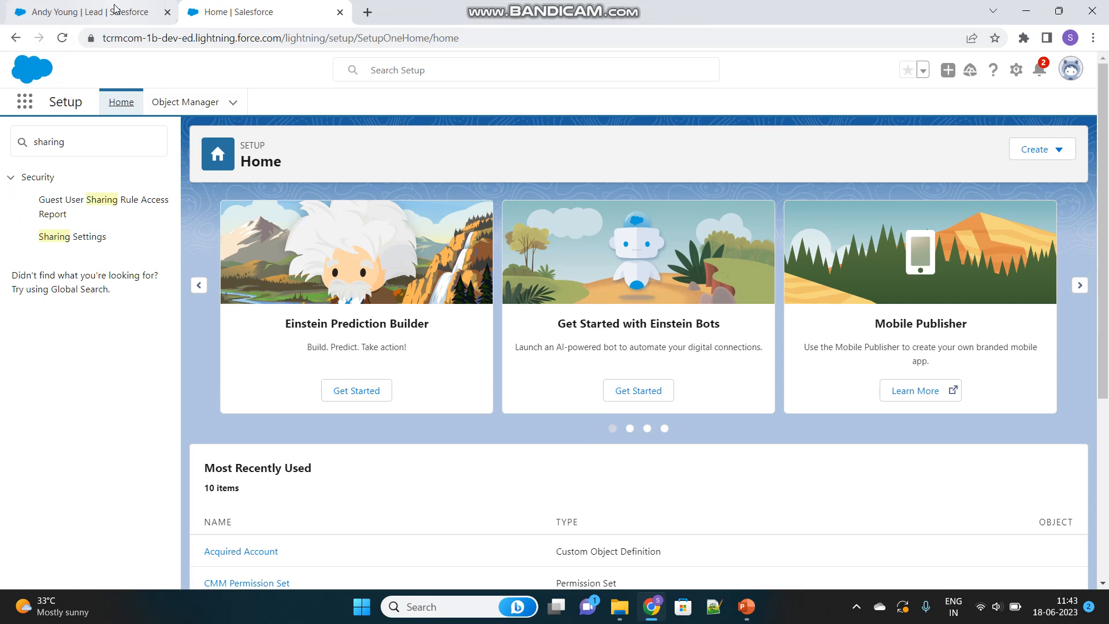
pyautogui.click(84, 11)
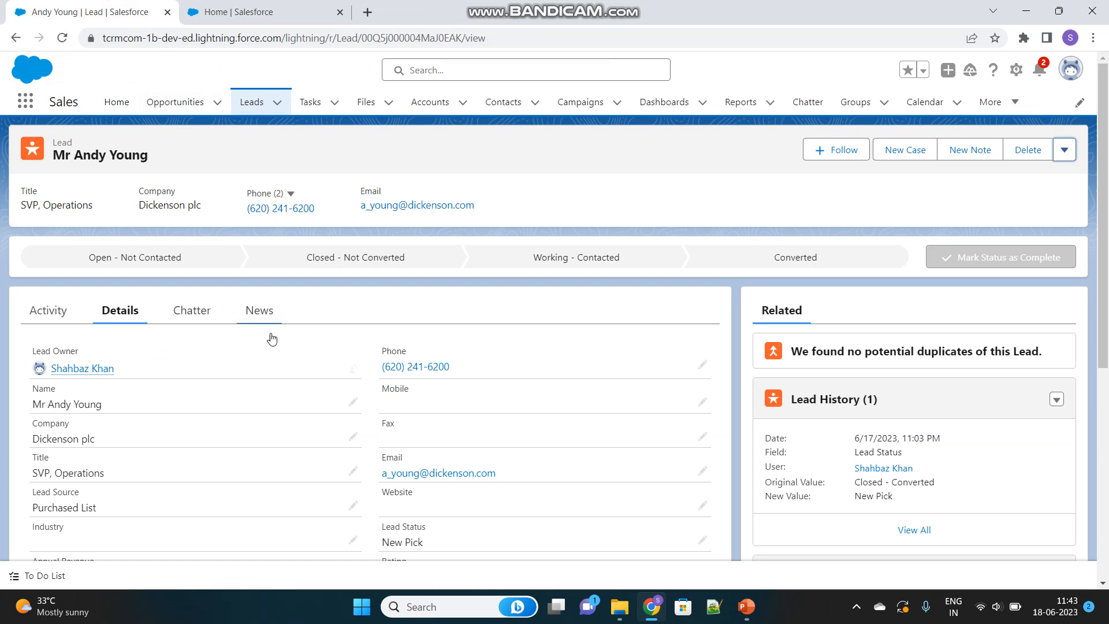
pyautogui.moveTo(57, 393)
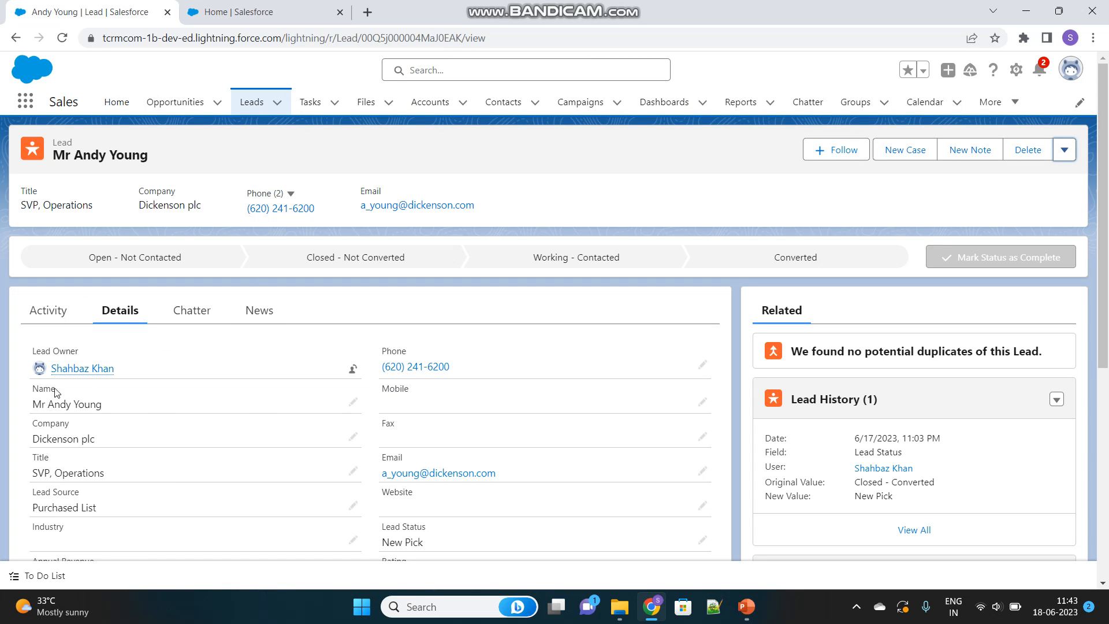
pyautogui.moveTo(130, 376)
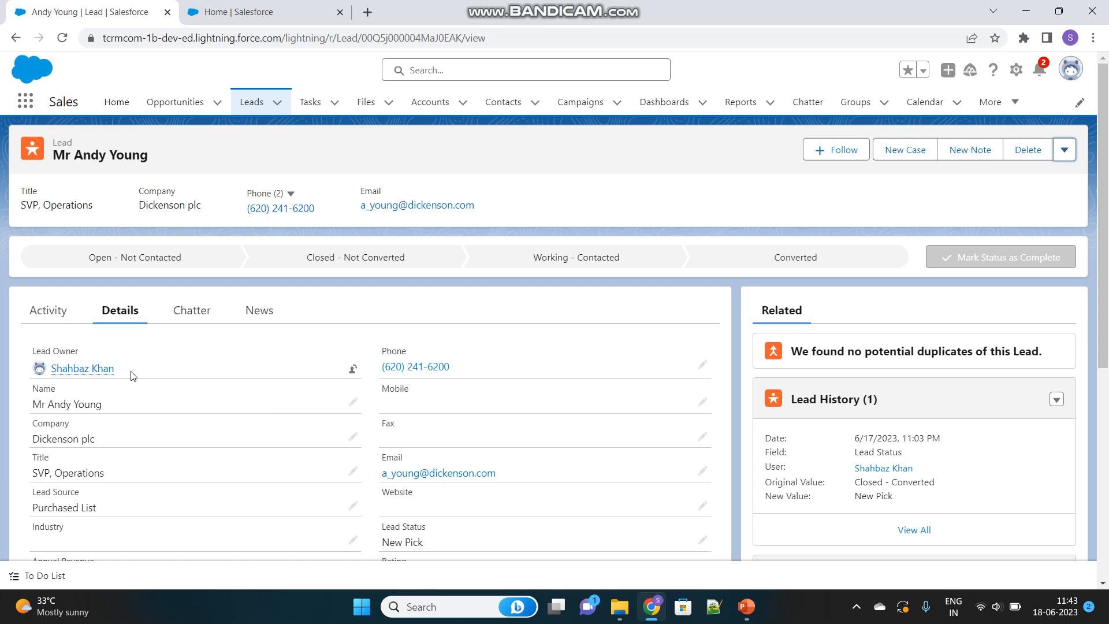
pyautogui.moveTo(351, 373)
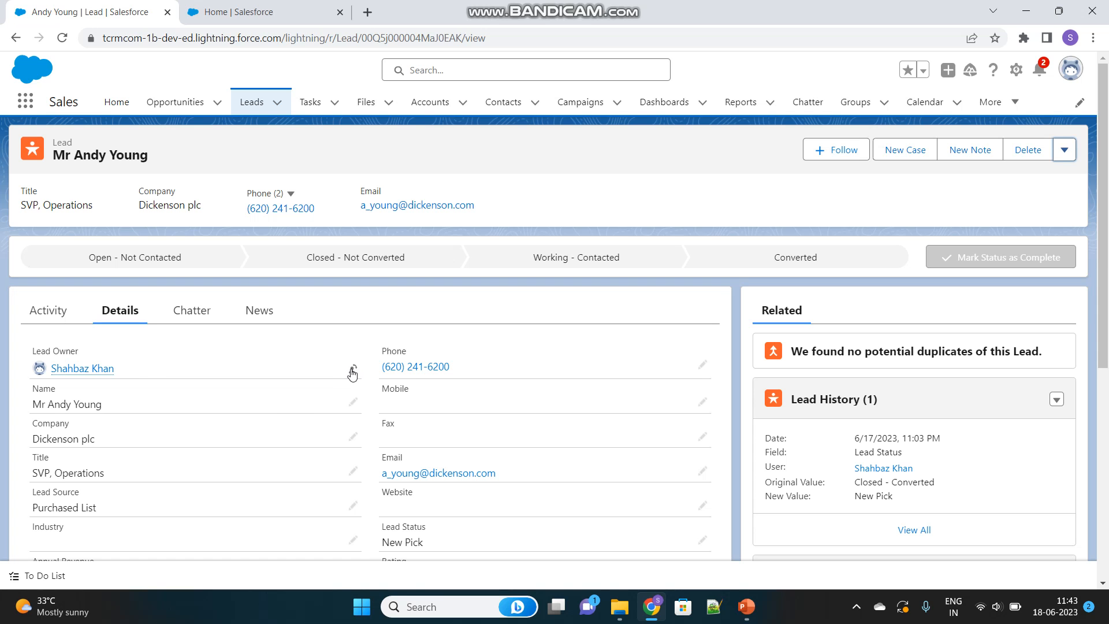
# Begin changing the Lead Owner and switch the owner search from users to Queues
pyautogui.click(351, 371)
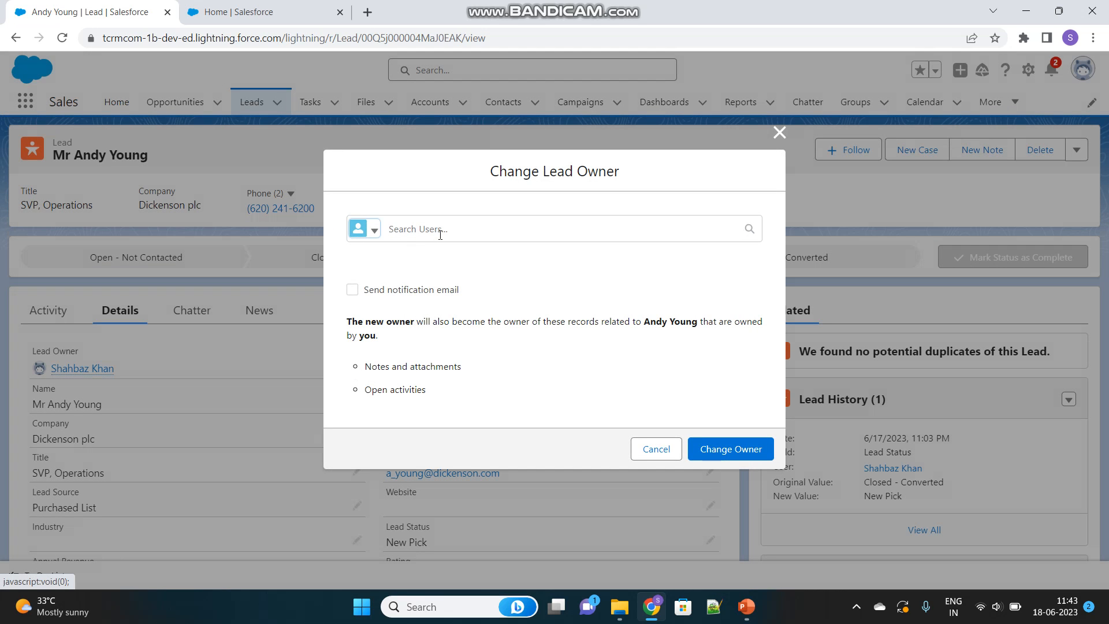
pyautogui.click(559, 228)
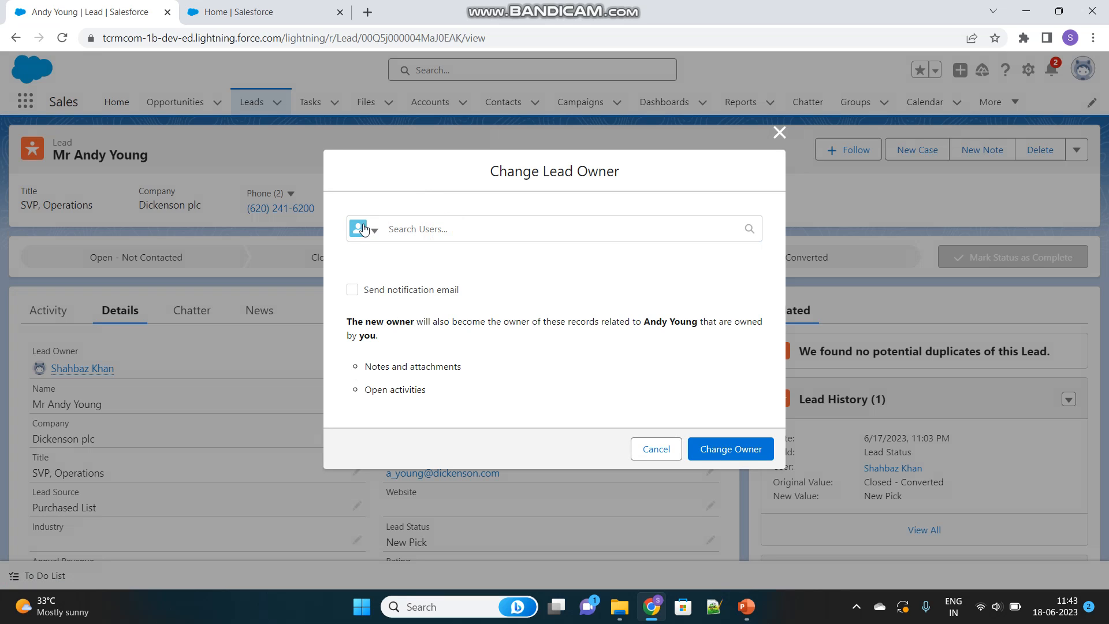
pyautogui.moveTo(413, 197)
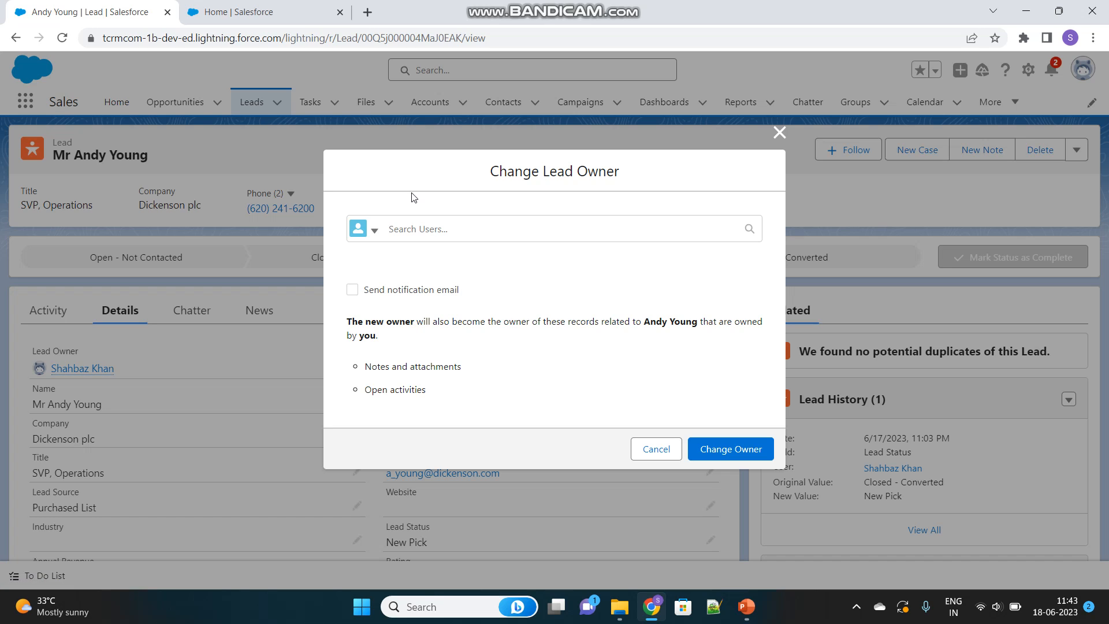
pyautogui.moveTo(367, 225)
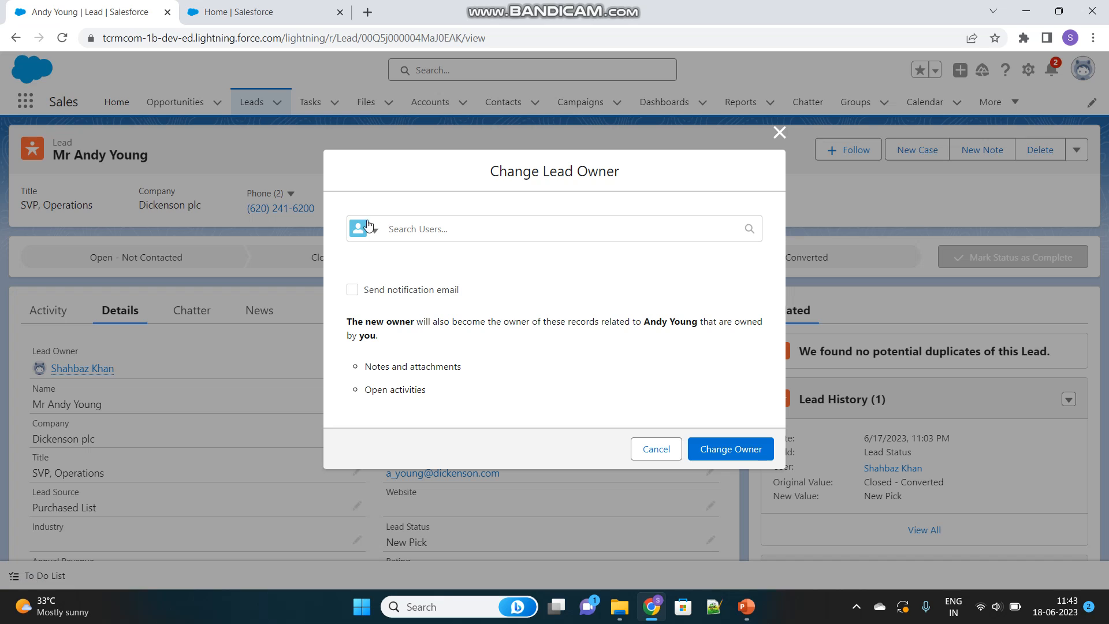
pyautogui.click(363, 229)
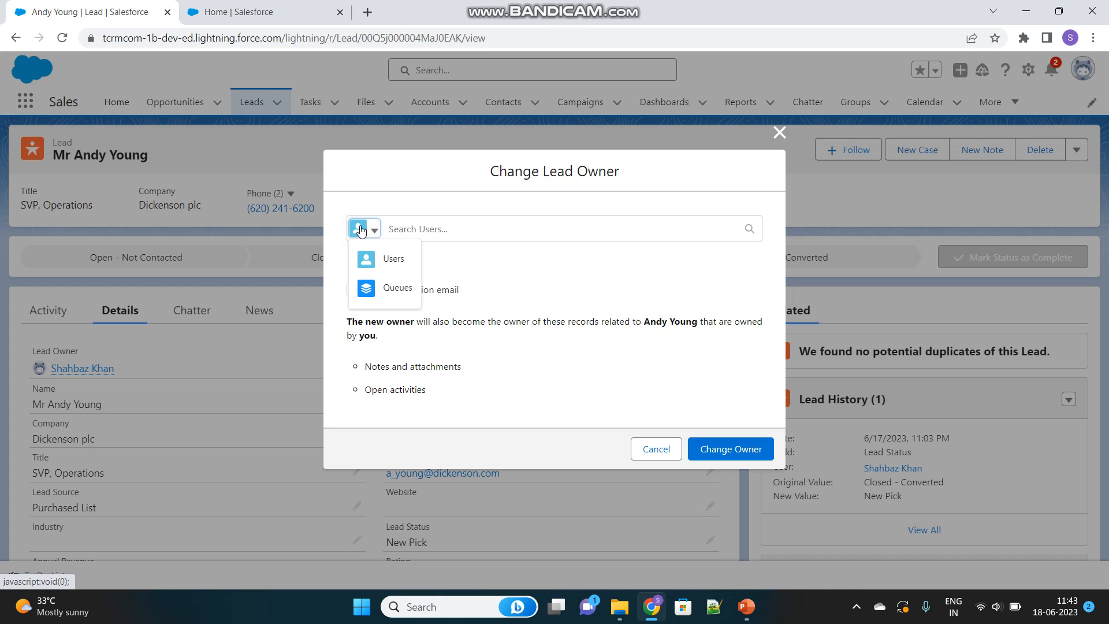
pyautogui.moveTo(371, 259)
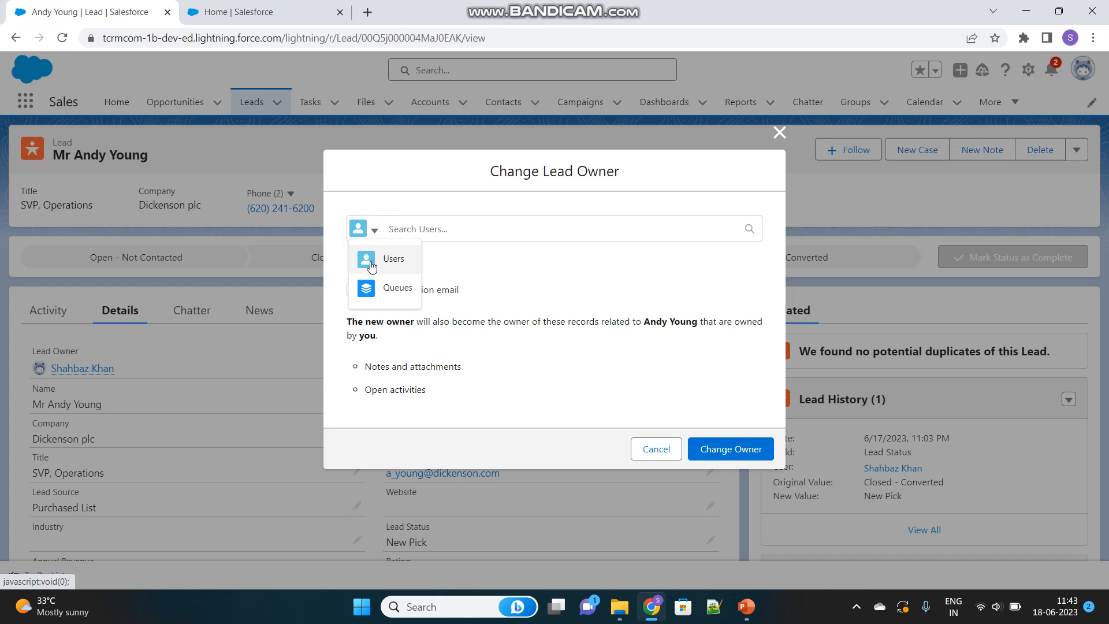
pyautogui.moveTo(386, 262)
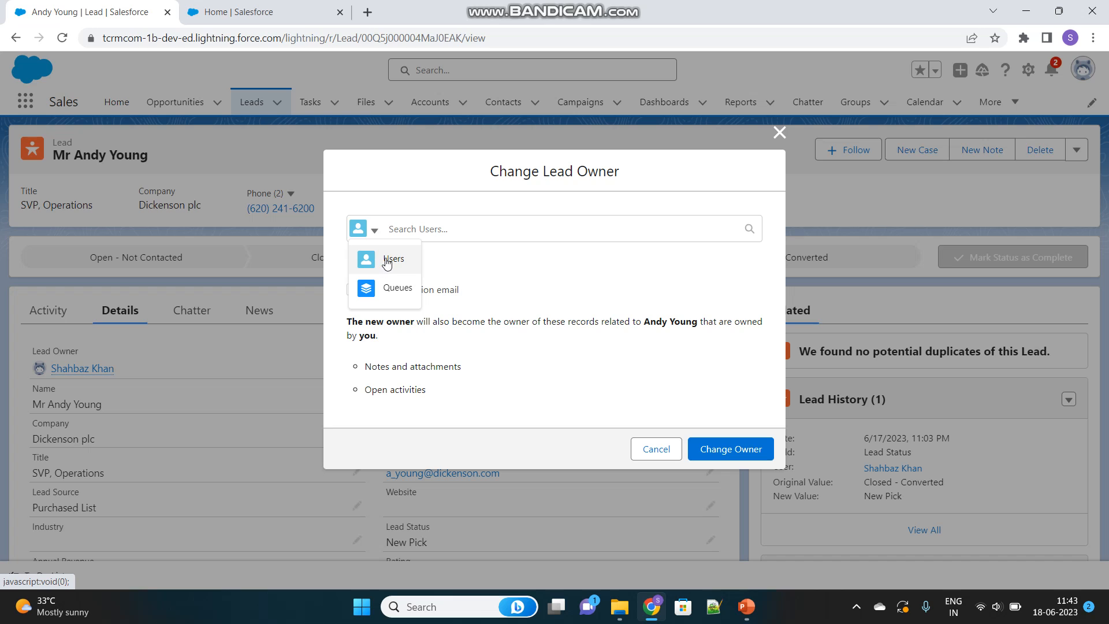
pyautogui.moveTo(393, 259)
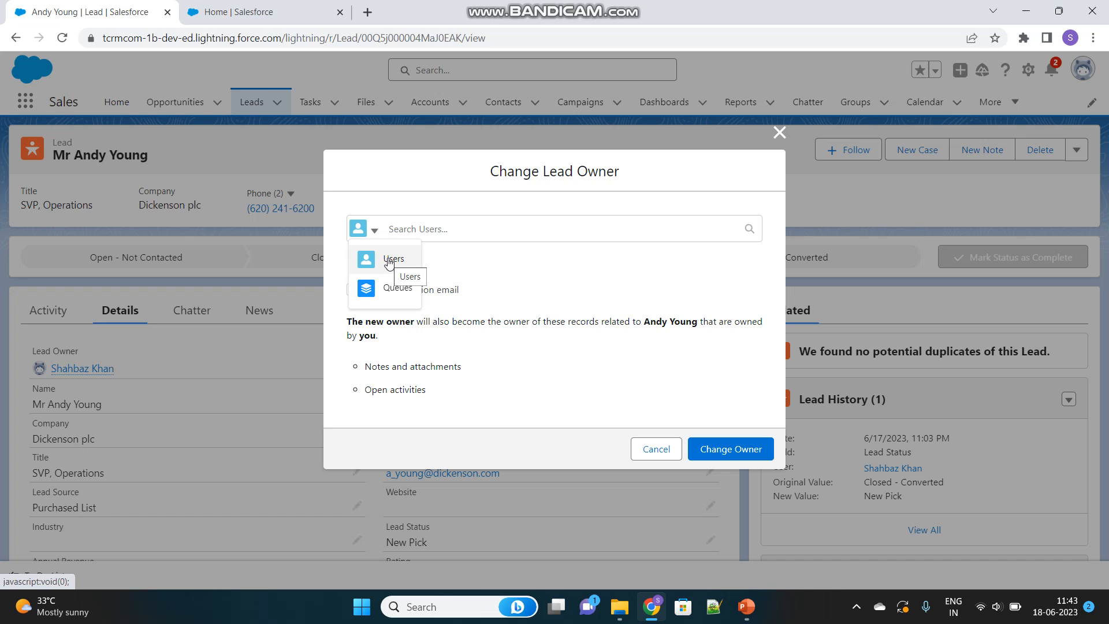
pyautogui.moveTo(380, 302)
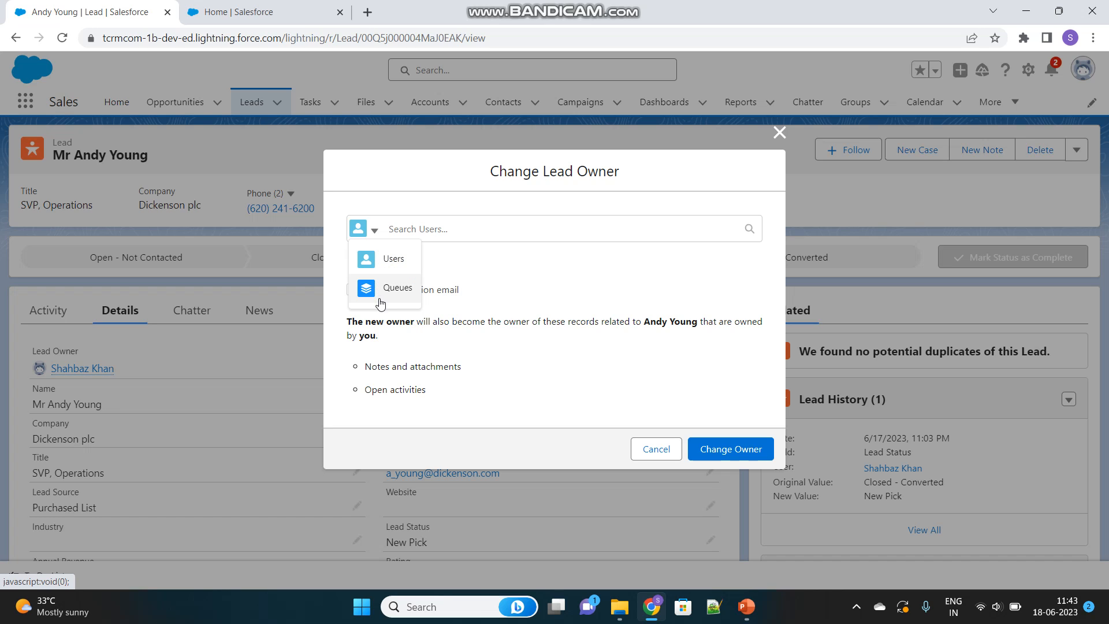
pyautogui.click(397, 288)
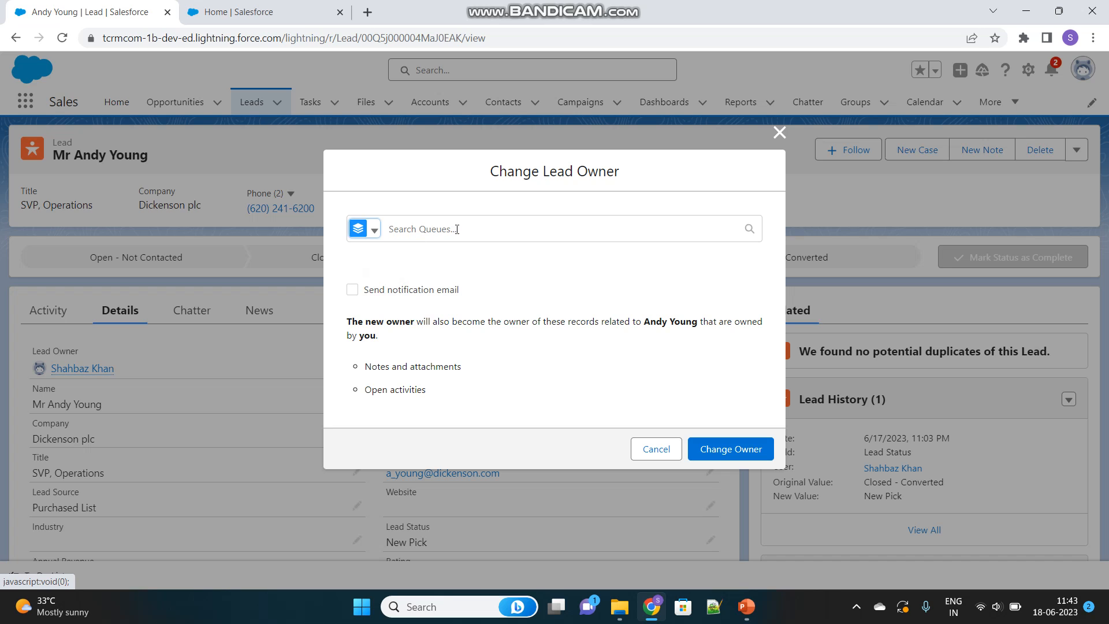
# Search queues for 'Sale' and choose Sales Team Japan as the new owner
pyautogui.click(559, 228)
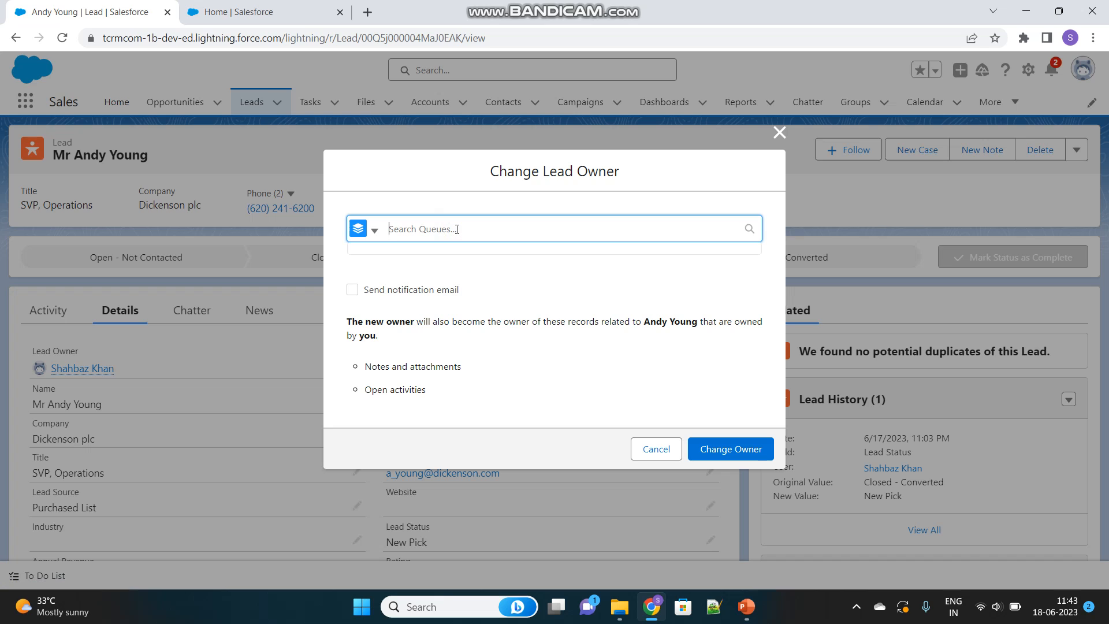
pyautogui.write('Sal')
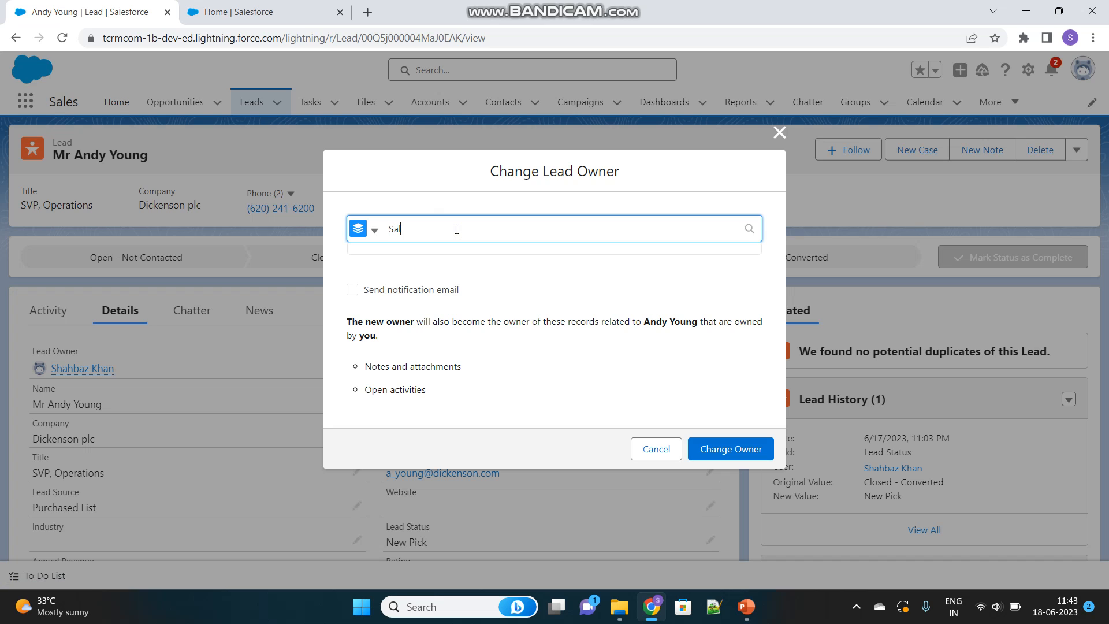
pyautogui.write('e')
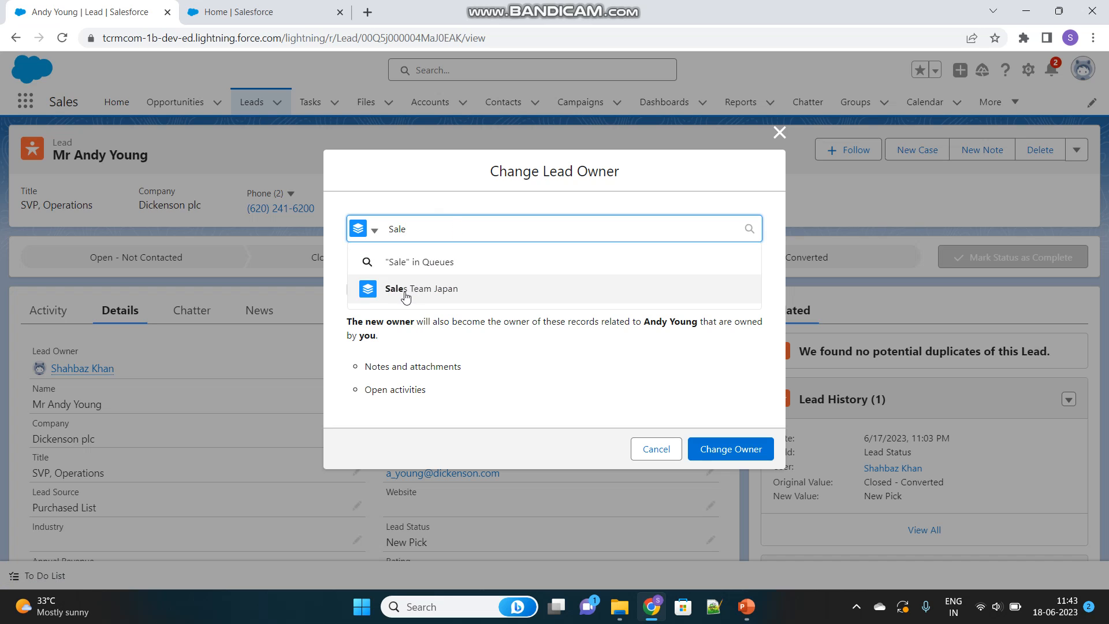
pyautogui.moveTo(443, 292)
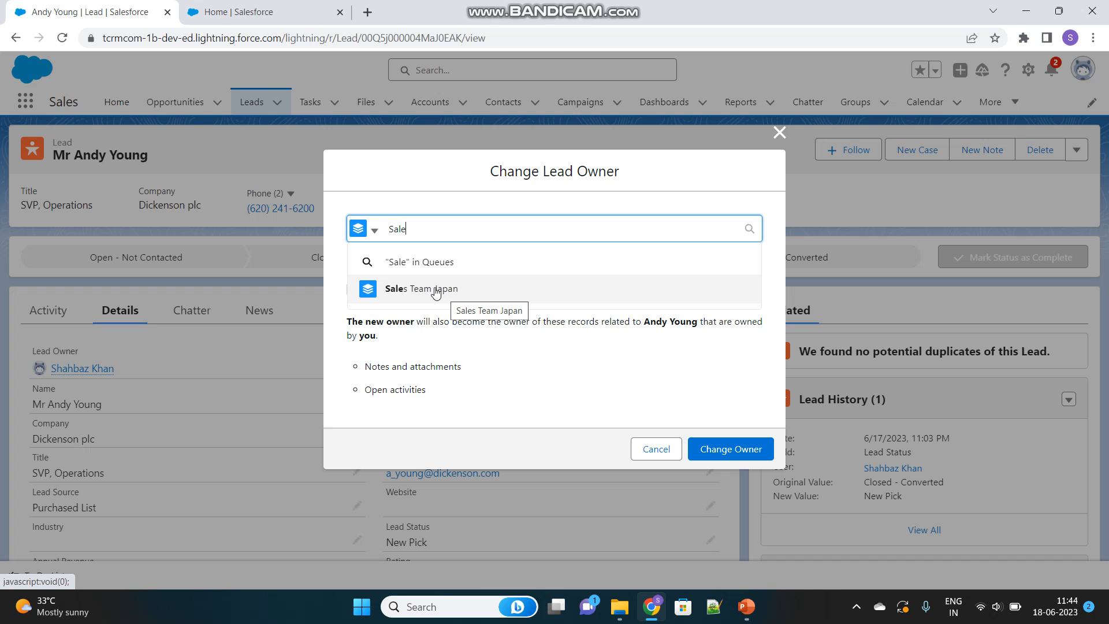
pyautogui.moveTo(424, 291)
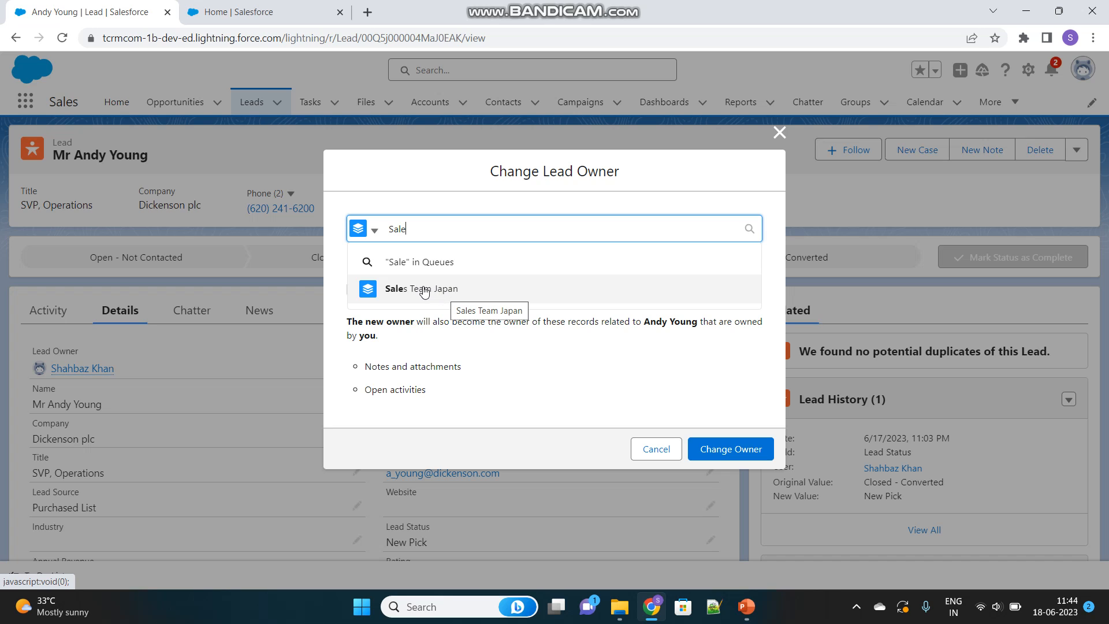
pyautogui.click(423, 289)
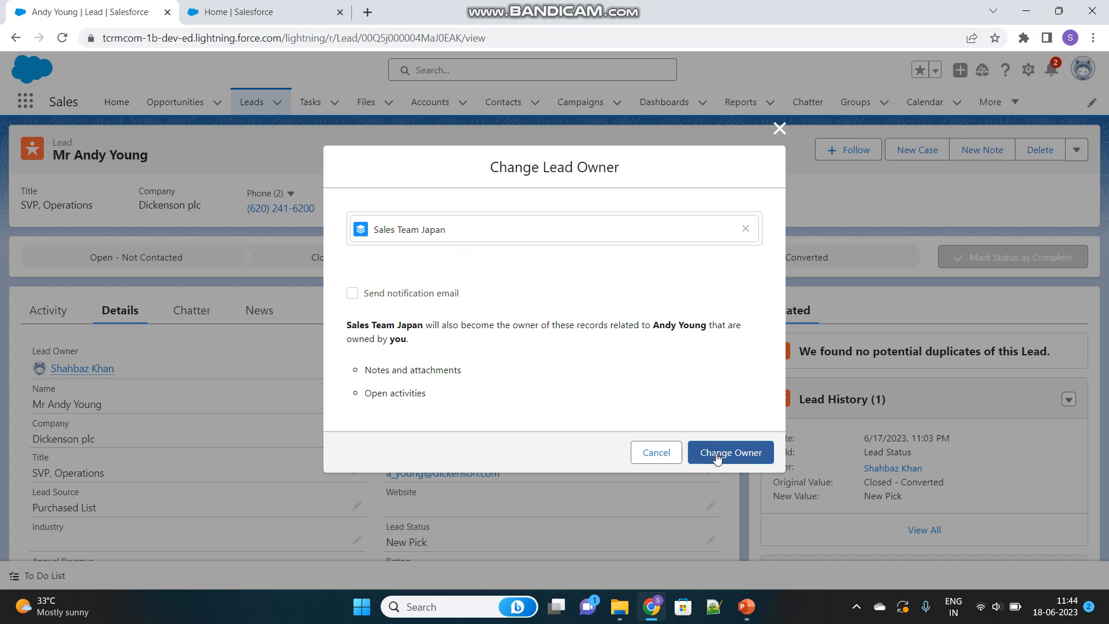
# Confirm Sales Team Japan as the new owner of Andy Young's lead and dismiss the success toast
pyautogui.click(729, 452)
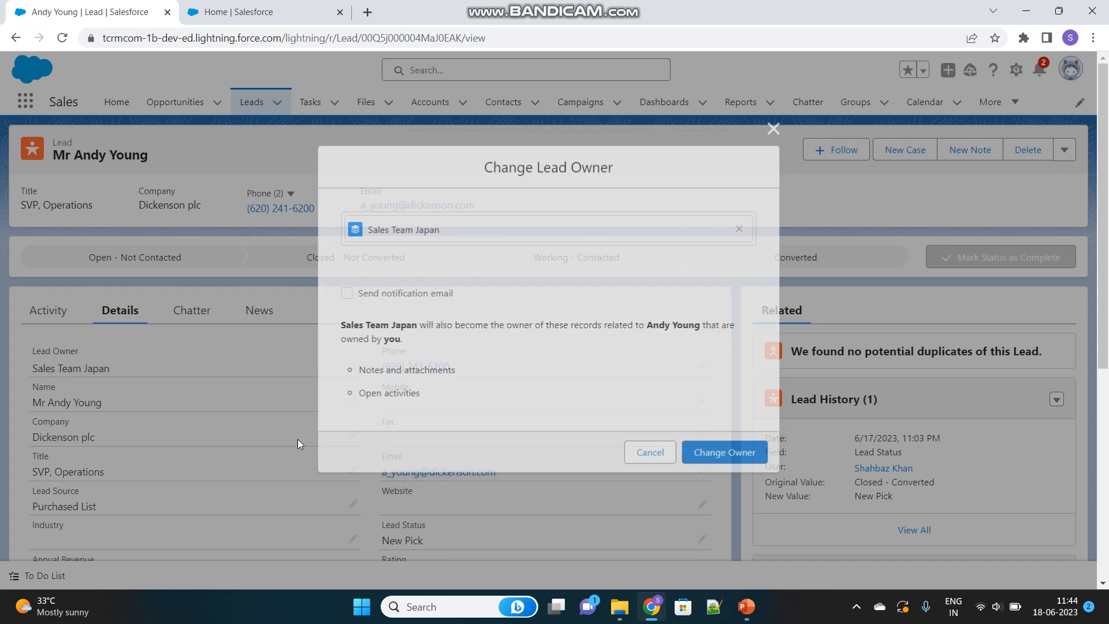
pyautogui.click(723, 452)
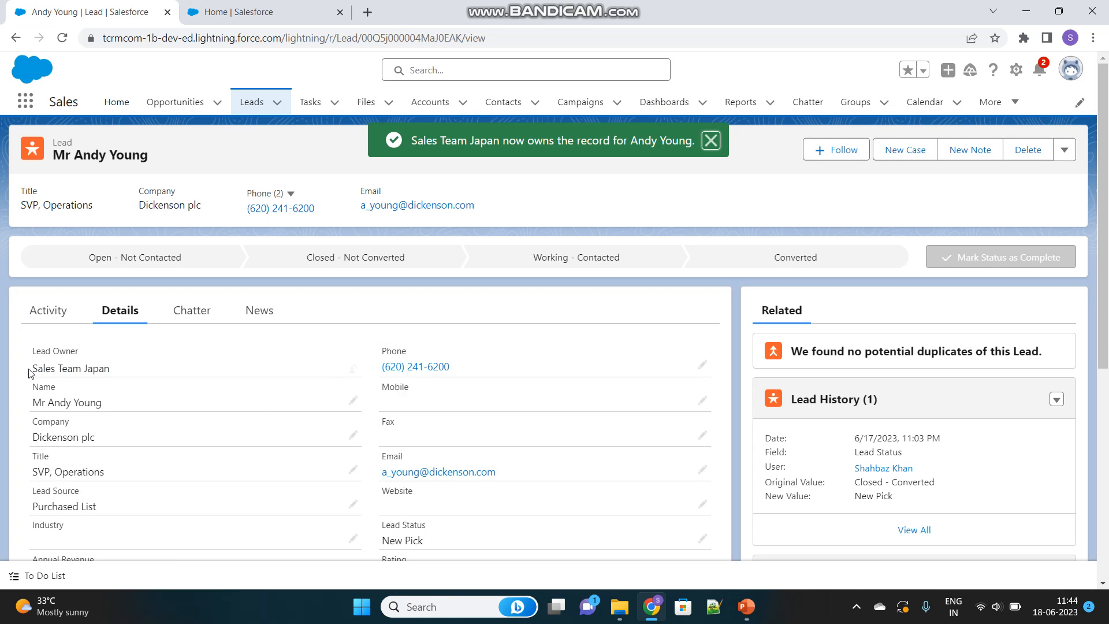
pyautogui.moveTo(123, 371)
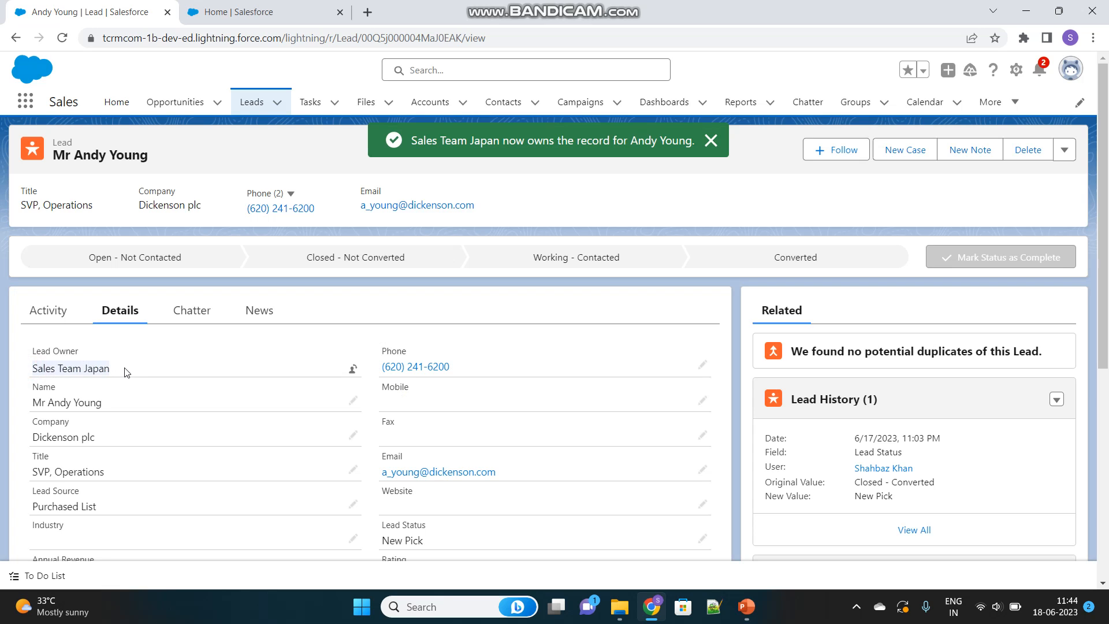
pyautogui.click(710, 139)
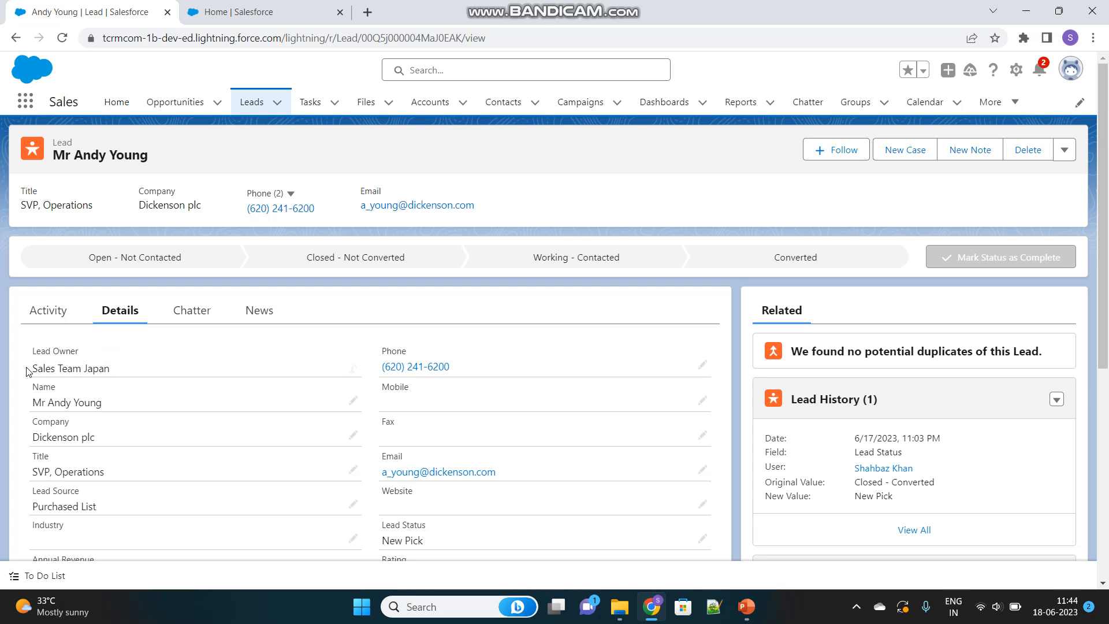
pyautogui.moveTo(137, 153)
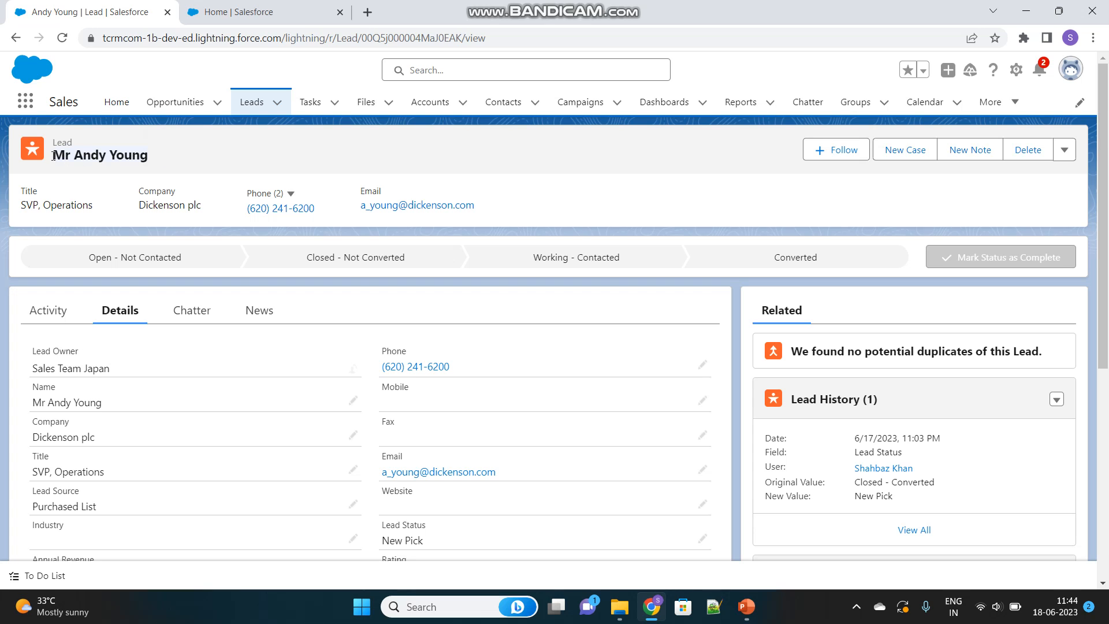
pyautogui.moveTo(113, 373)
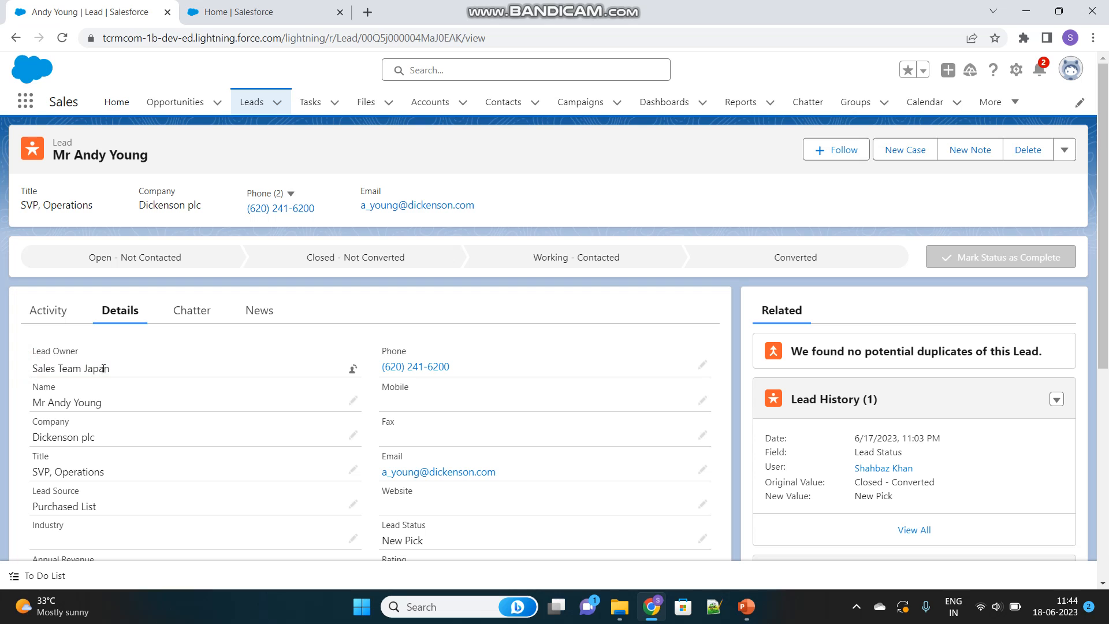
pyautogui.moveTo(990, 198)
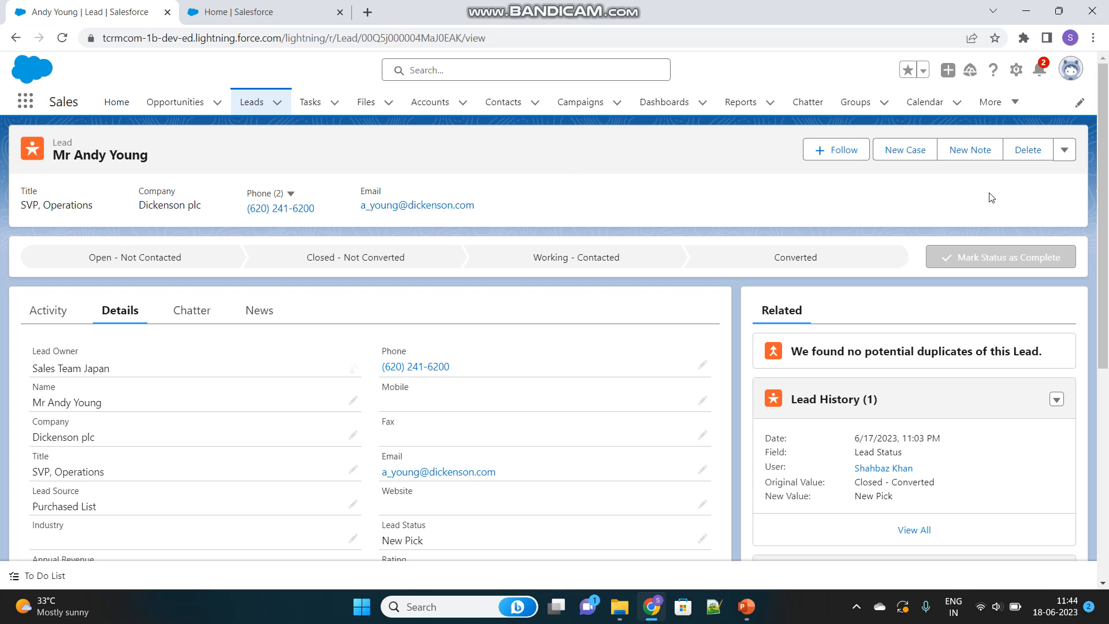